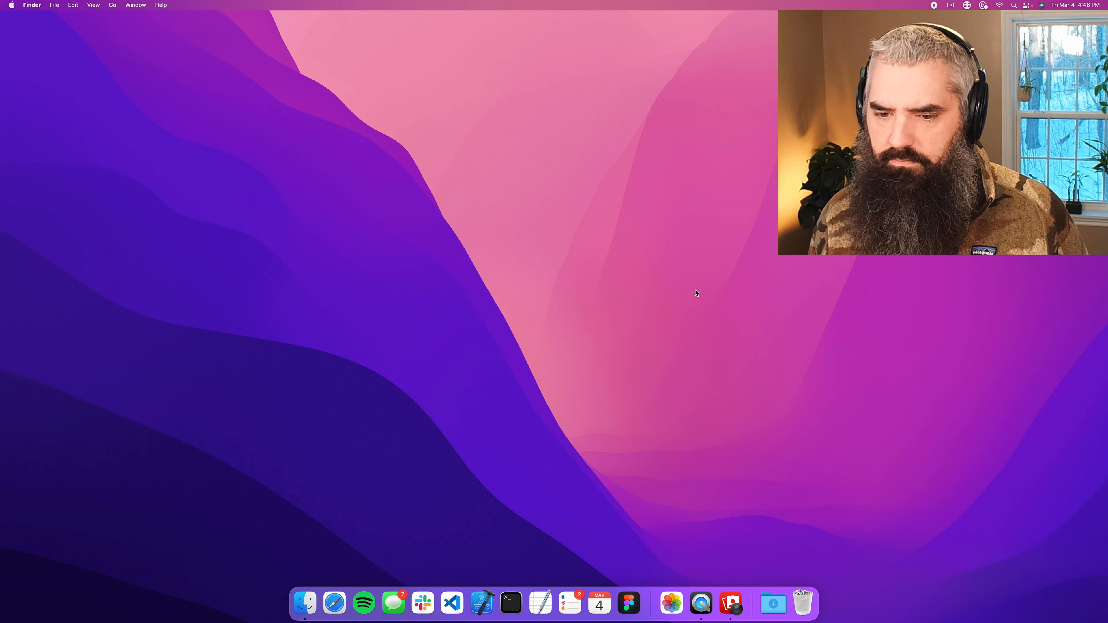
- Dismiss the stray 'photo booth' search, then in Terminal run 'cd /tmp' and 'dart create bubble_sort'
type("photo booth")
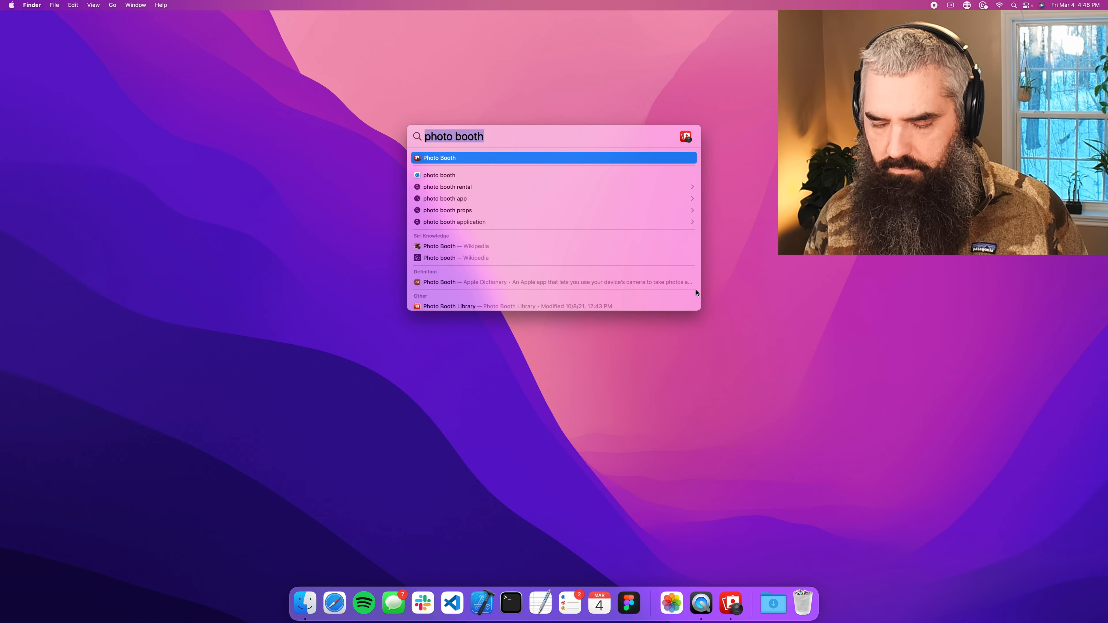
key("Escape")
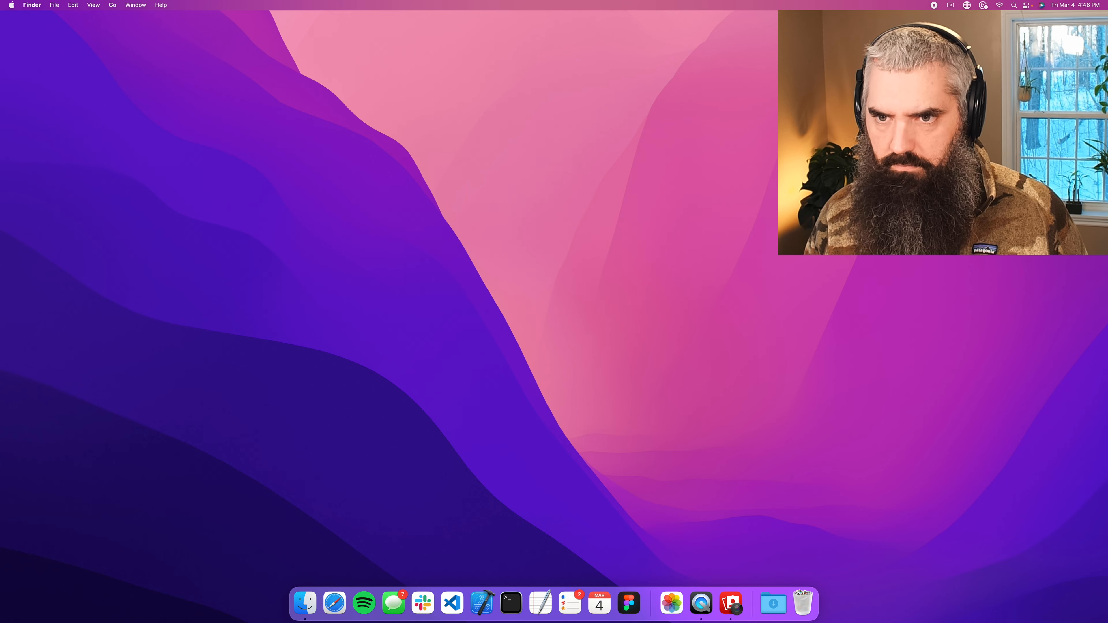
left_click(510, 602)
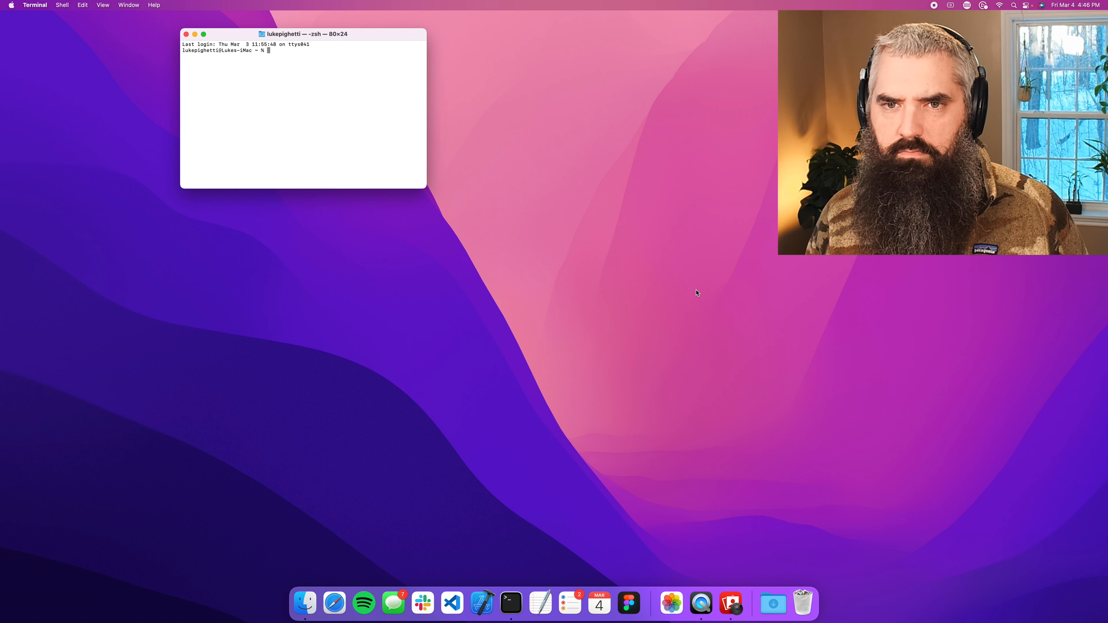
type("c")
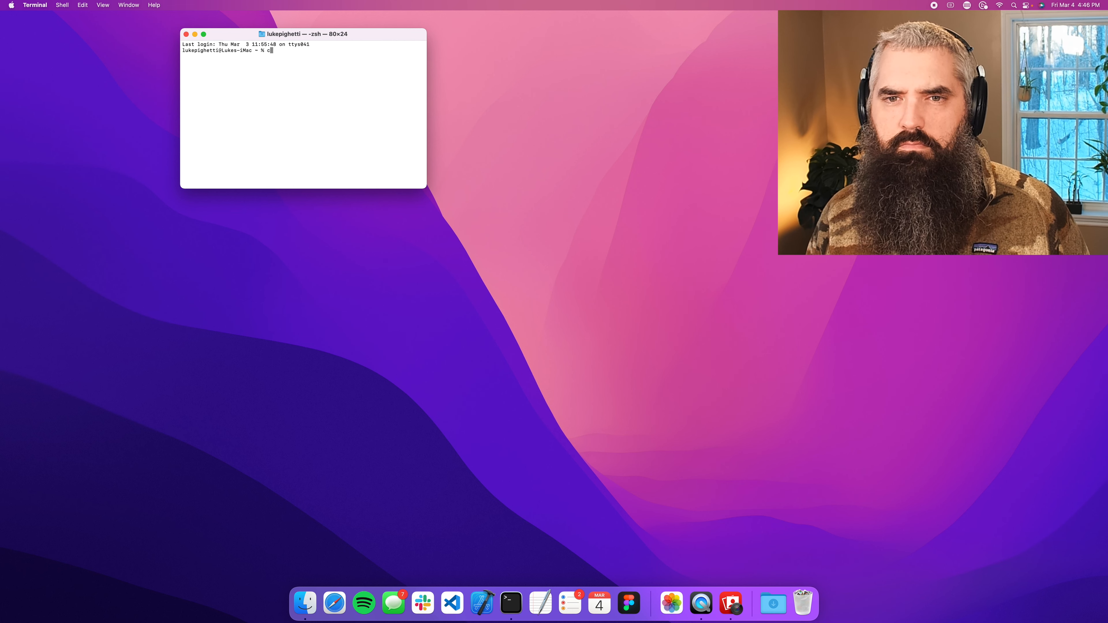
type("d /tmp")
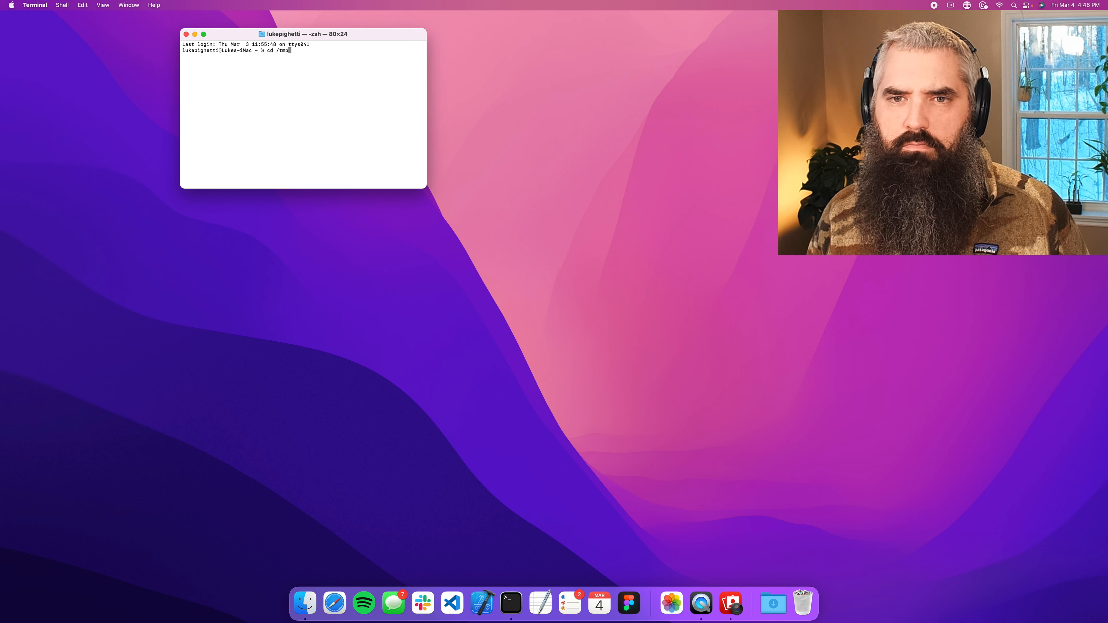
type("dart cre")
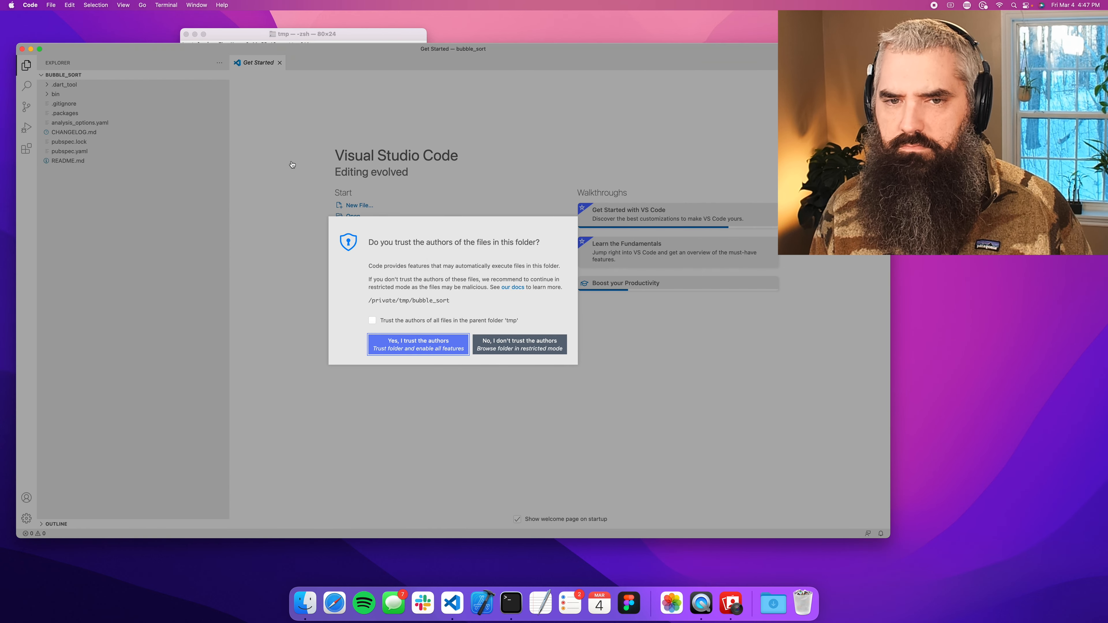
- Trust the bubble_sort folder's authors and open bin/bubble_sort.dart
left_click(416, 341)
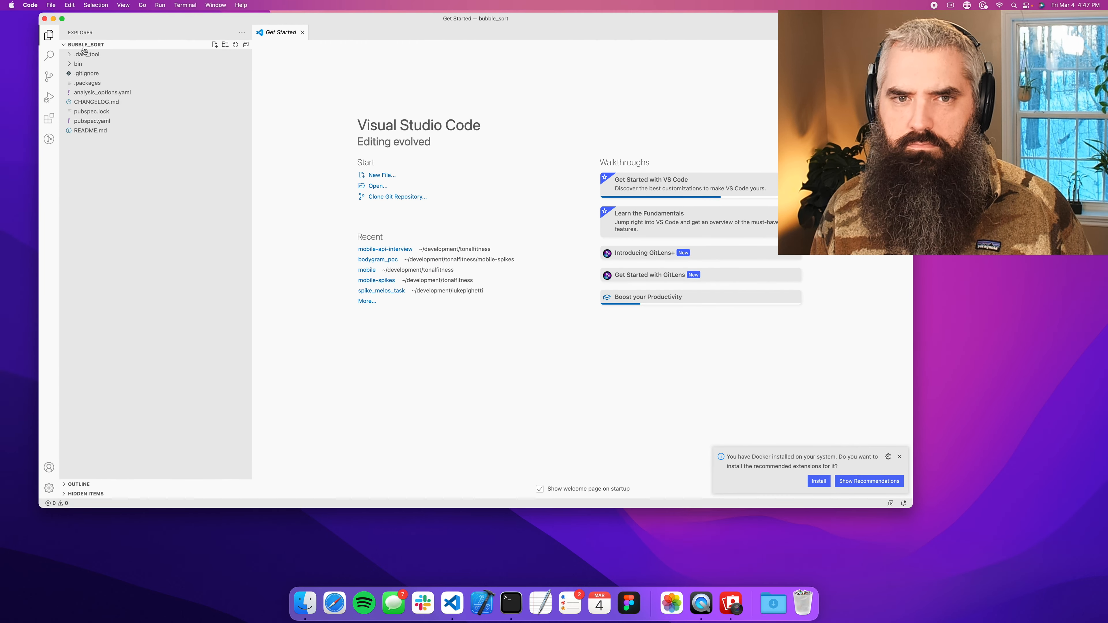
left_click(78, 64)
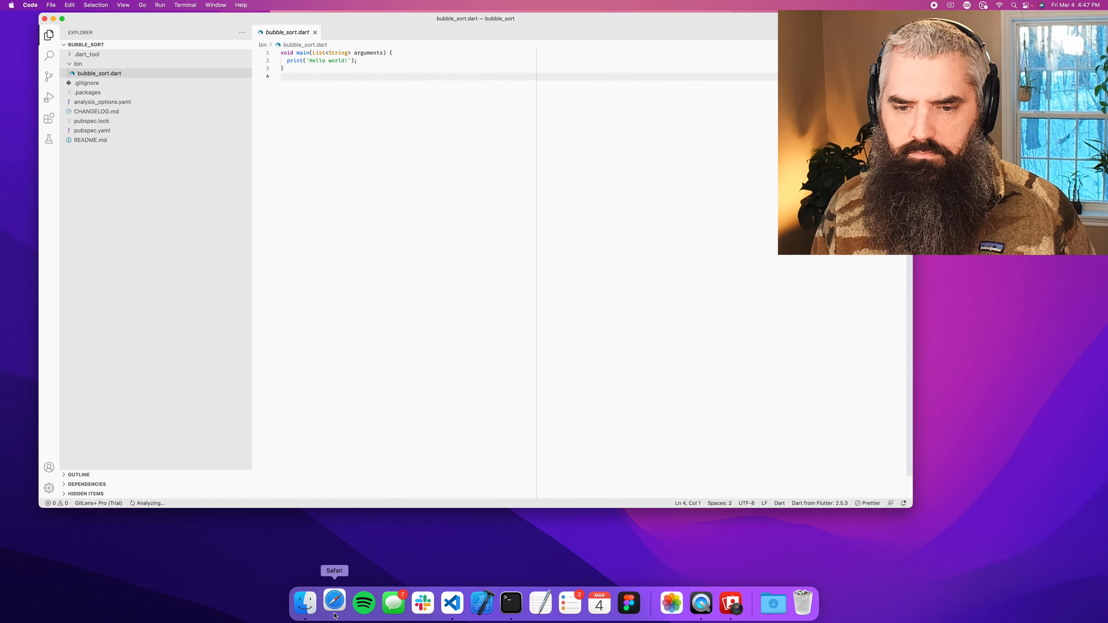
- In Safari, open the Wikipedia Bubble sort article from the Google results and read through it
left_click(334, 603)
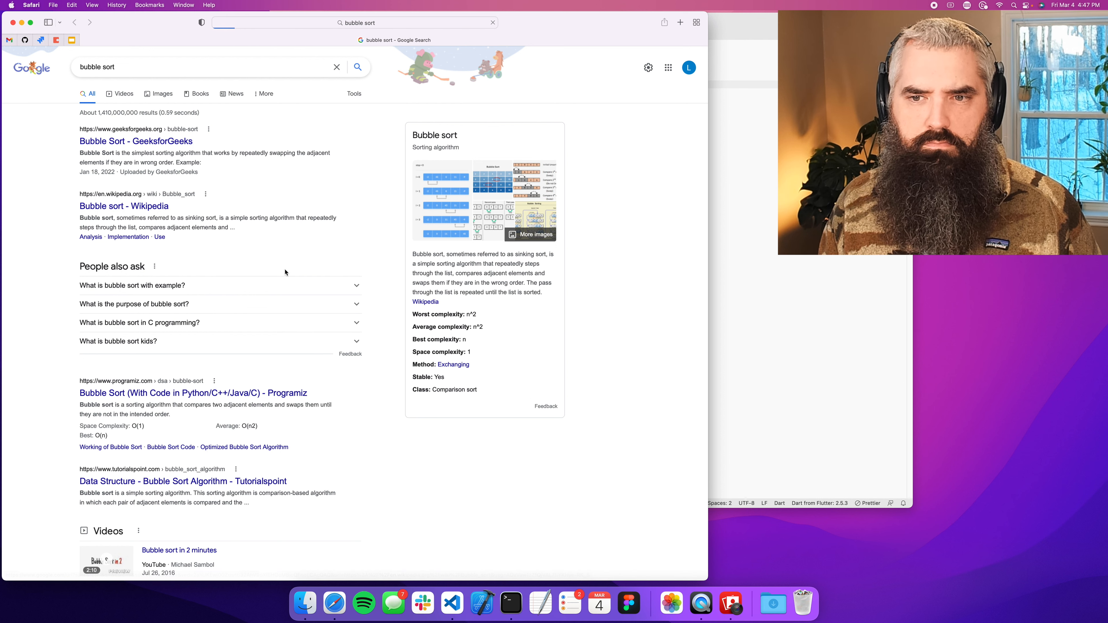
left_click(124, 205)
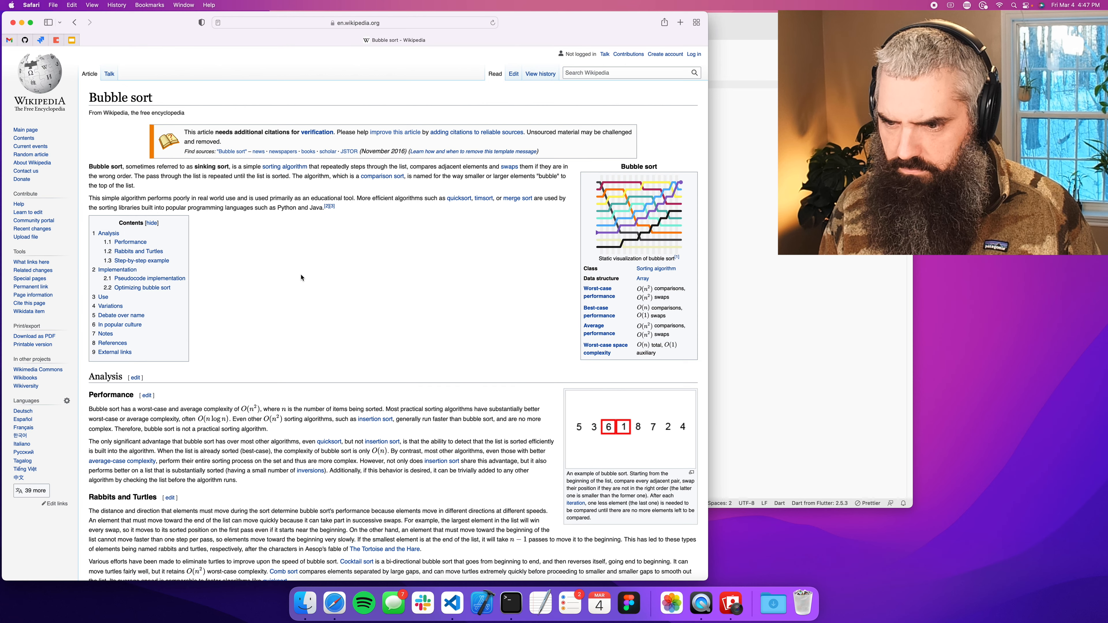
scroll("down", 3)
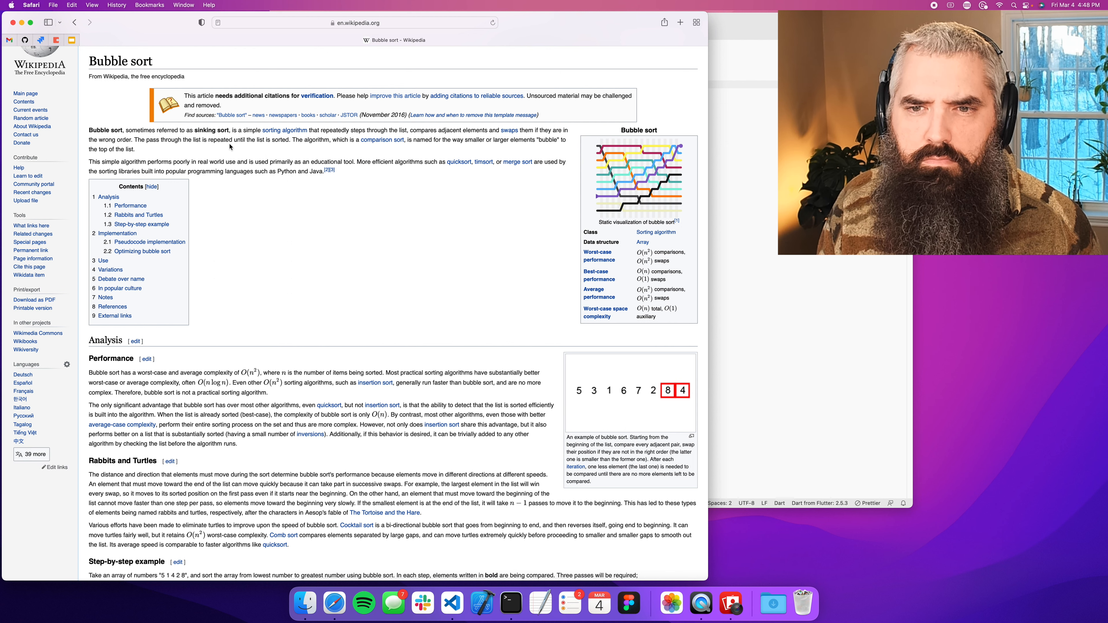
- Declare 'final list = [1,2,3,4]' on a new line at the top of main
left_click(451, 604)
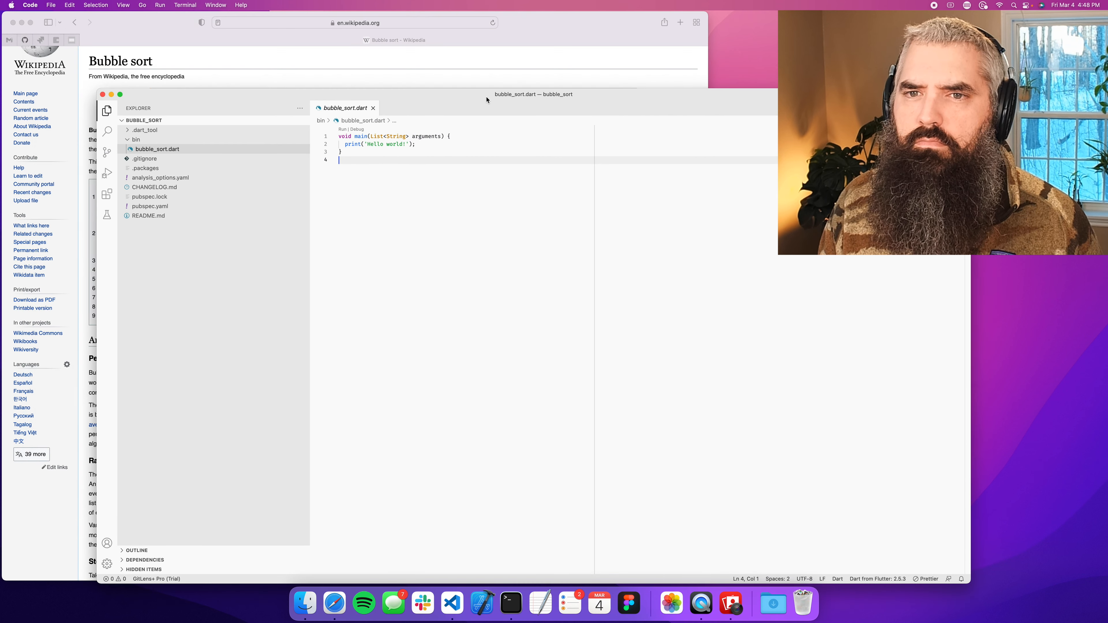
left_click(378, 144)
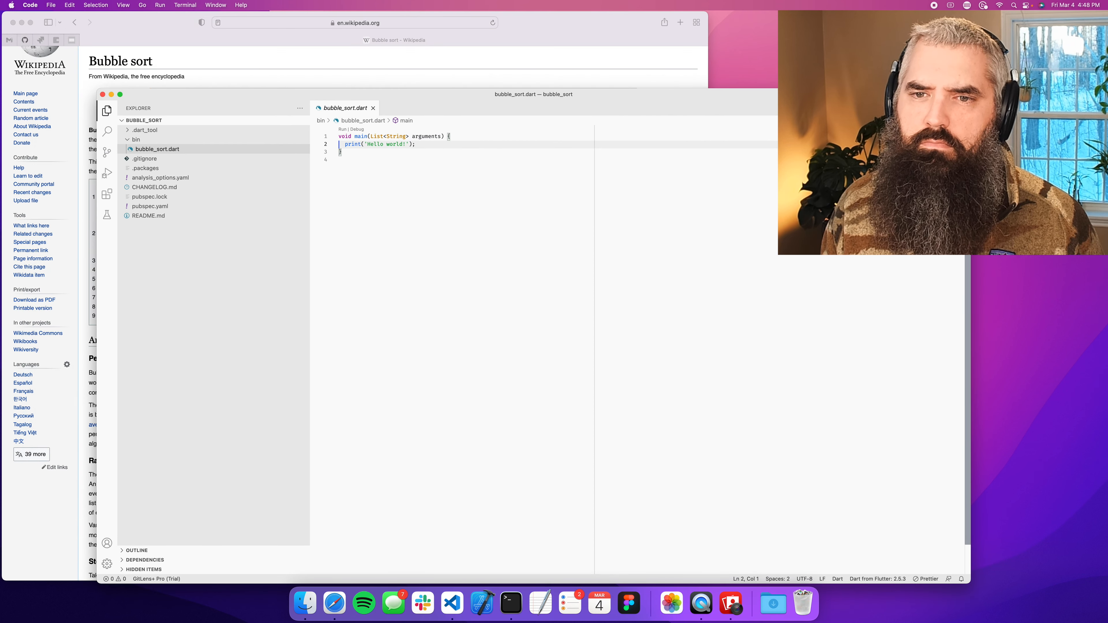
type("final")
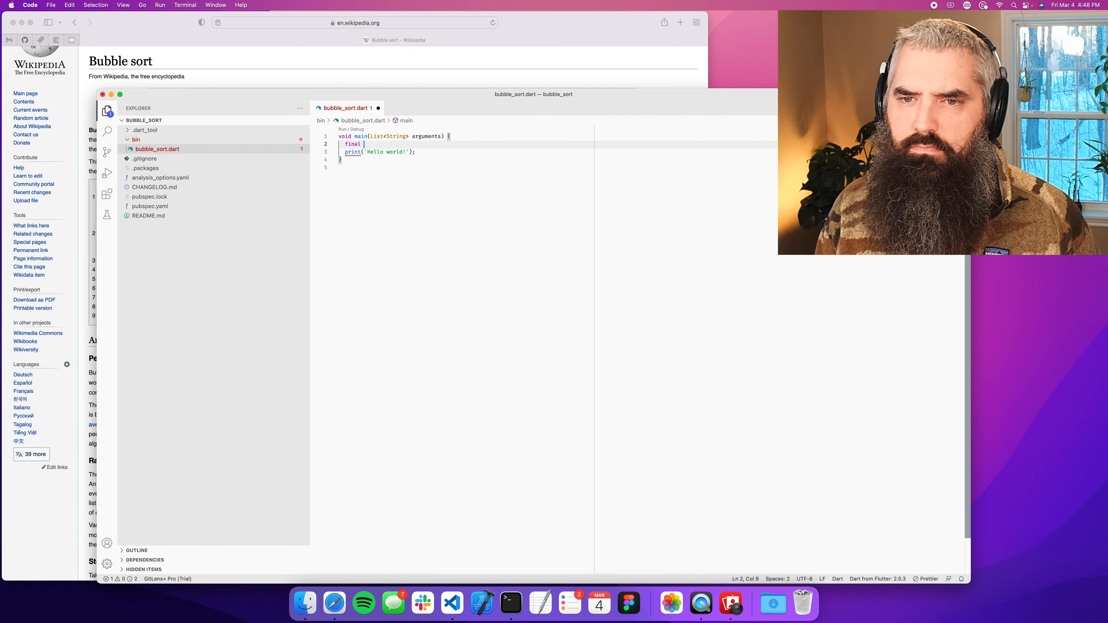
type("list = []")
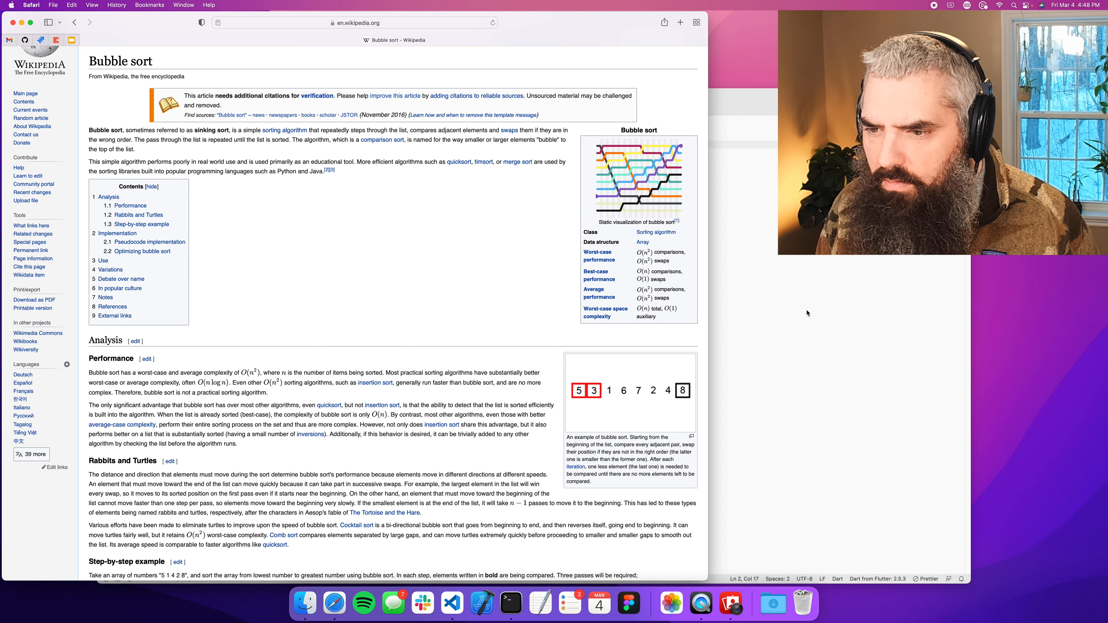
left_click(451, 604)
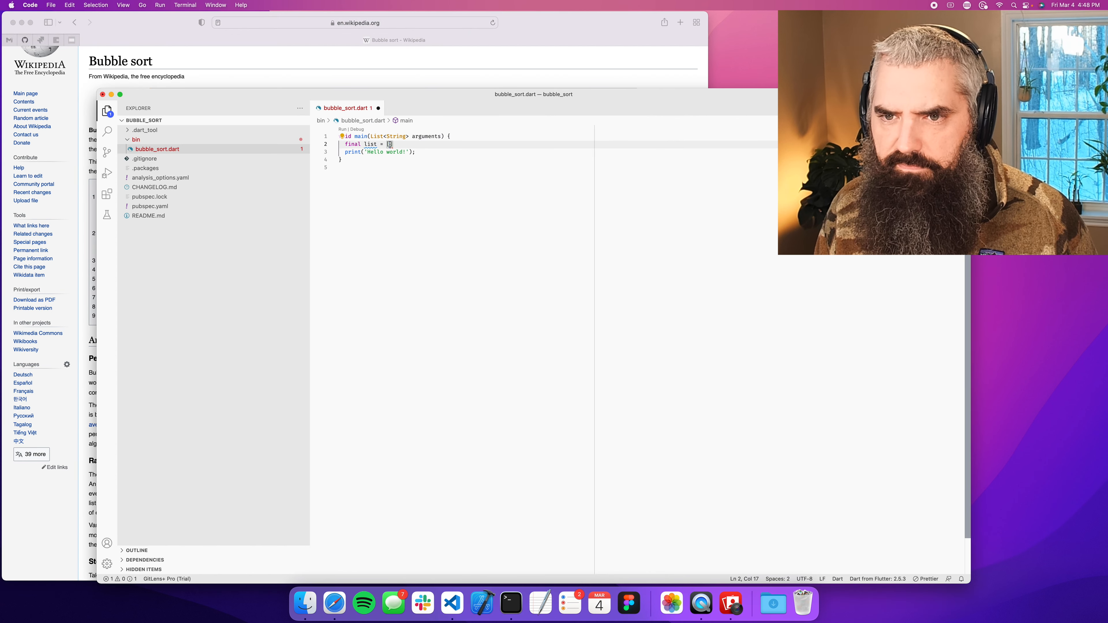
type("1,2,3,4")
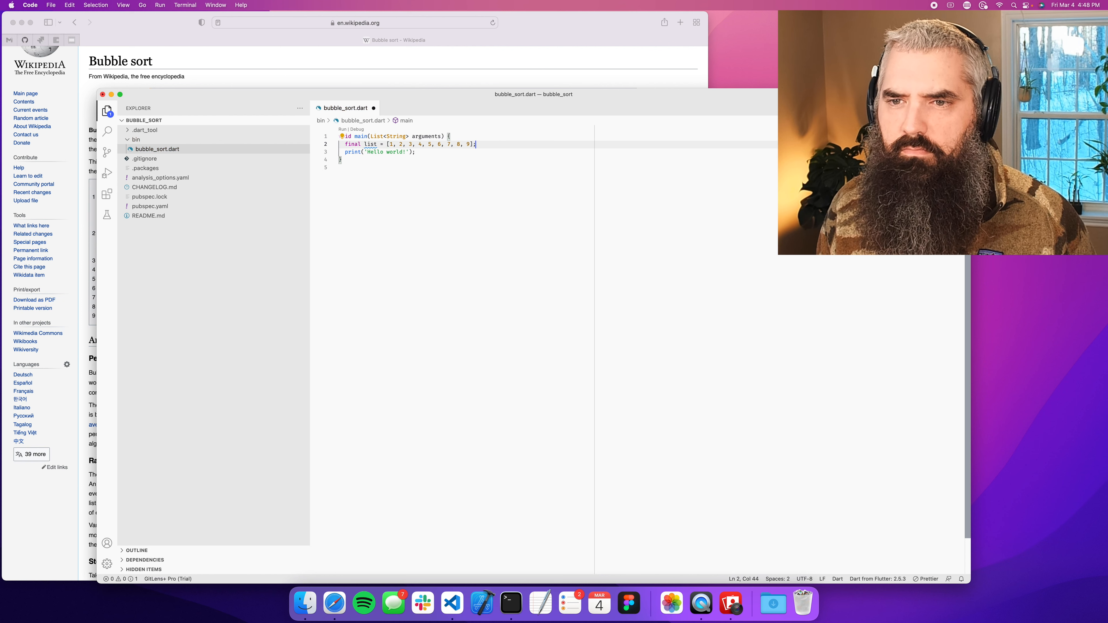
- Add a second final list of scrambled numbers [5, 6, 8, 1, 3, 9, 2, 4, 7] to sort
type("final list = [")
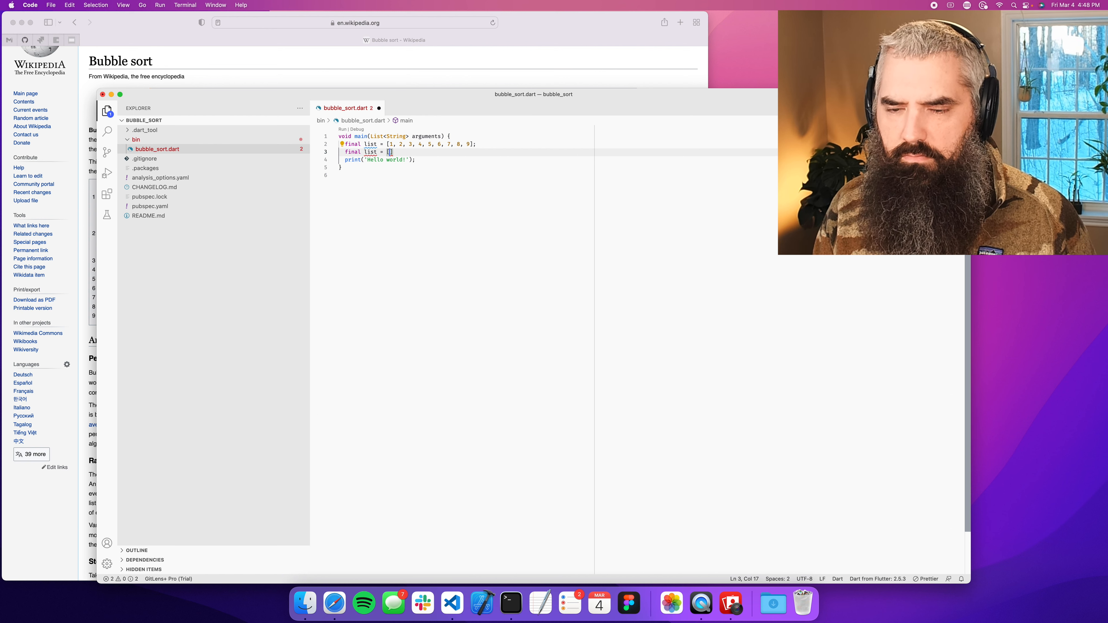
type("5,3,6,8,1,3,")
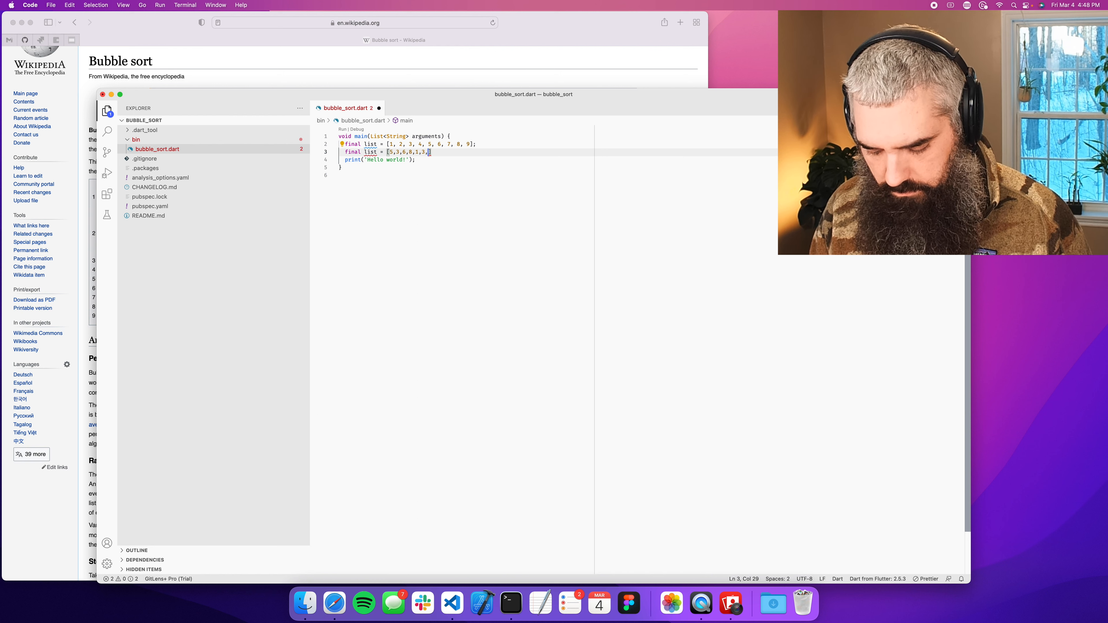
type("8")
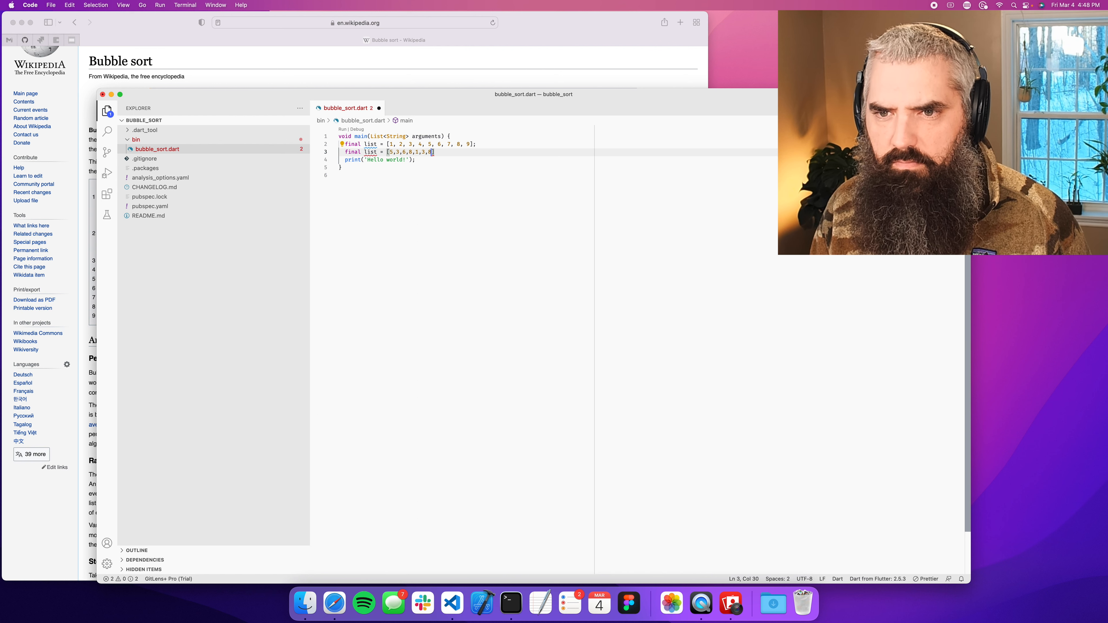
type("9,")
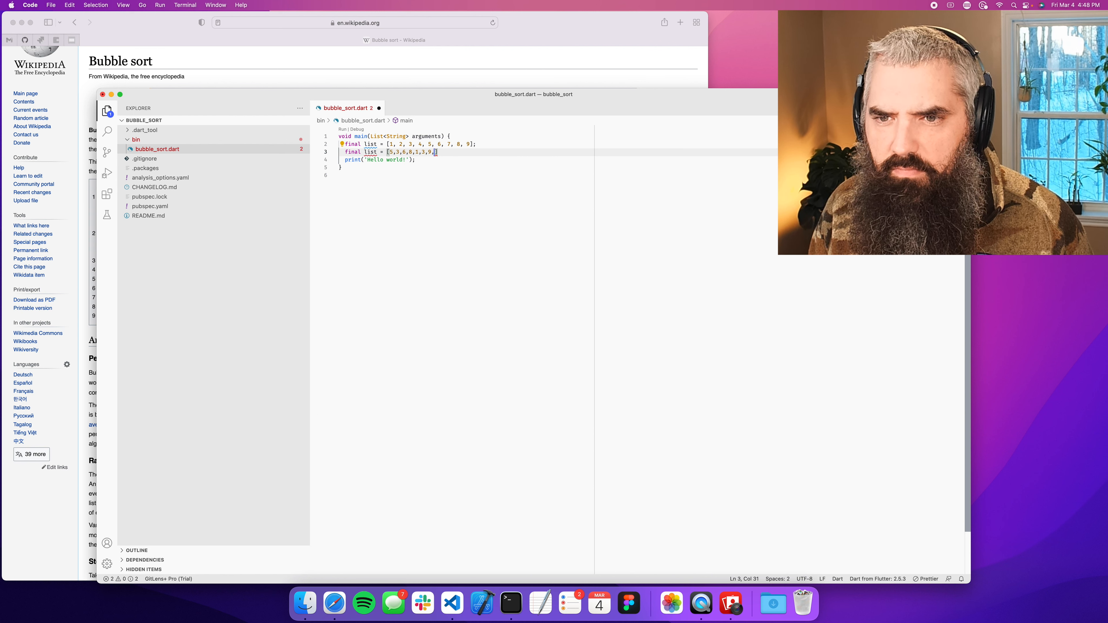
type("2")
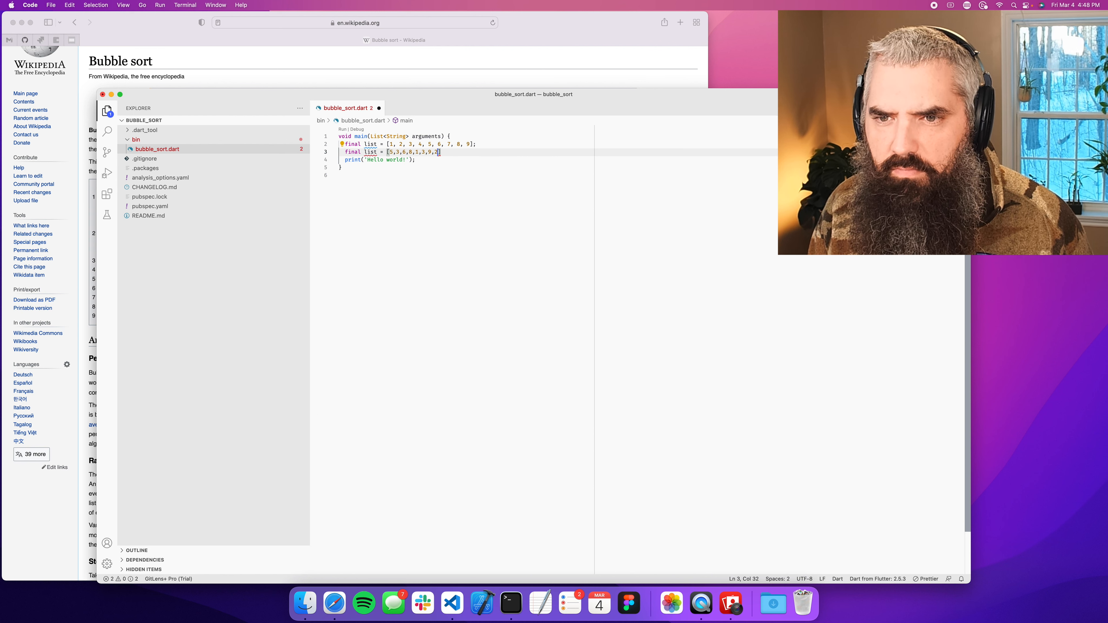
type(",4")
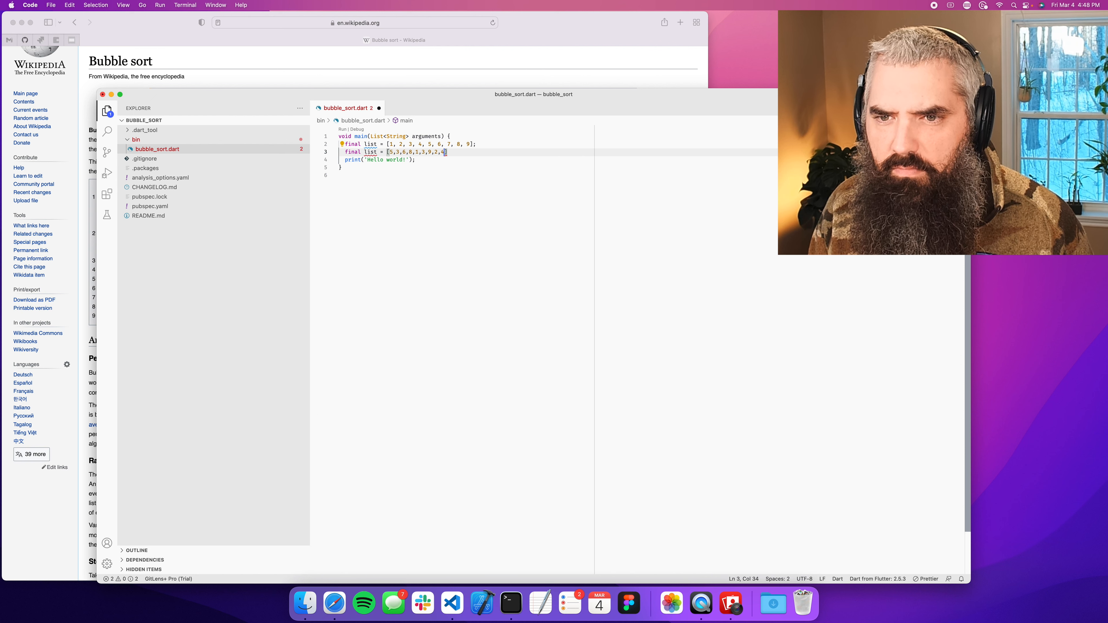
type("7")
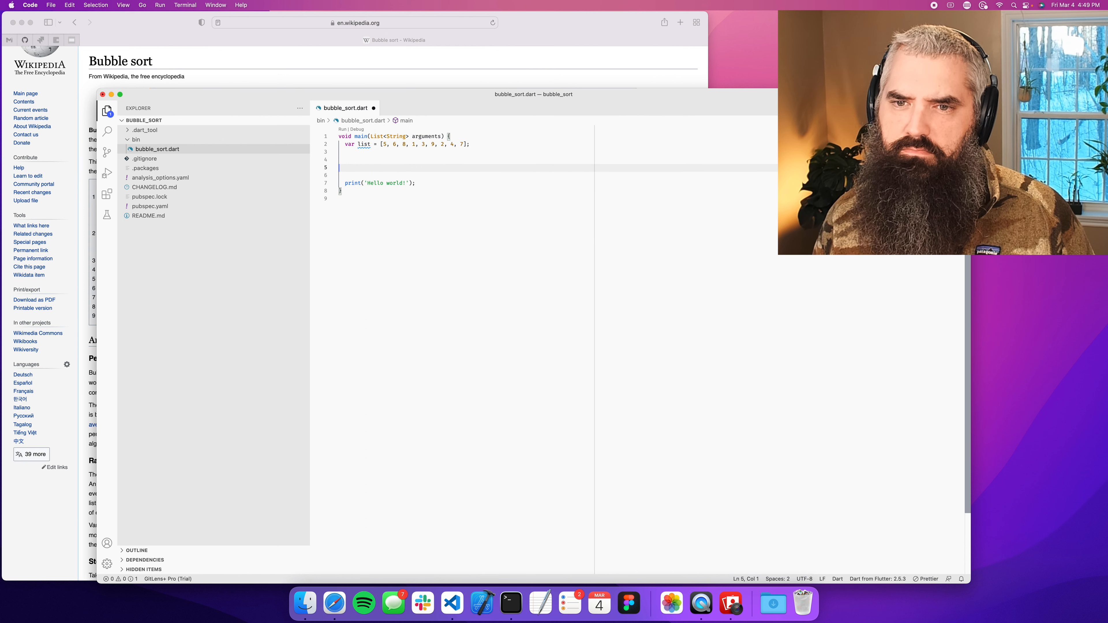
- Write a for loop from 0 to list.length with print(i) in its body
type("for(final n")
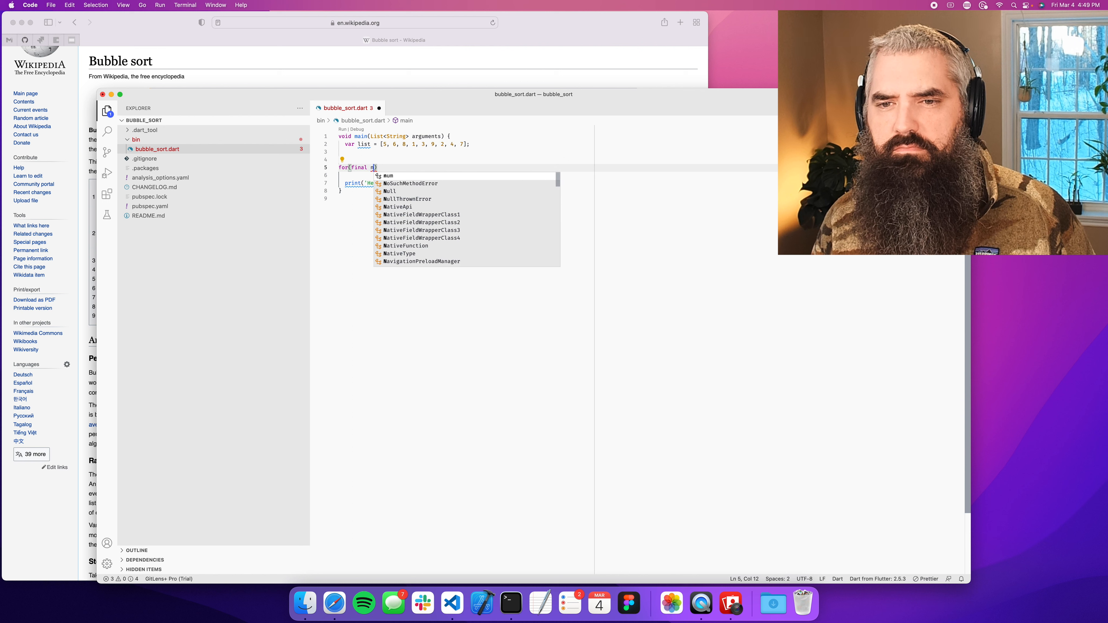
type("umber in l")
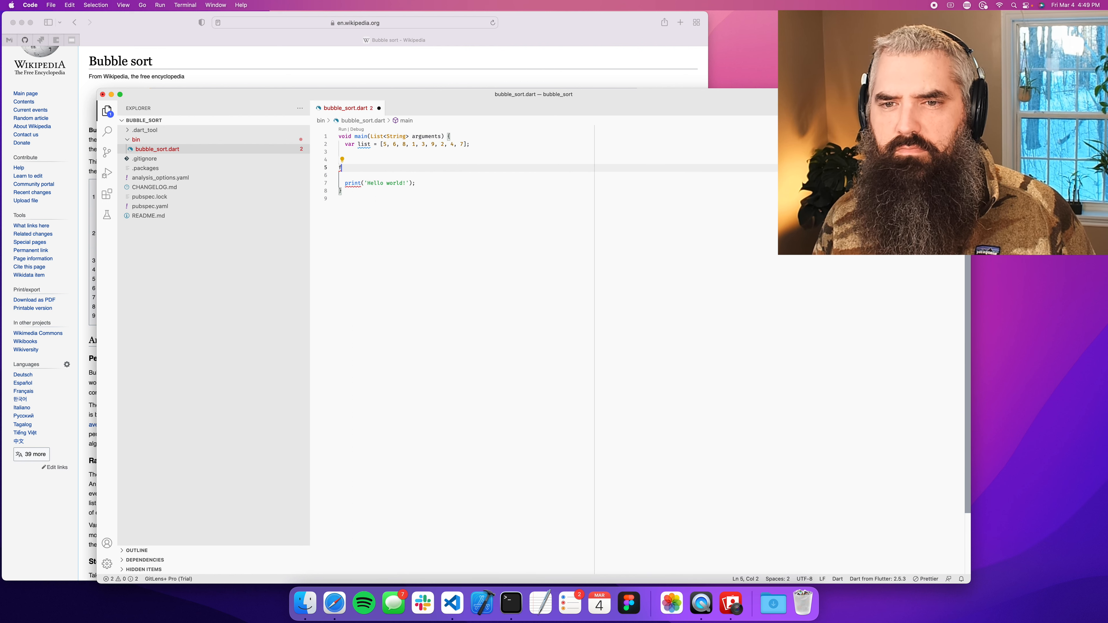
type("for(var i=0; i")
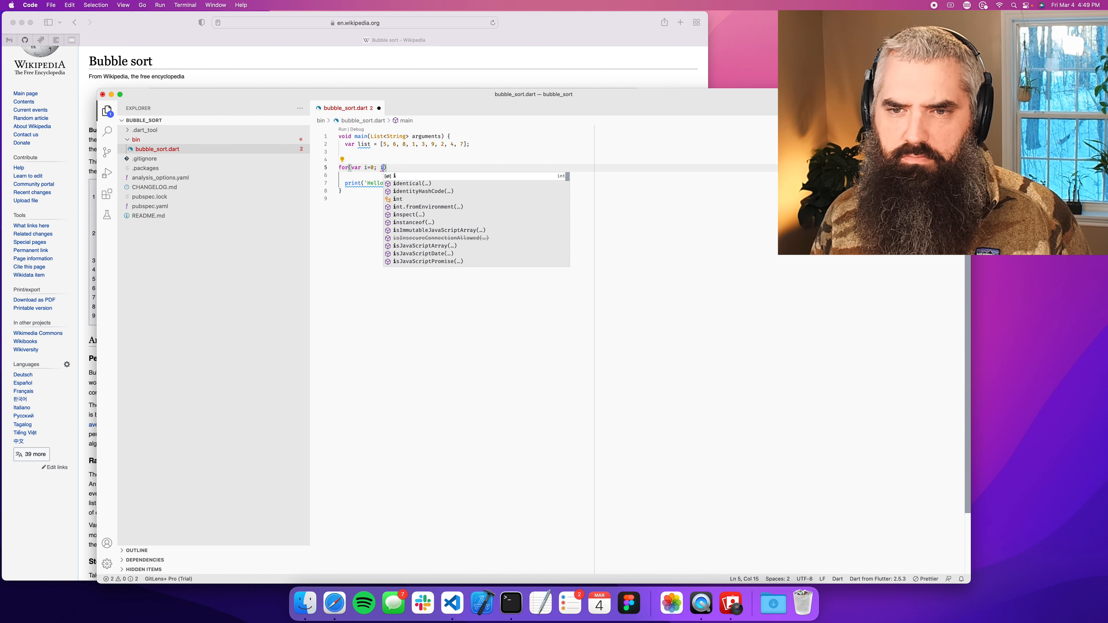
type("list.length; i++")
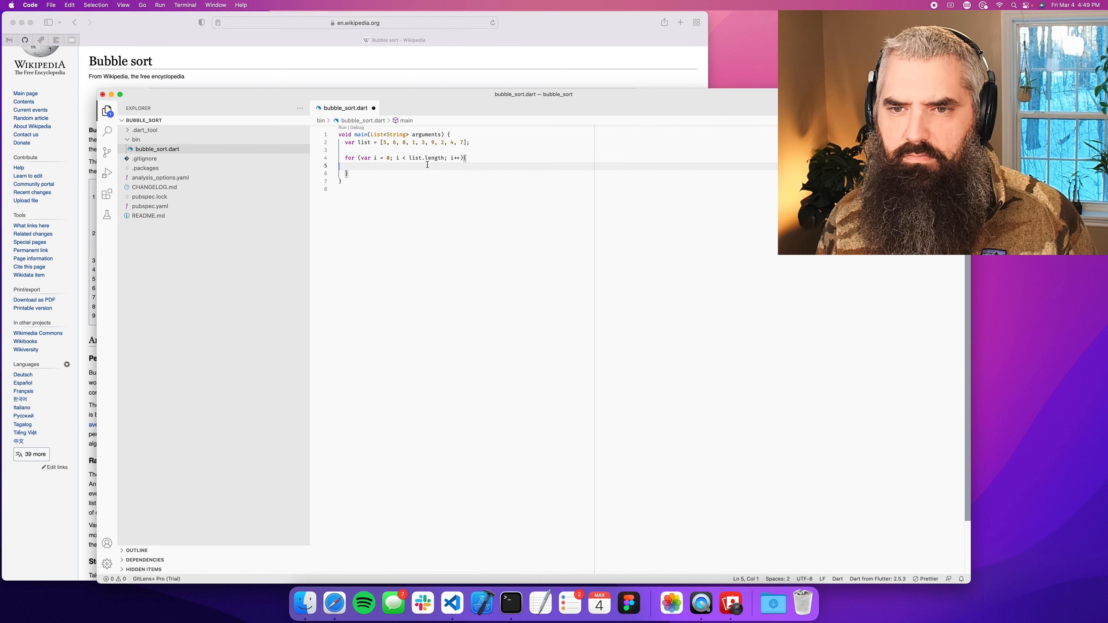
type("print(i);")
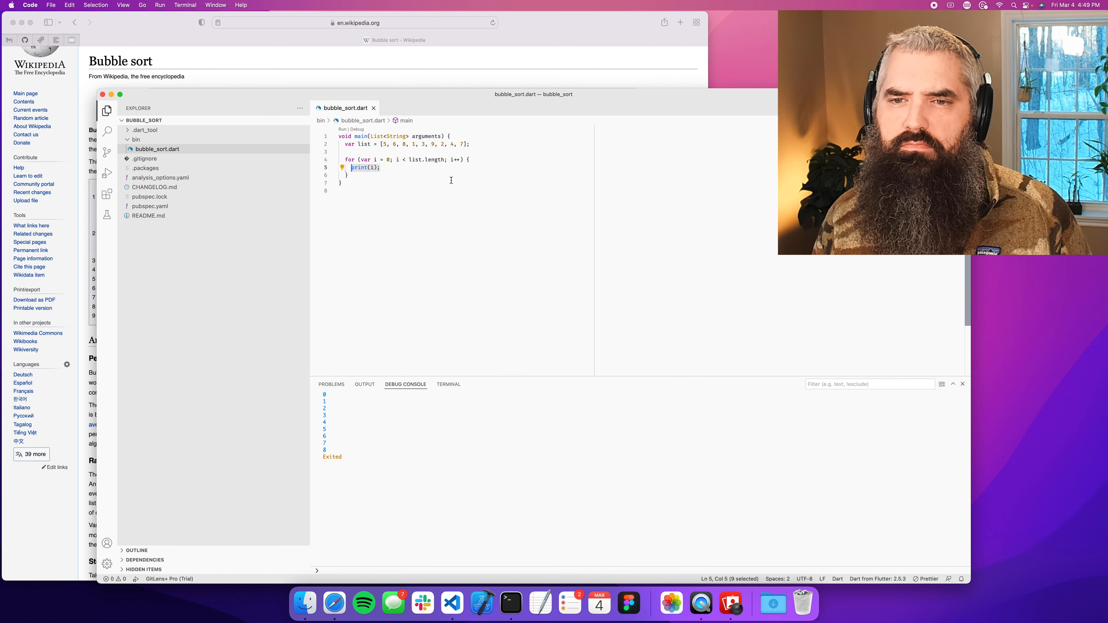
- Replace print(i) with final a = list[i] and final b = list[i + 1], print the pairs, then remove the print
key("Backspace")
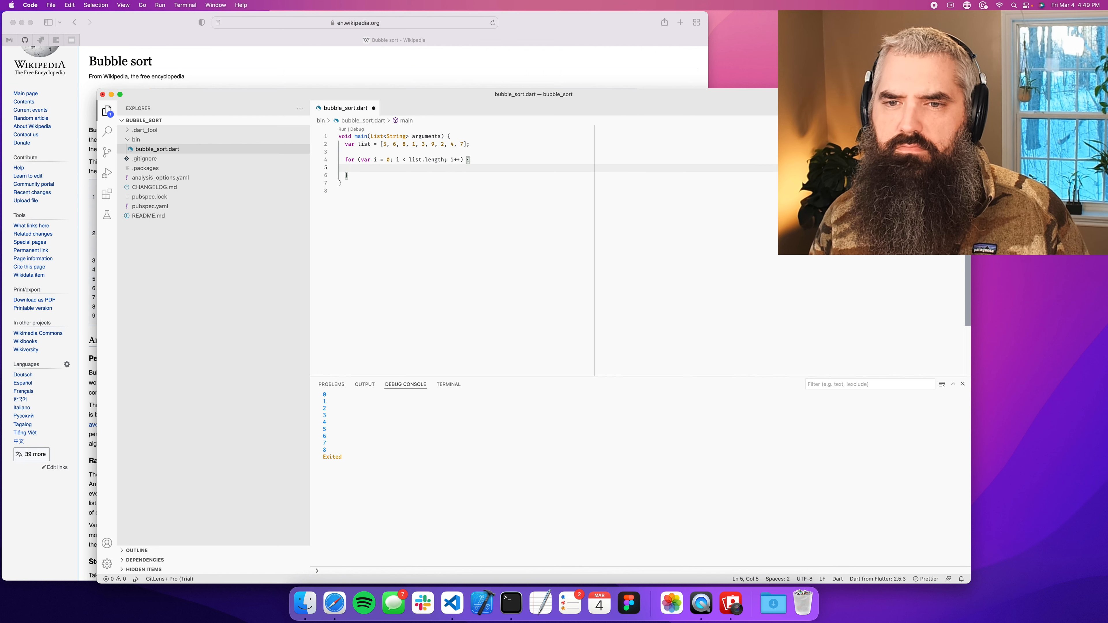
type("final")
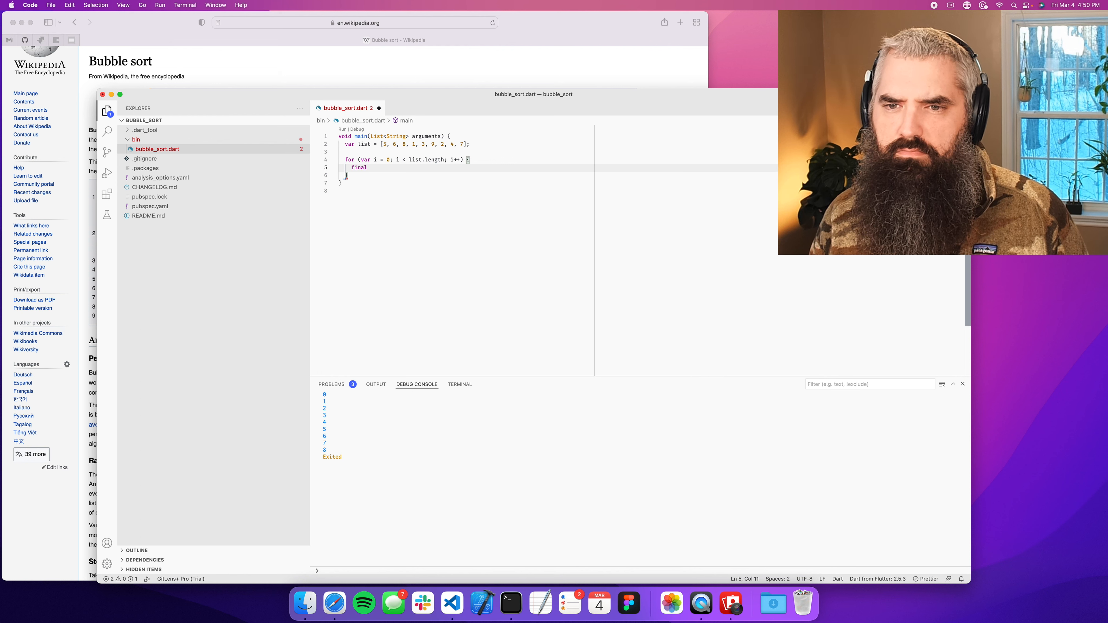
type("thisNu")
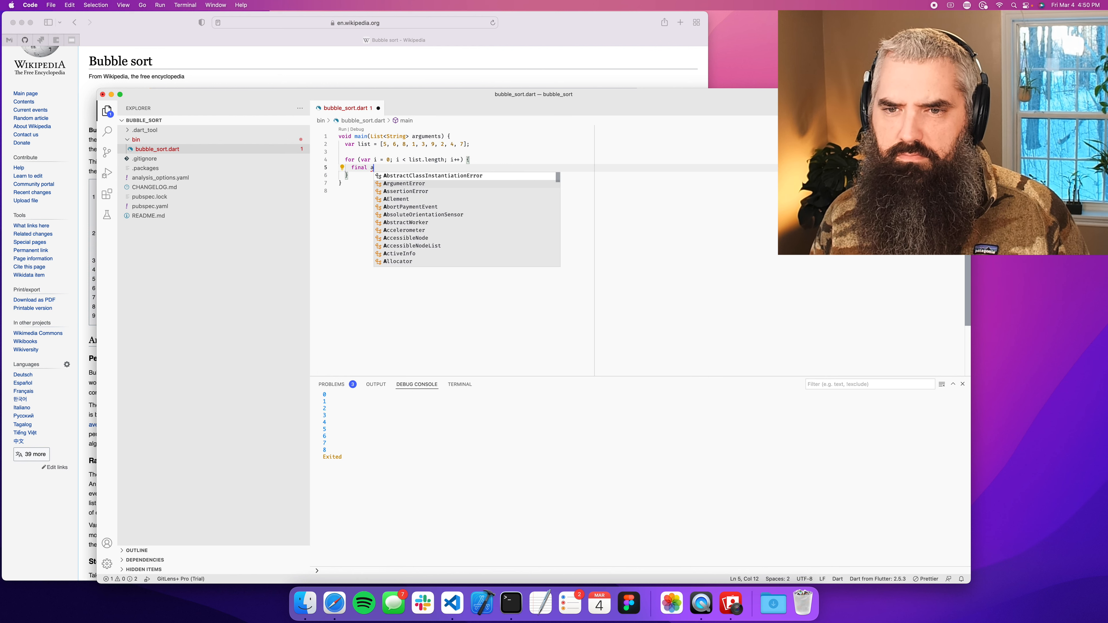
type("= list[i]")
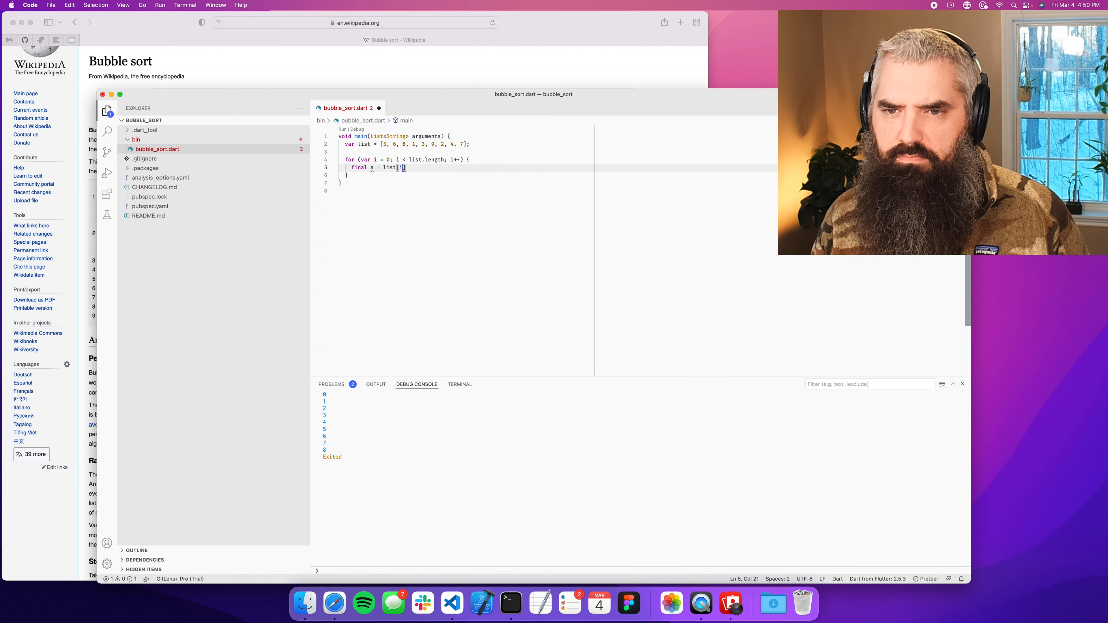
type("final b")
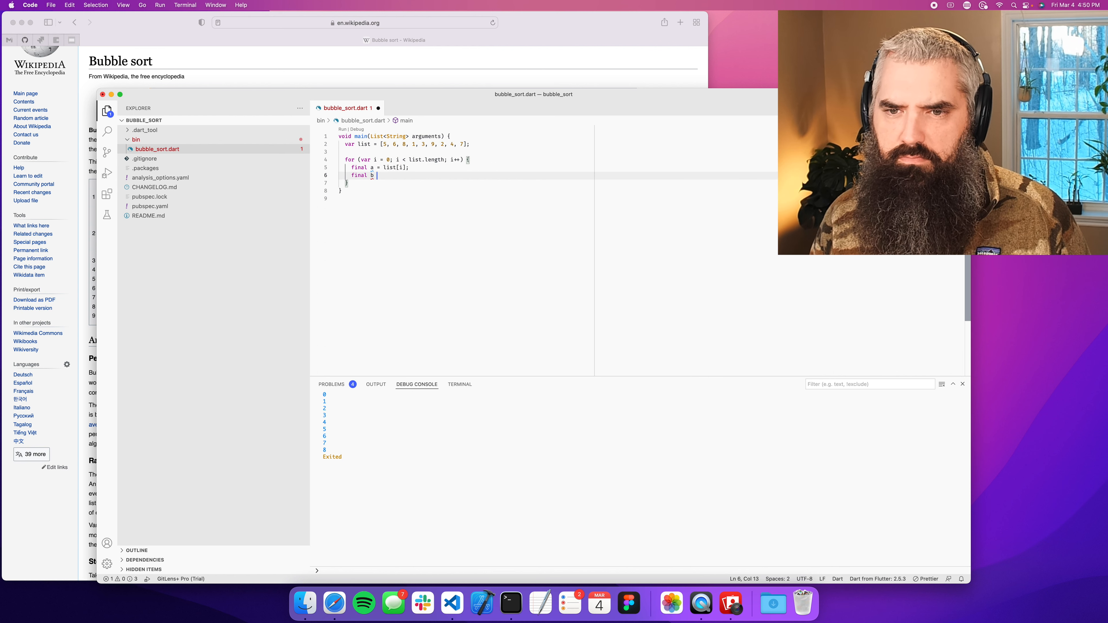
type("= list[i]")
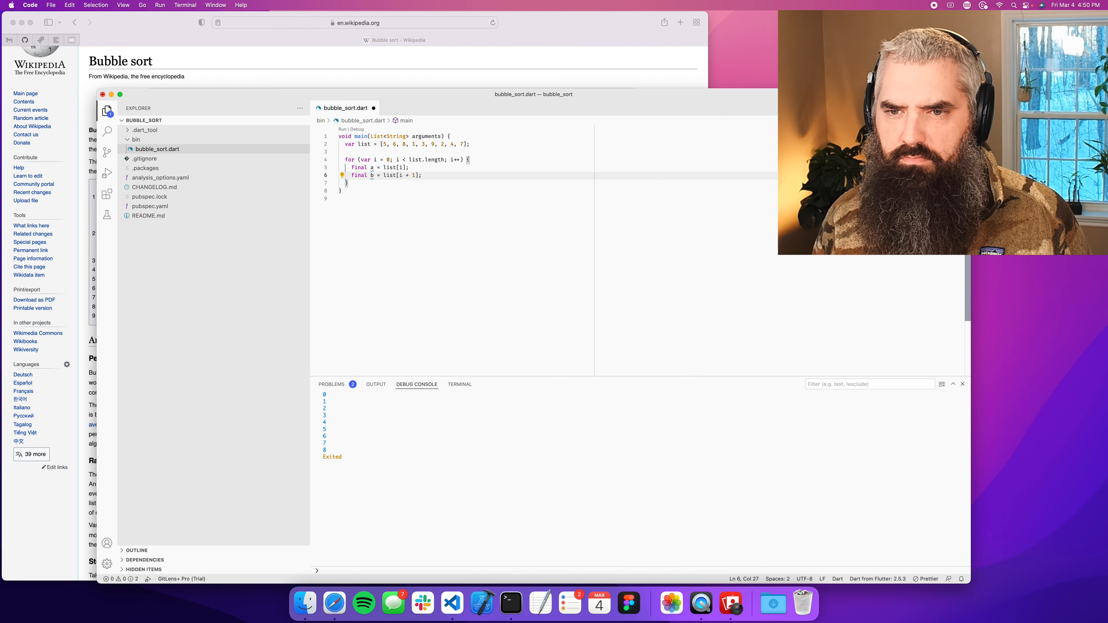
mouse_move(441, 160)
type(" - 1")
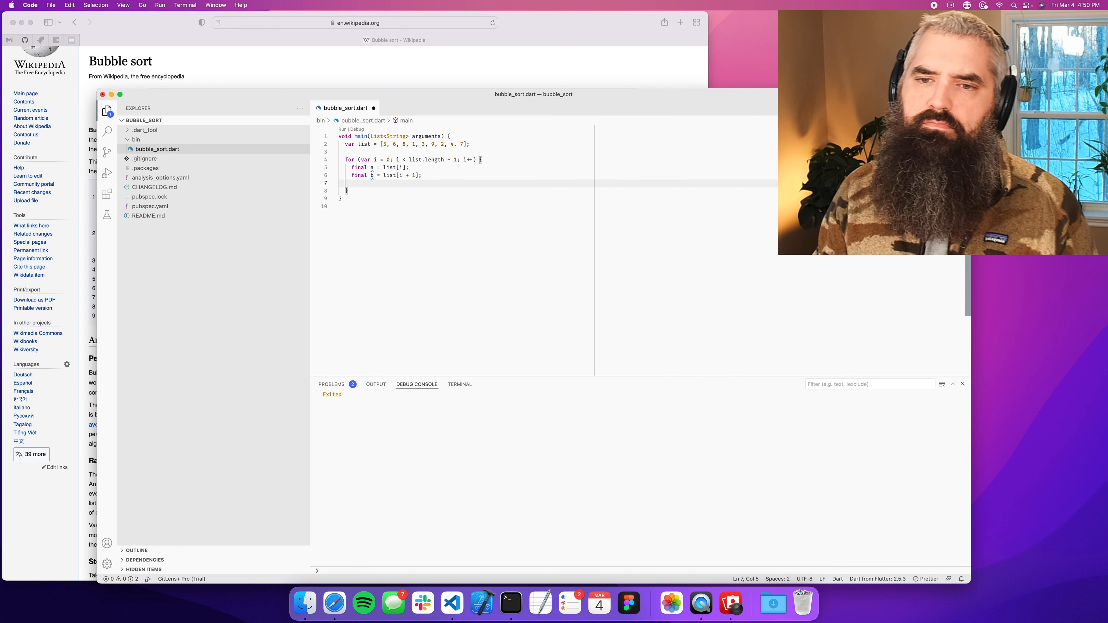
type("print('$a,$b');")
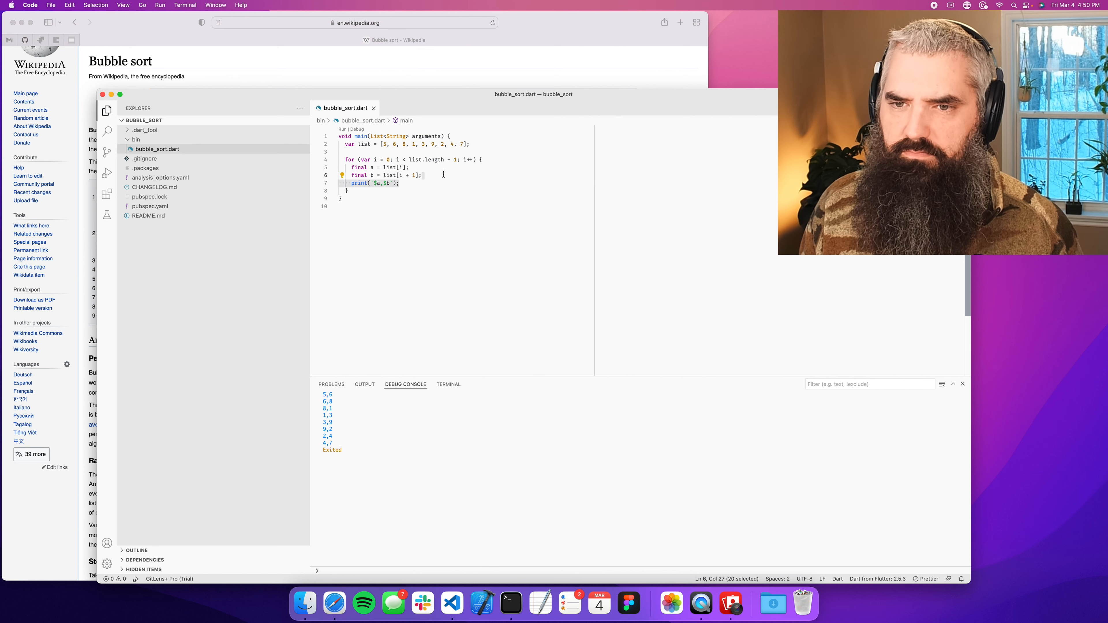
key("Backspace")
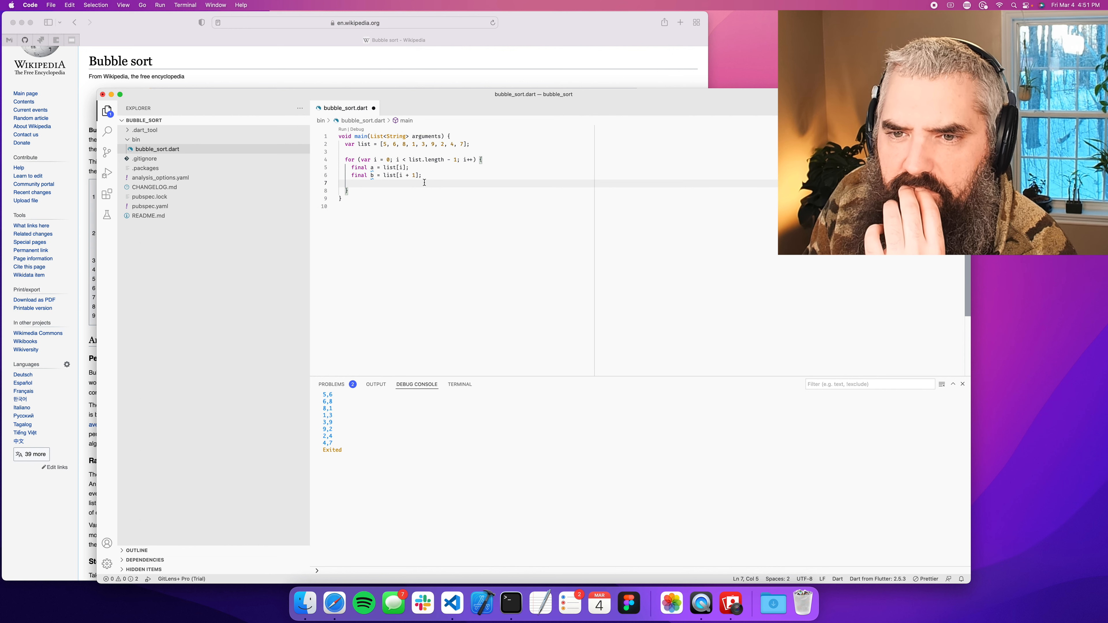
mouse_move(450, 163)
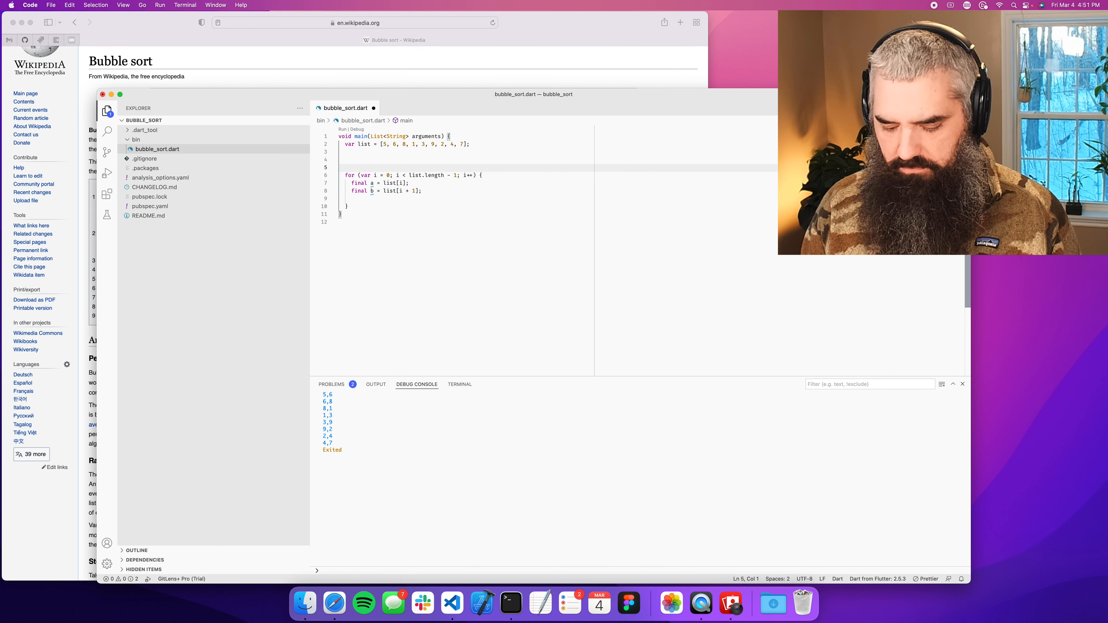
- Wrap the pair loop in a onePass function starting with 'var listOnePass = list;'
type("funct")
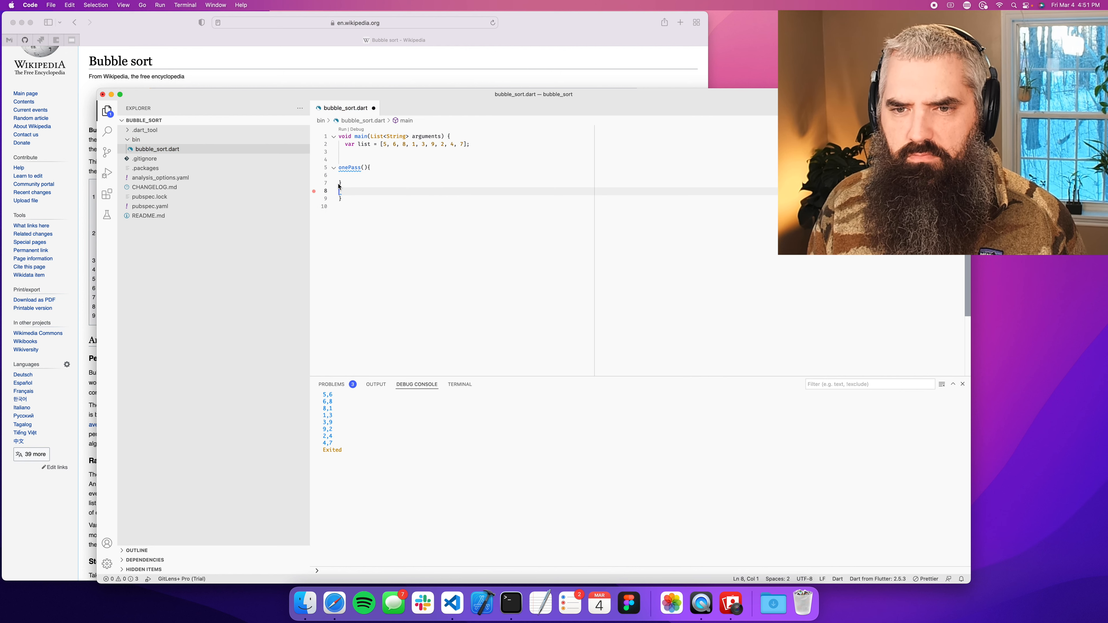
type("for (var i = 0; i < list.length - 1; i++) {")
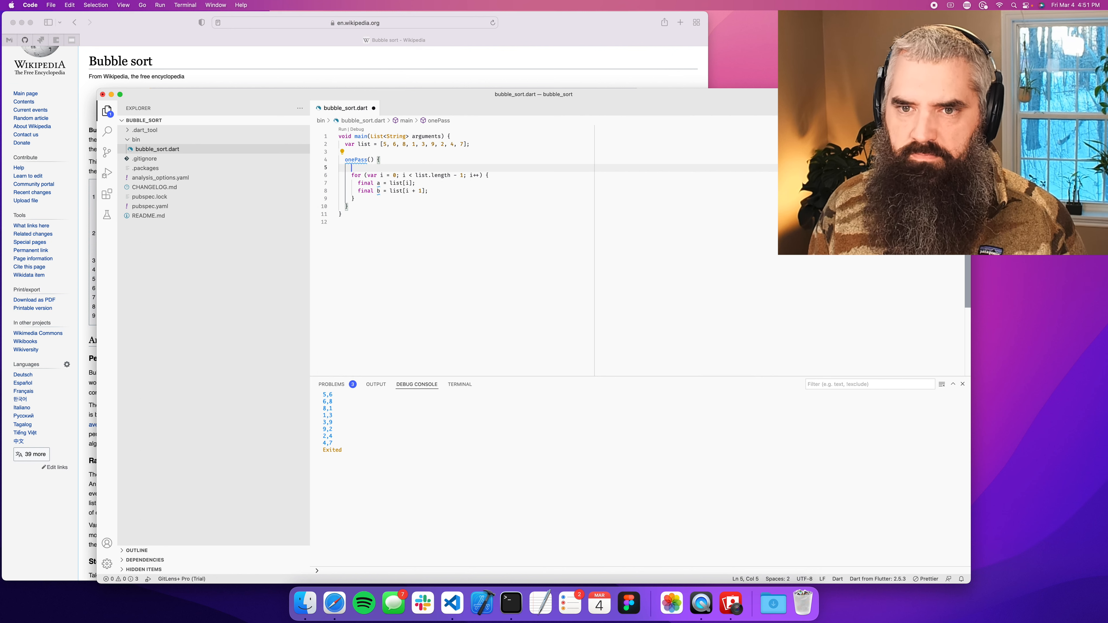
type("var c")
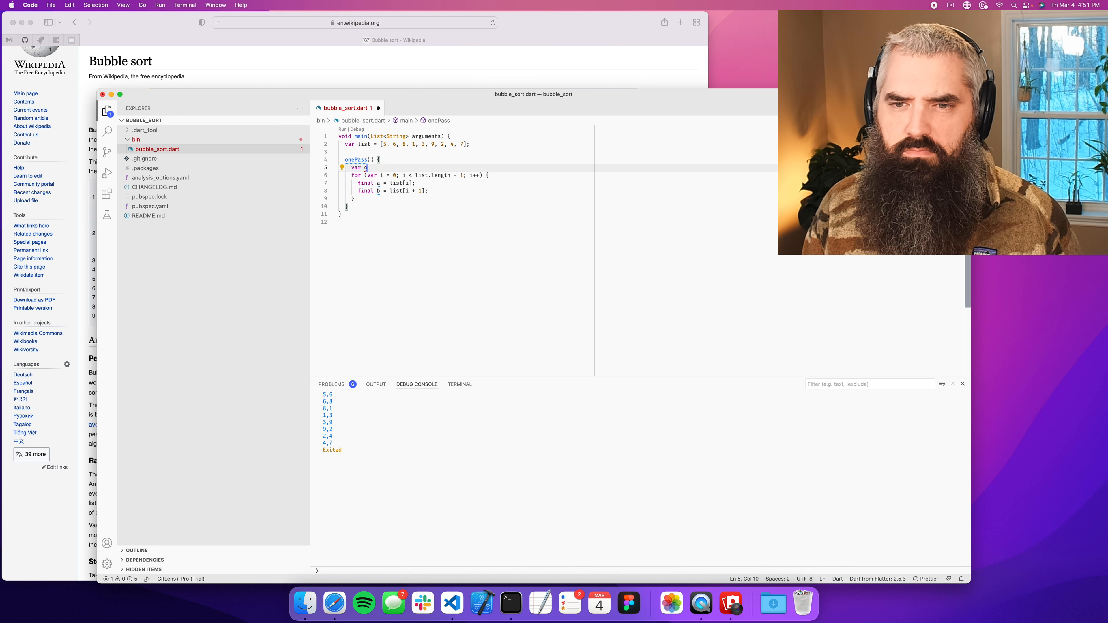
type("listd")
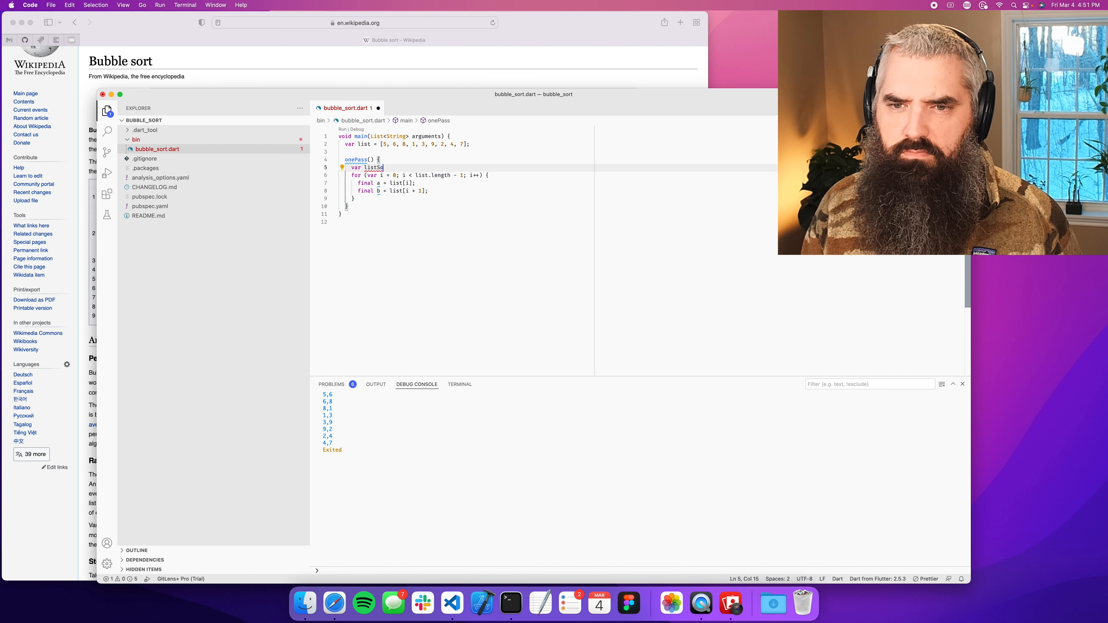
key("backspace")
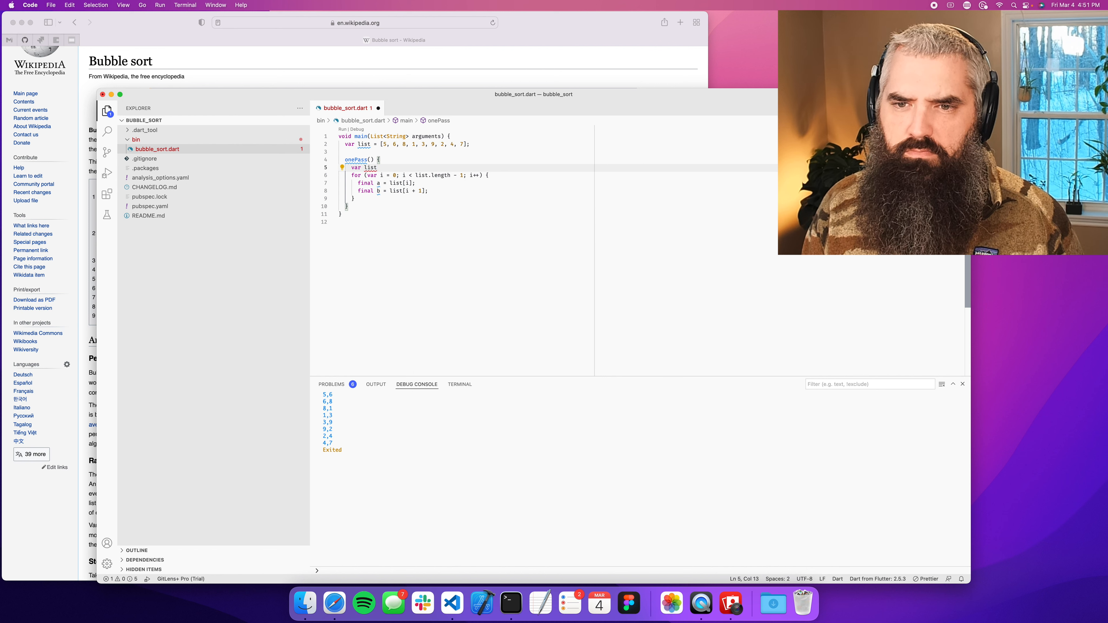
type("OnePass")
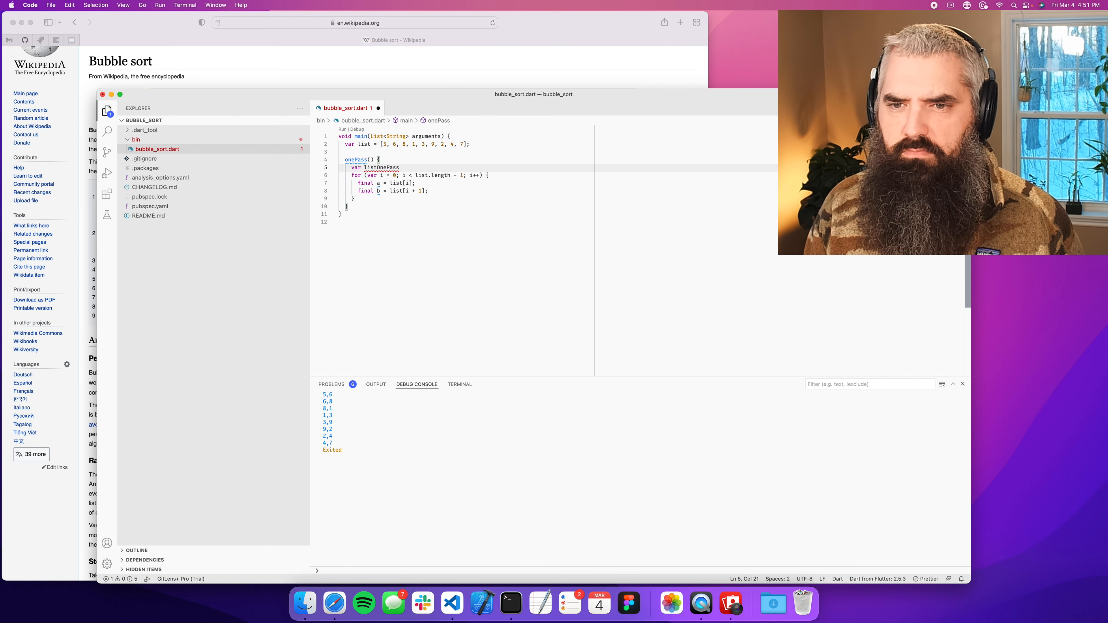
type("= list;")
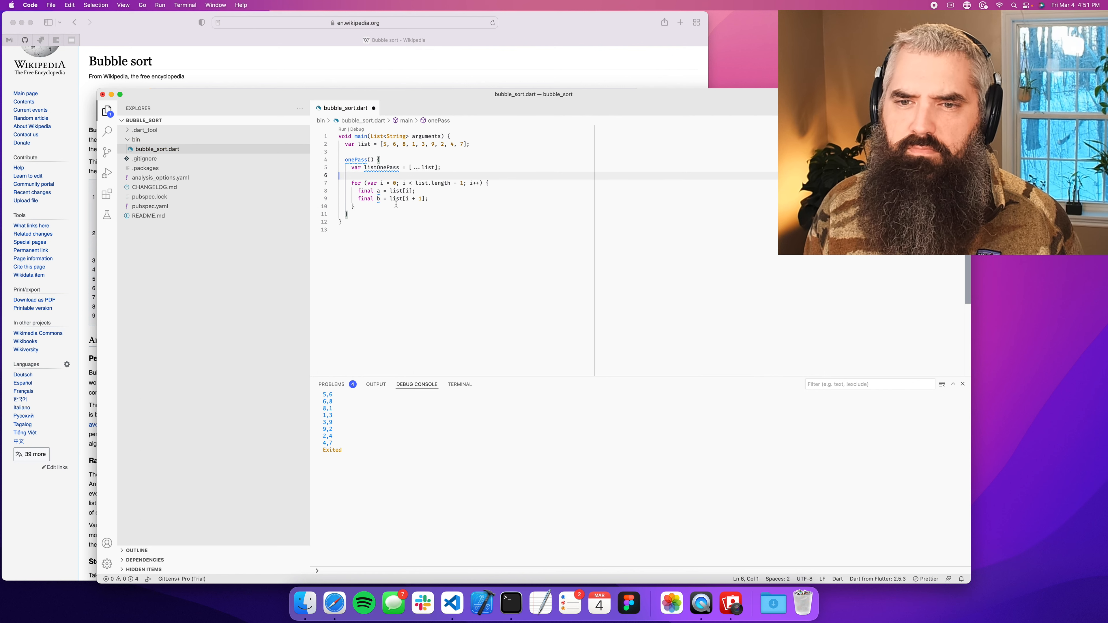
left_click(428, 198)
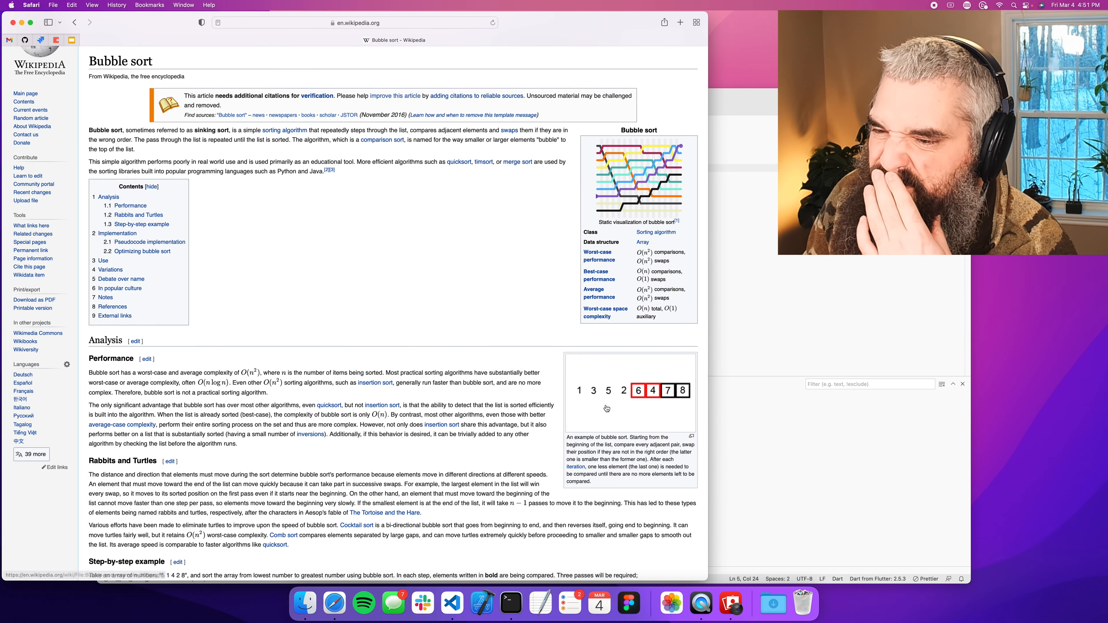
mouse_move(611, 415)
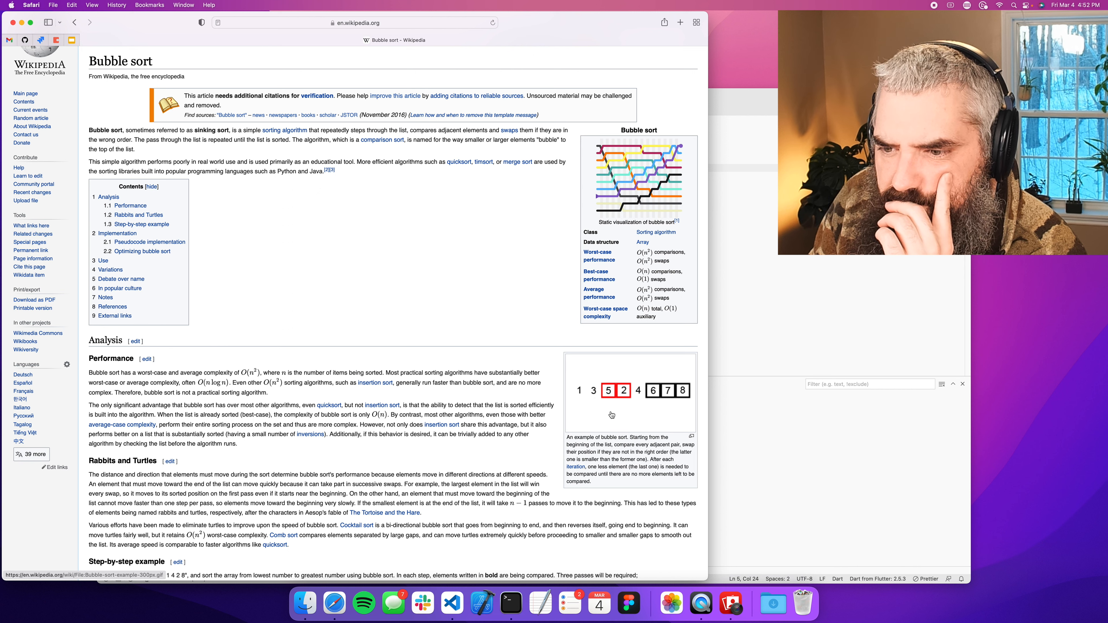
mouse_move(643, 406)
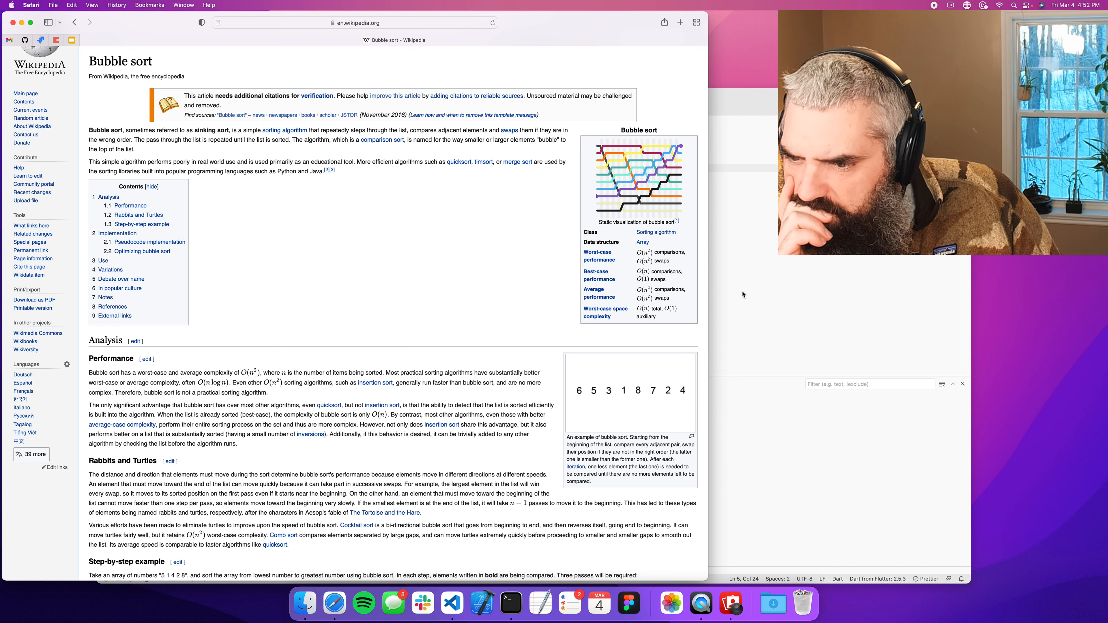
- Watch Wikipedia's animated bubble sort example, then return to the code editor
left_click(585, 391)
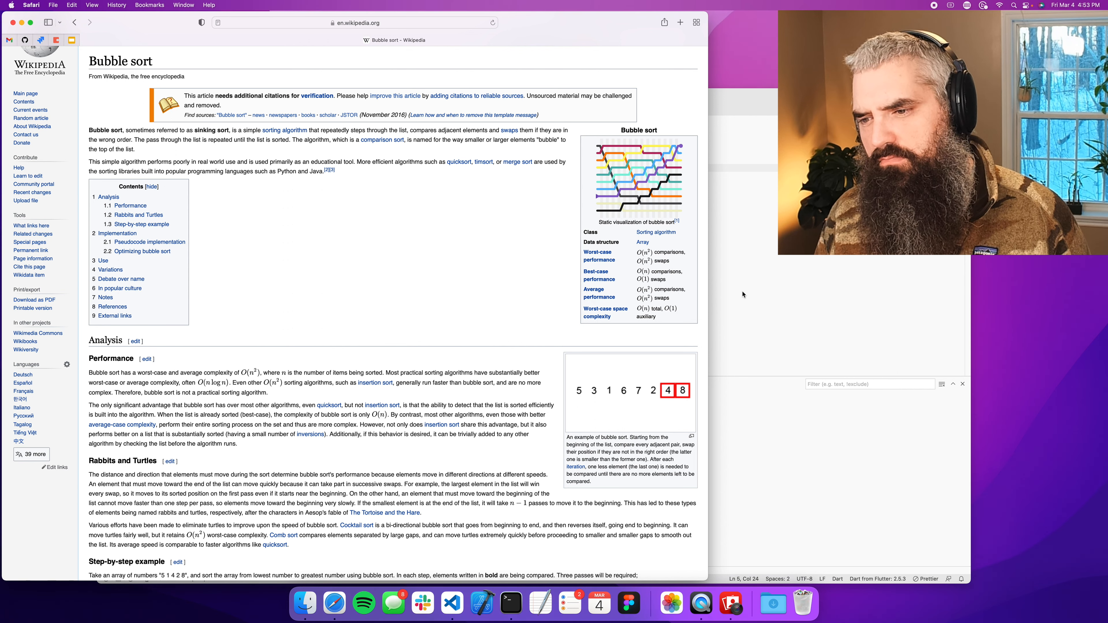
left_click(451, 604)
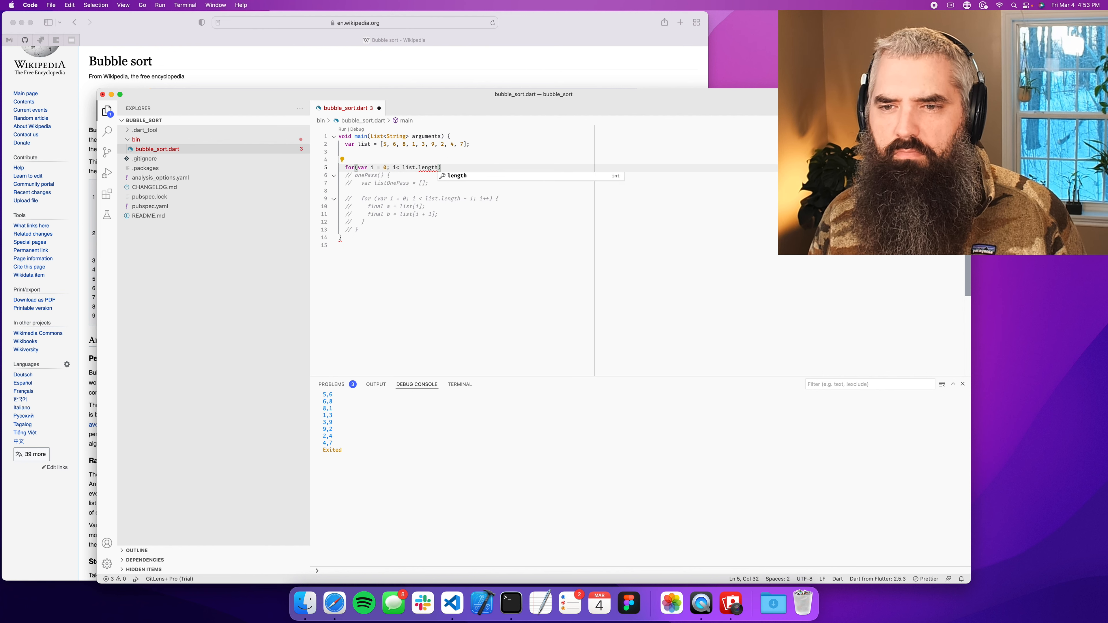
- Write an outer for loop starting at list.length - 1 with condition > 0 and print(i) inside
type("; i++){")
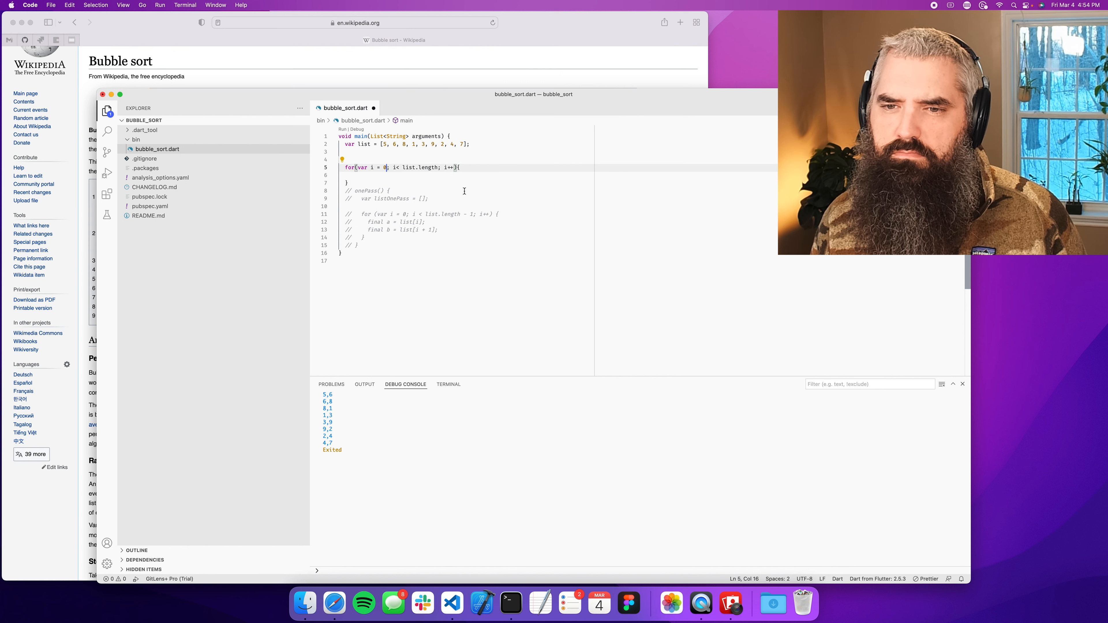
type("list.length - 1")
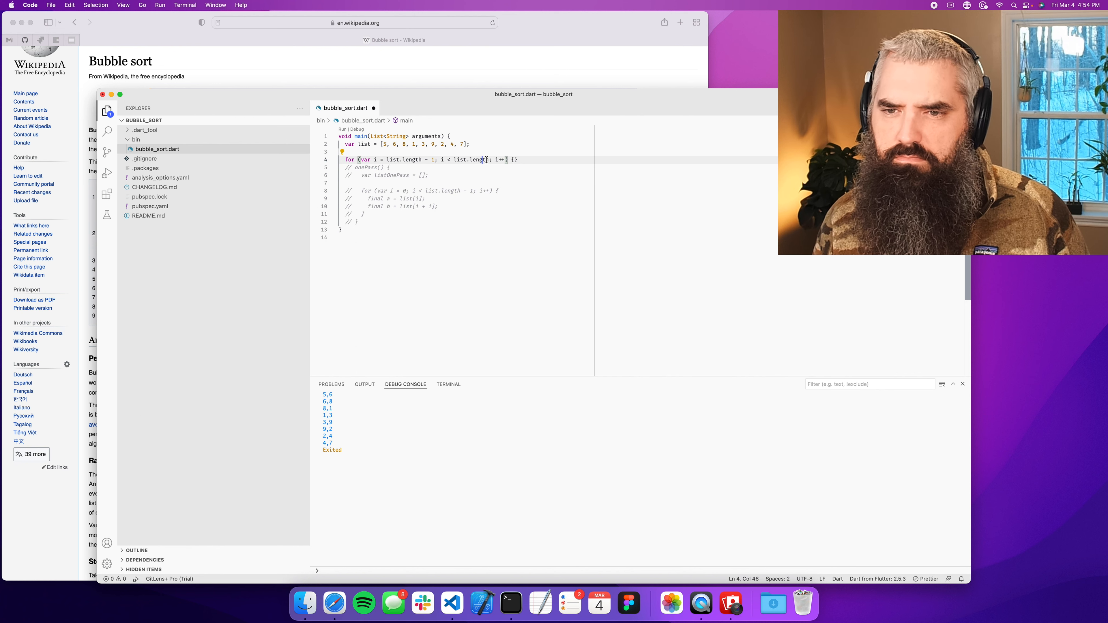
type(">0")
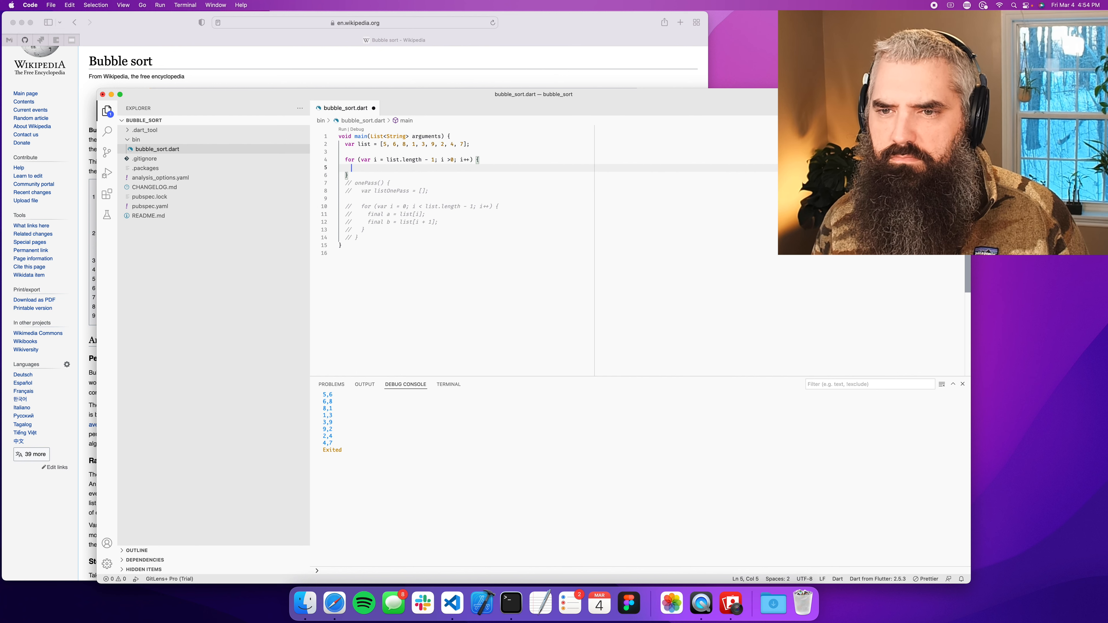
type("print(i);")
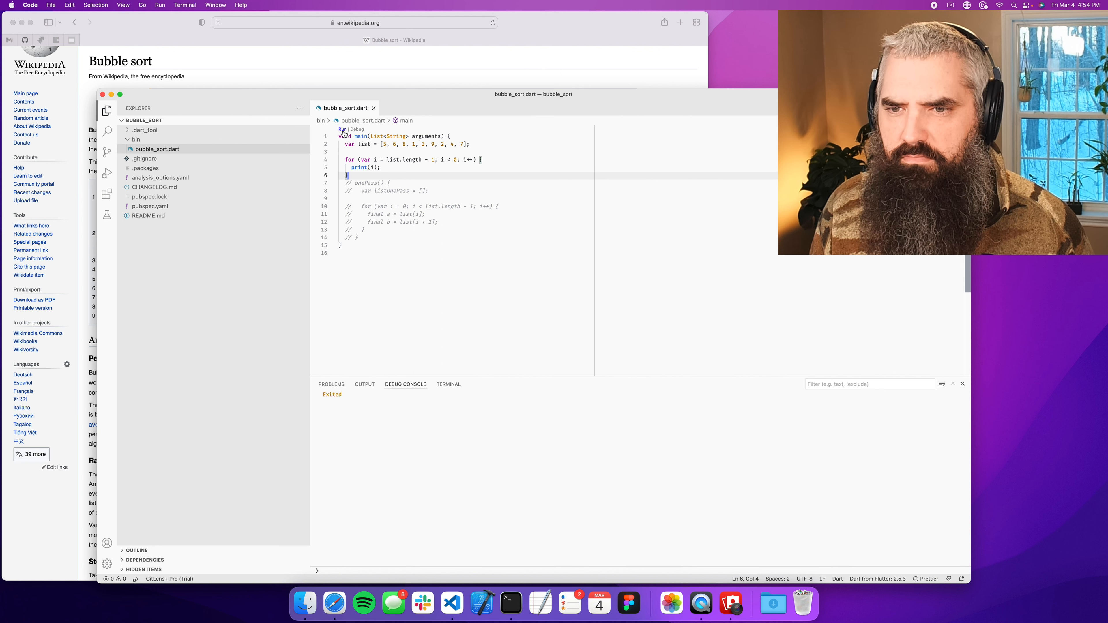
- Change the loop to decrement with i-- and start renaming its counter to maxIndex
left_click(558, 160)
type(">")
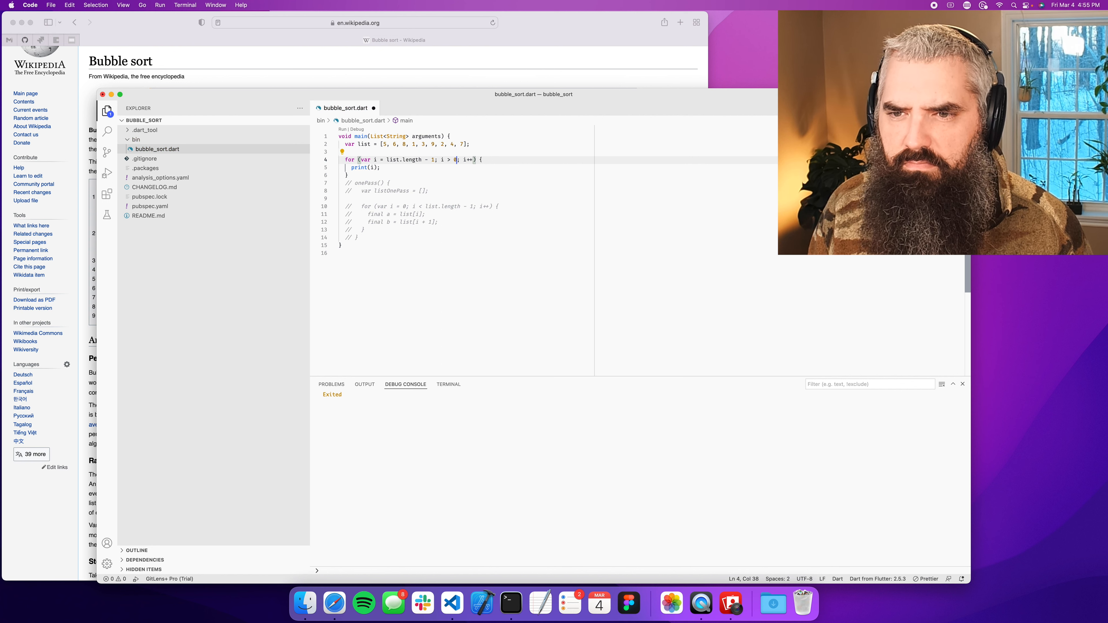
type("--")
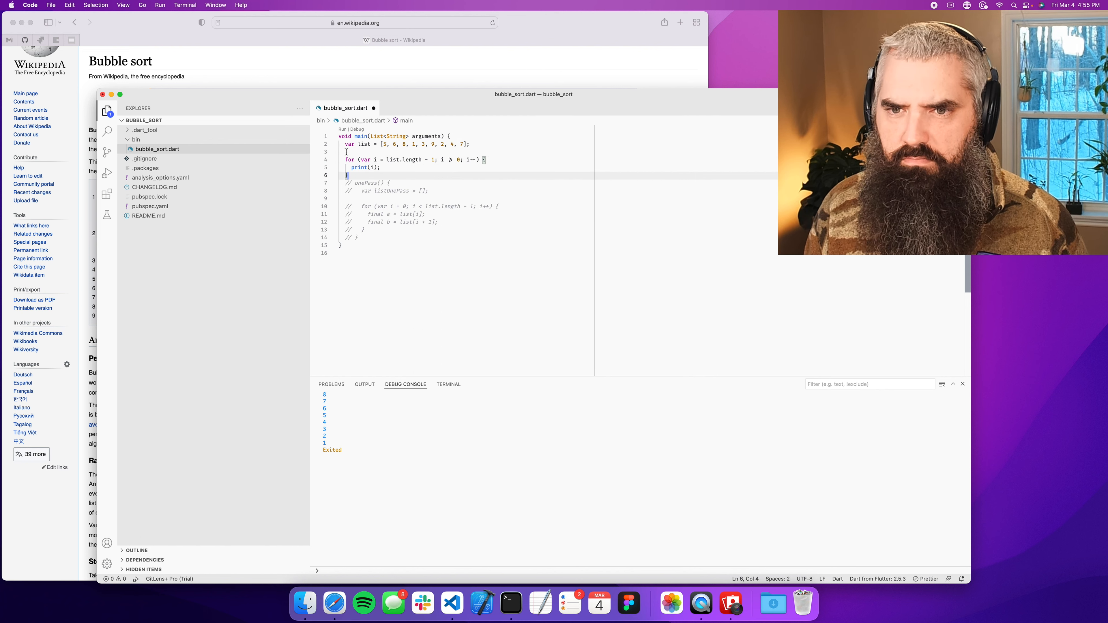
left_click(412, 159)
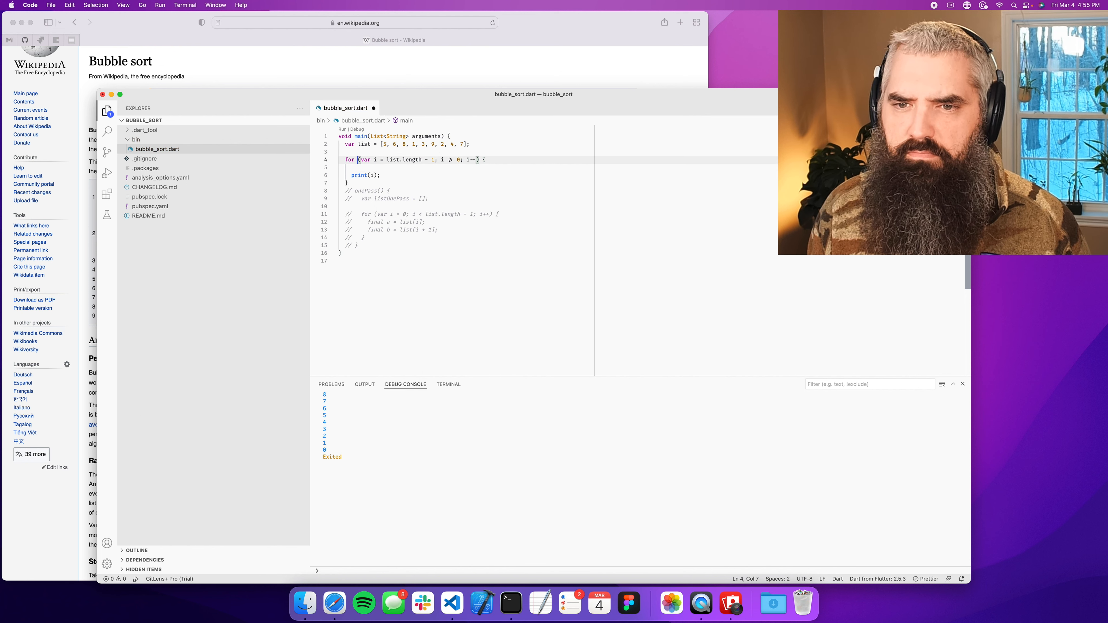
type("maxIndex")
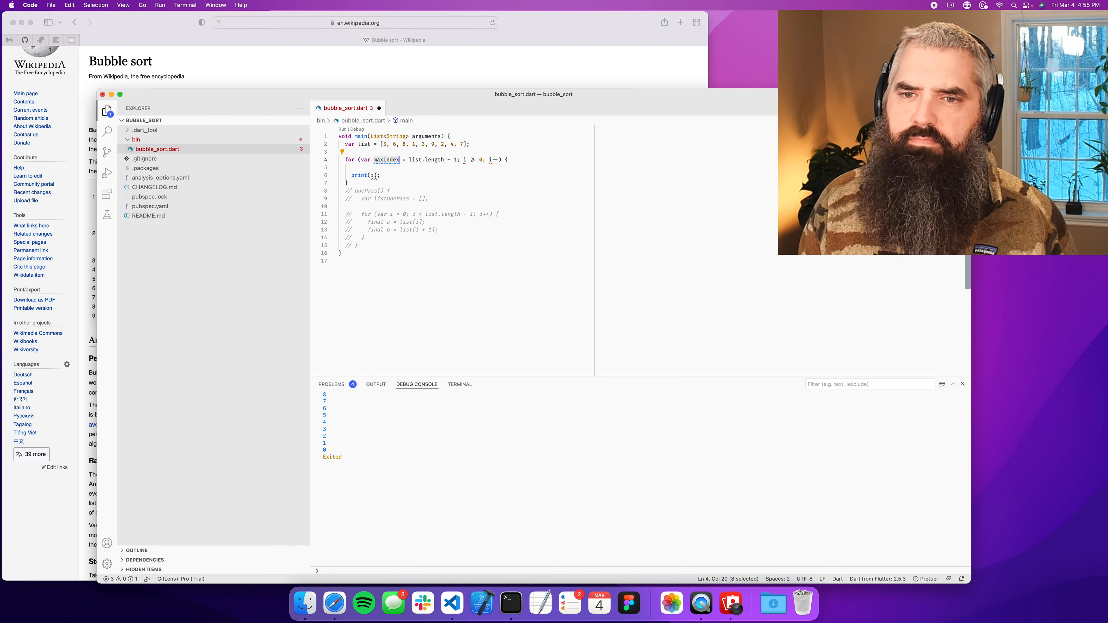
- Store the outer loop's current index as 'final maxIndex = i;'
type("maxIndex")
left_click(468, 167)
type("final")
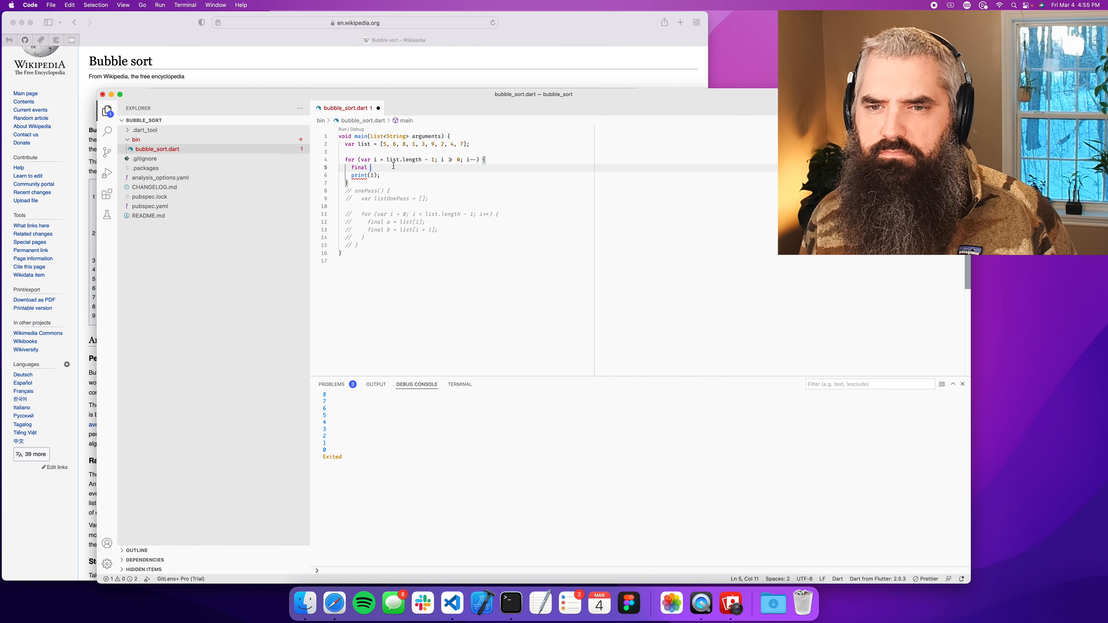
type("maxIndex = i;")
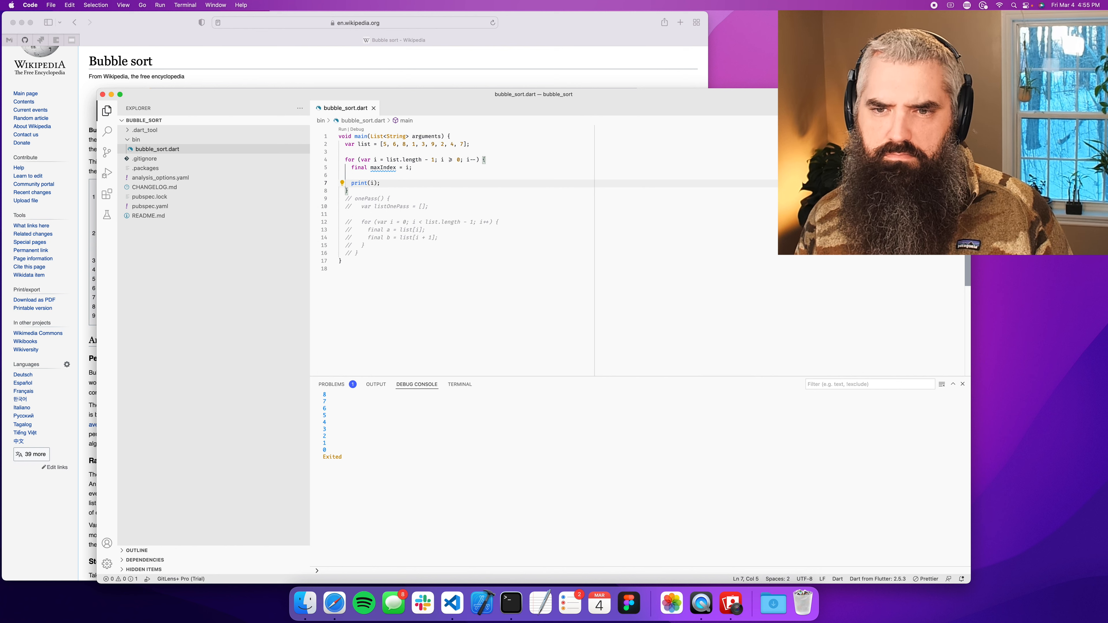
key("Return")
type("for(var i = ")
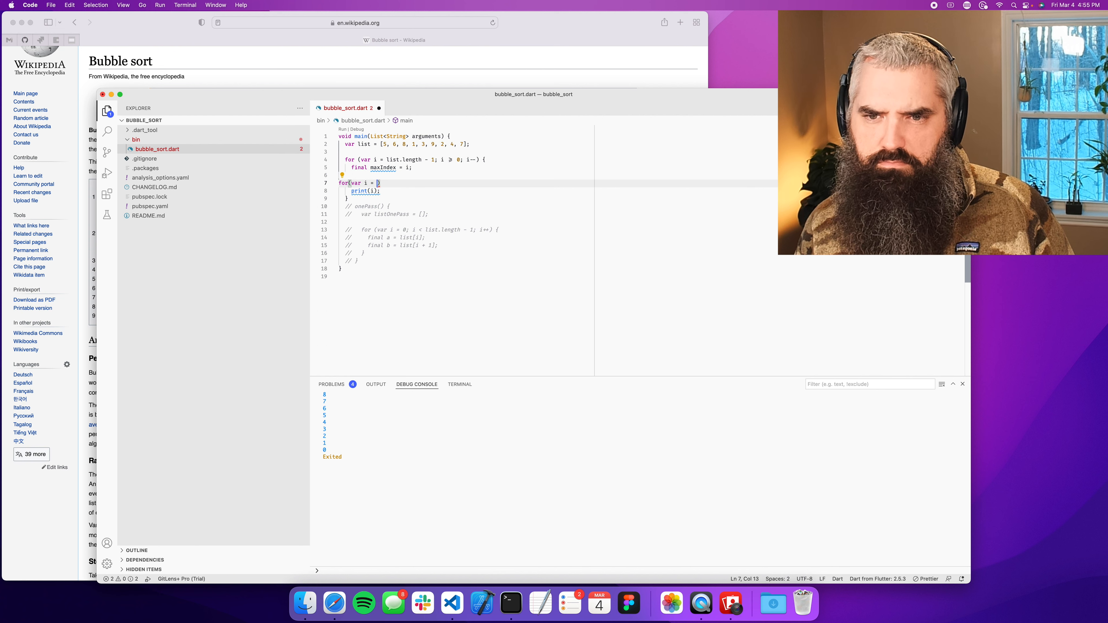
- Add a nested loop 'for (var j = 0; j < maxIndex; j++)' with print(j) inside
type("j")
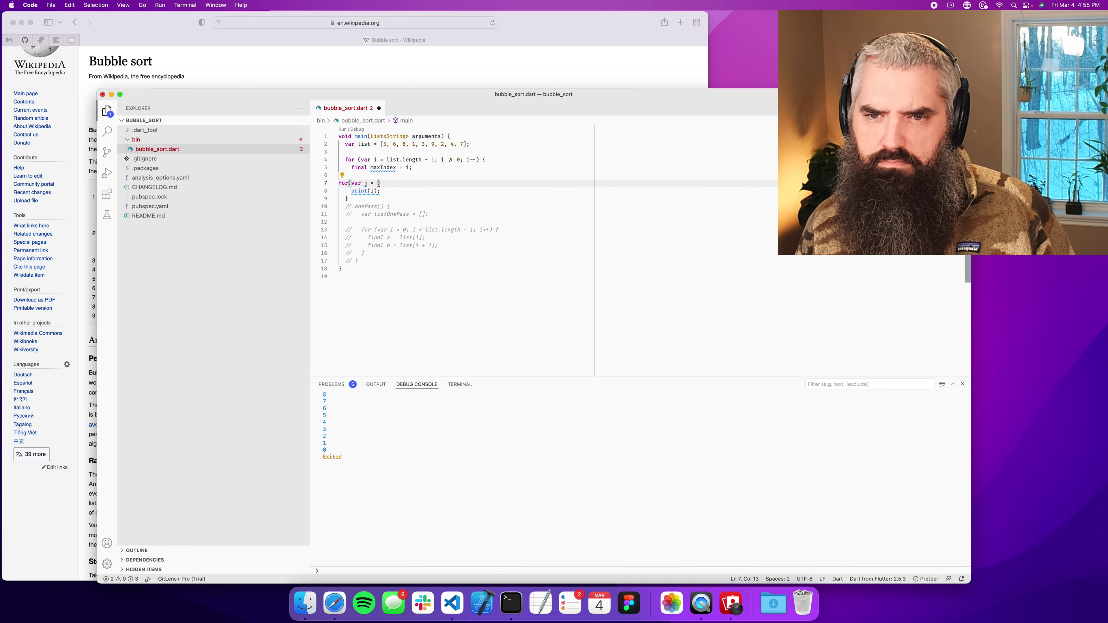
type("0;")
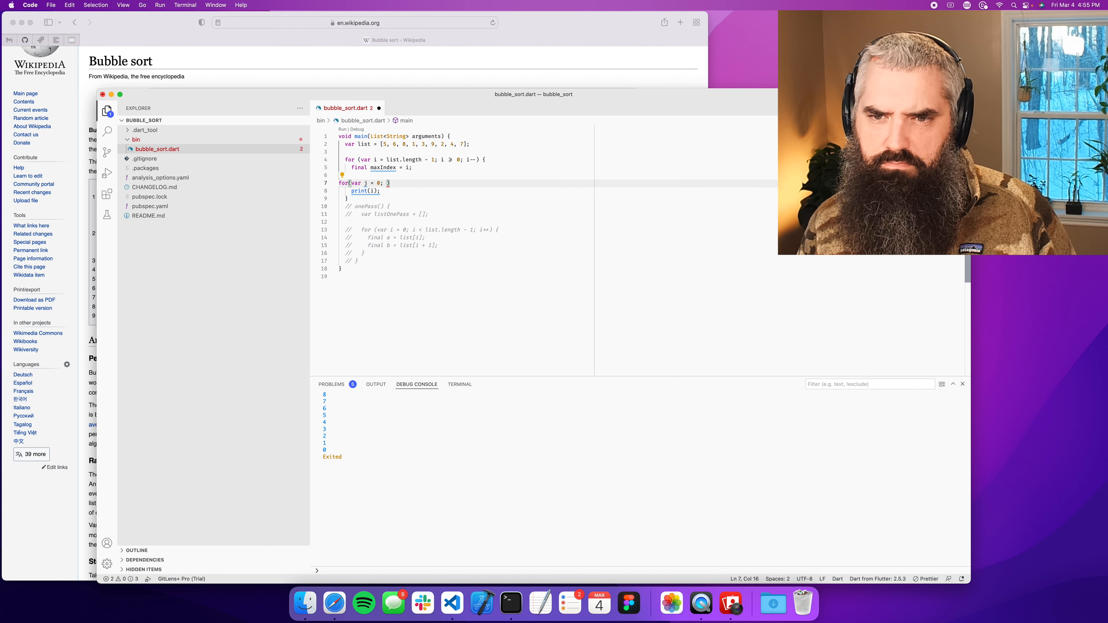
type("i")
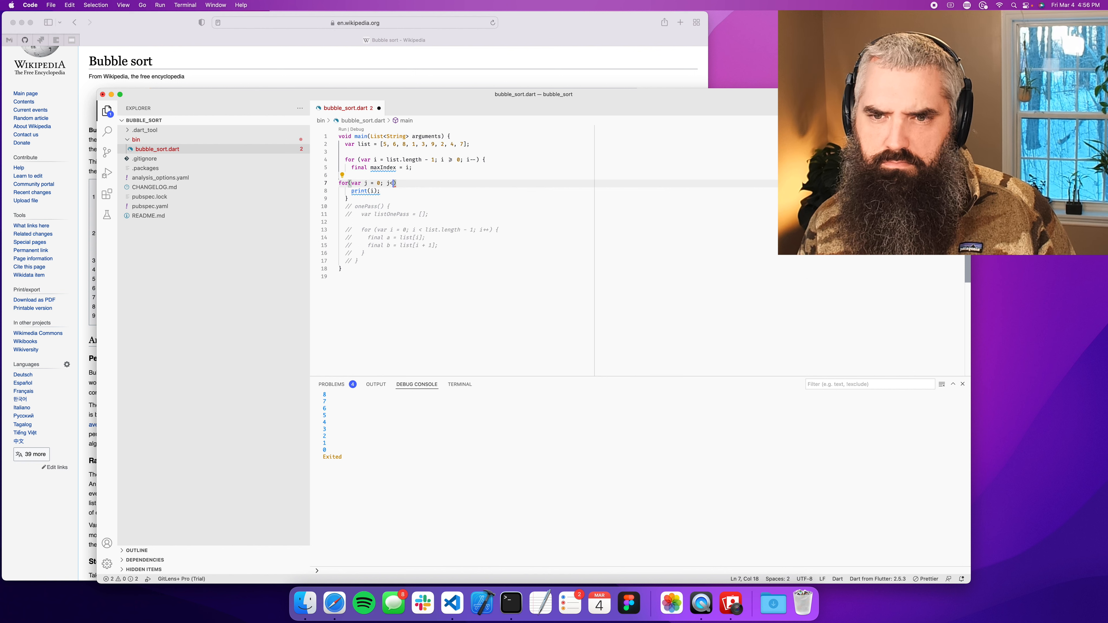
type("maxIndex; j++")
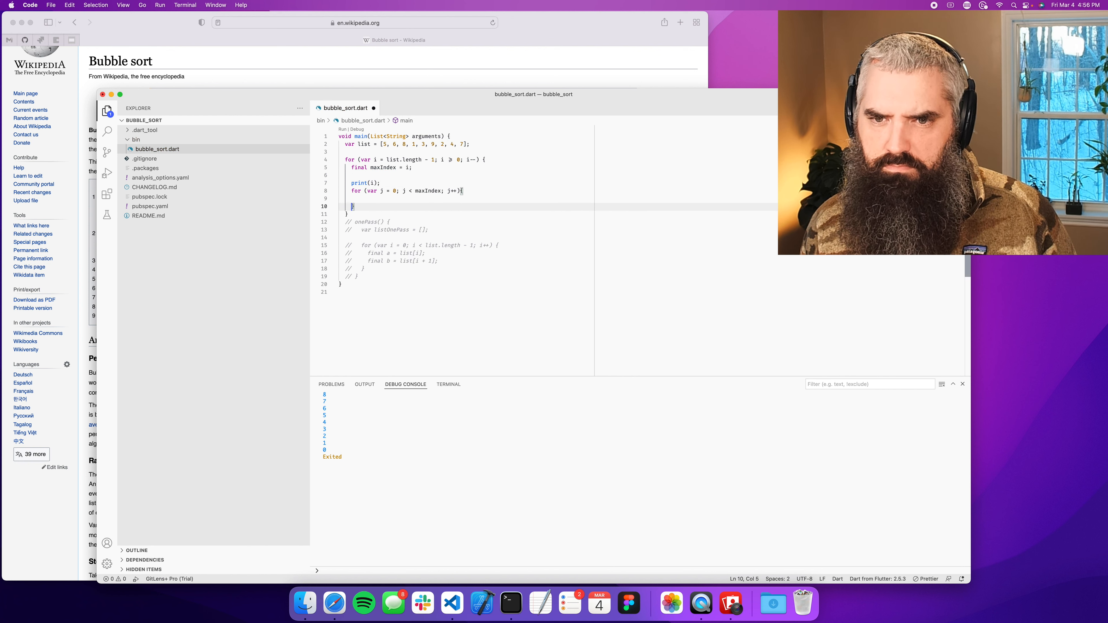
type("print(j);")
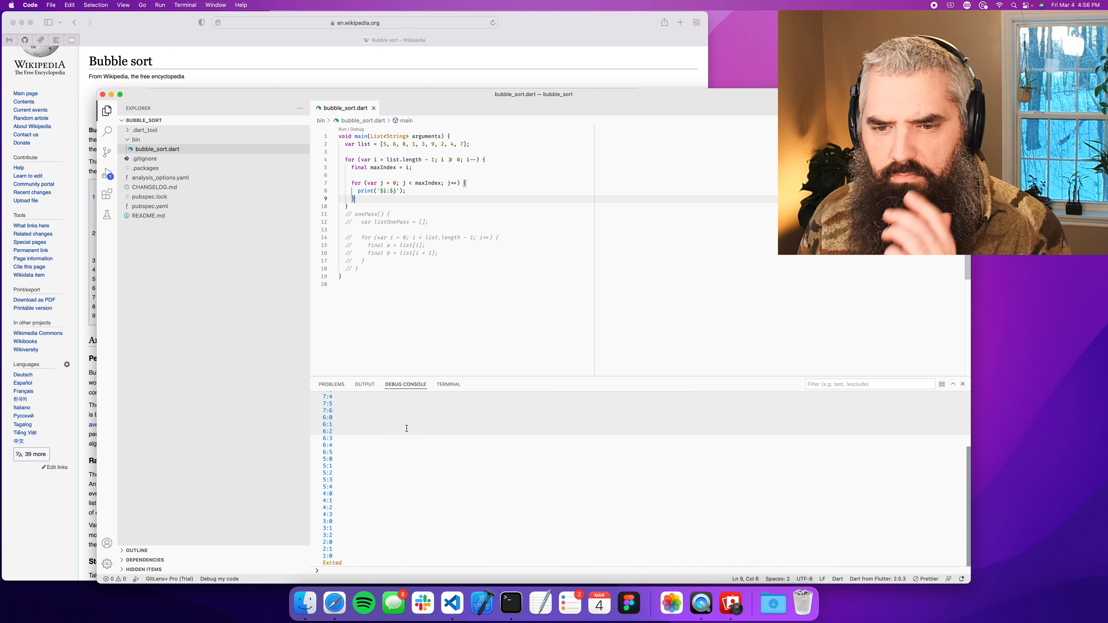
- Widen the inner condition to j <= maxIndex, run, and review the i:j pairs down to 0:0
scroll("up", 3)
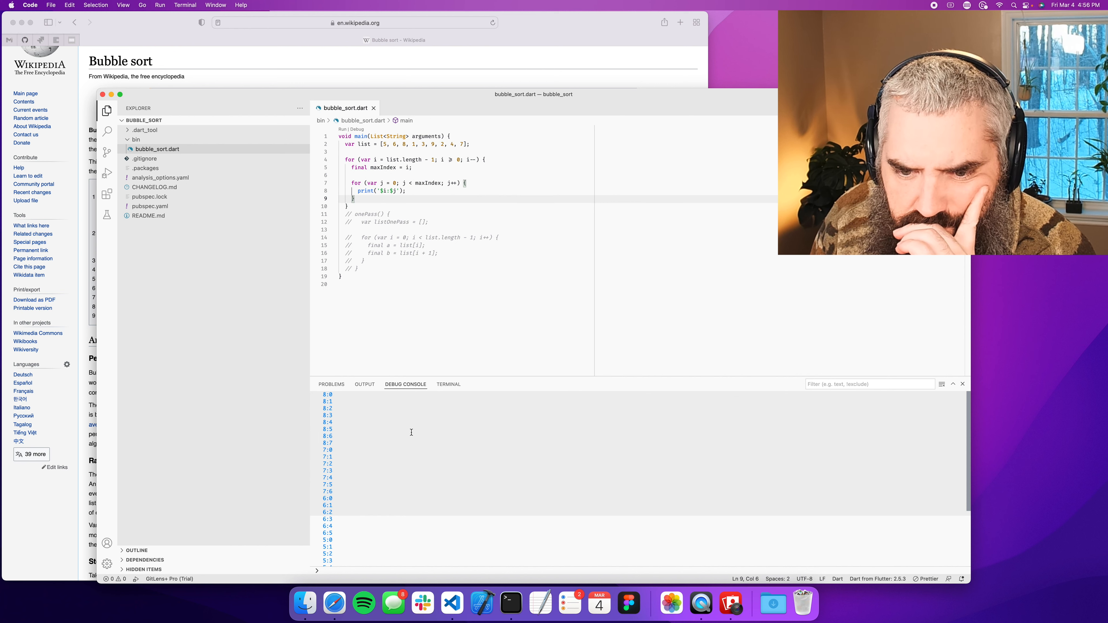
left_click(409, 183)
type("=")
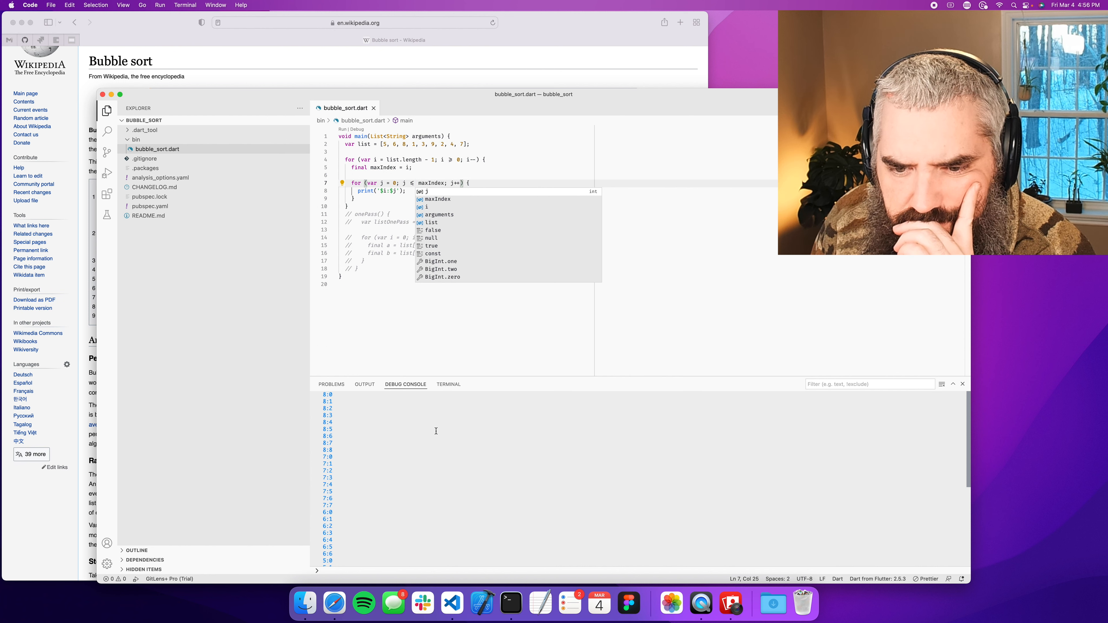
scroll("down", 3)
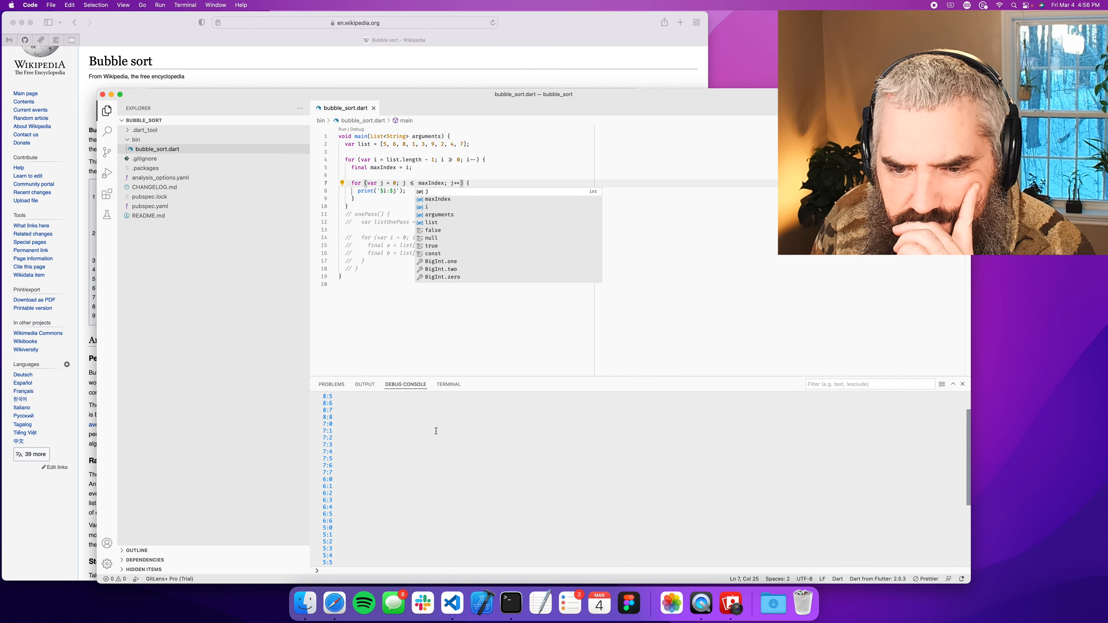
scroll("down", 3)
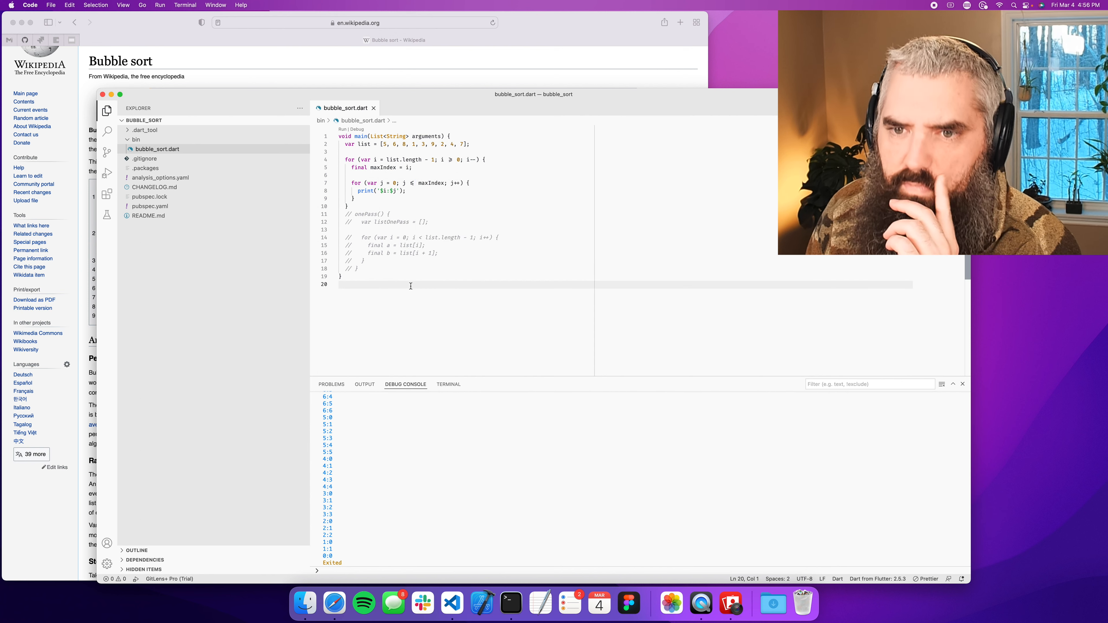
left_click(407, 191)
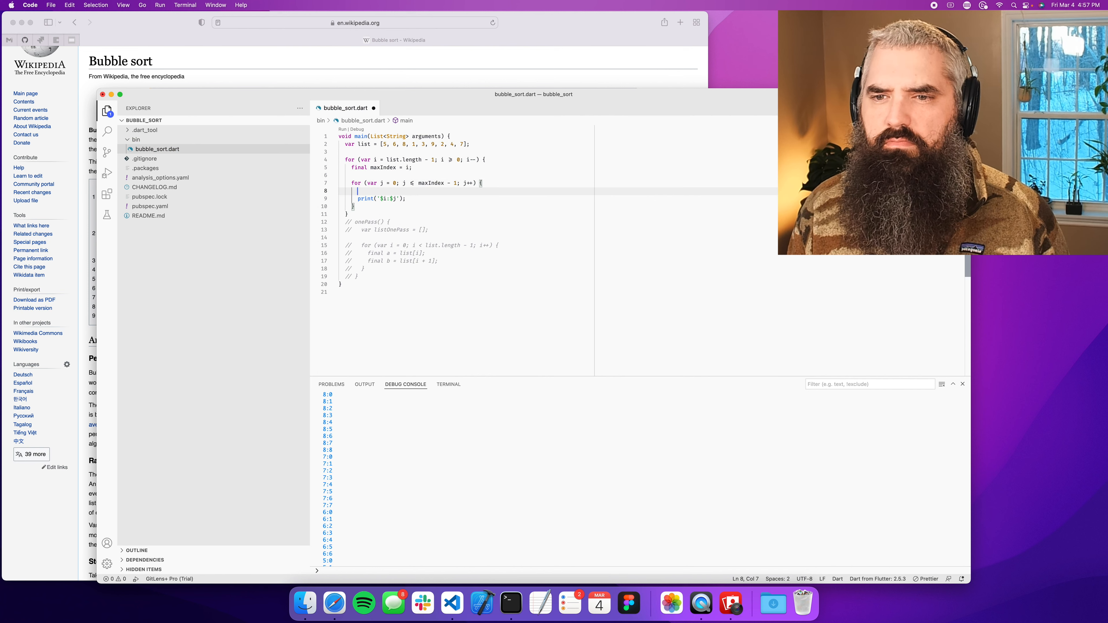
- Declare final a = list[j]; and final b = list[j + 1]; inside the inner loop
type("final")
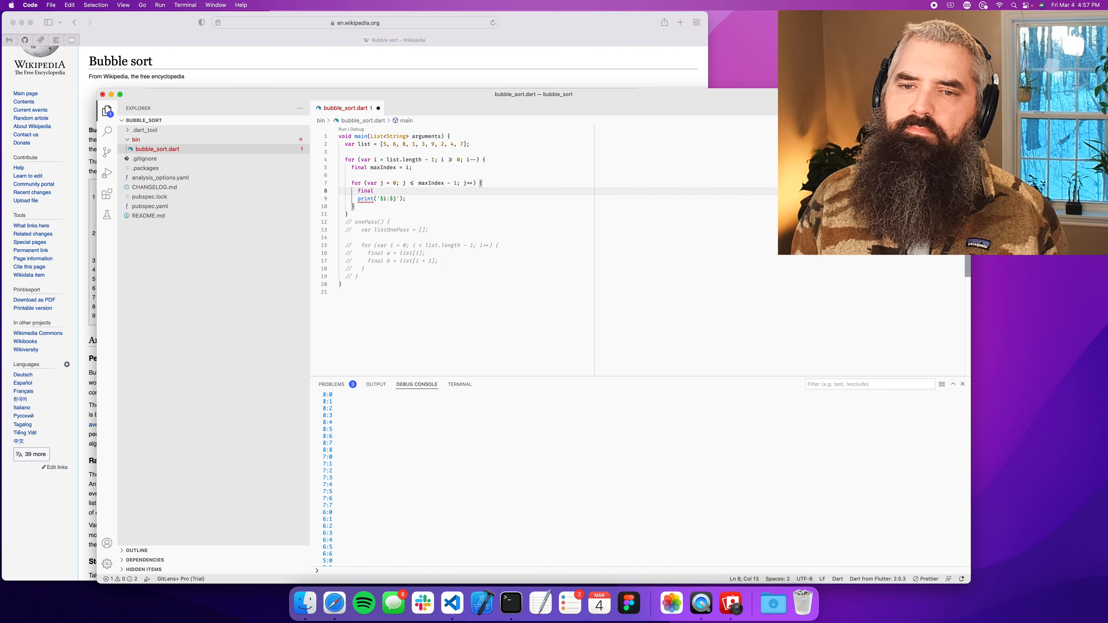
type("a =")
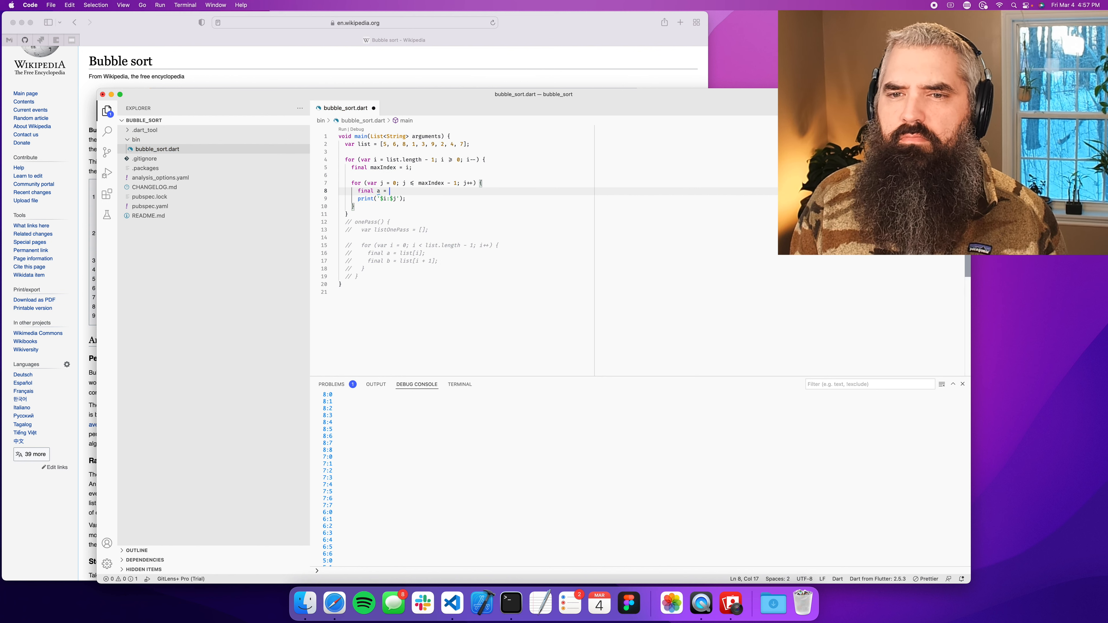
type("list[]")
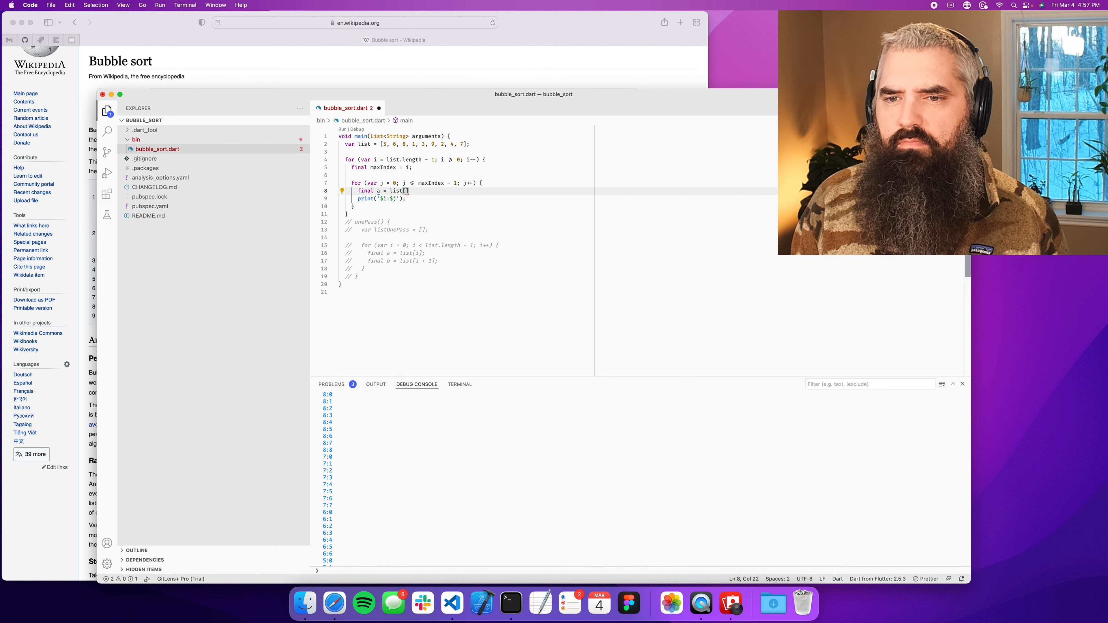
type("j];")
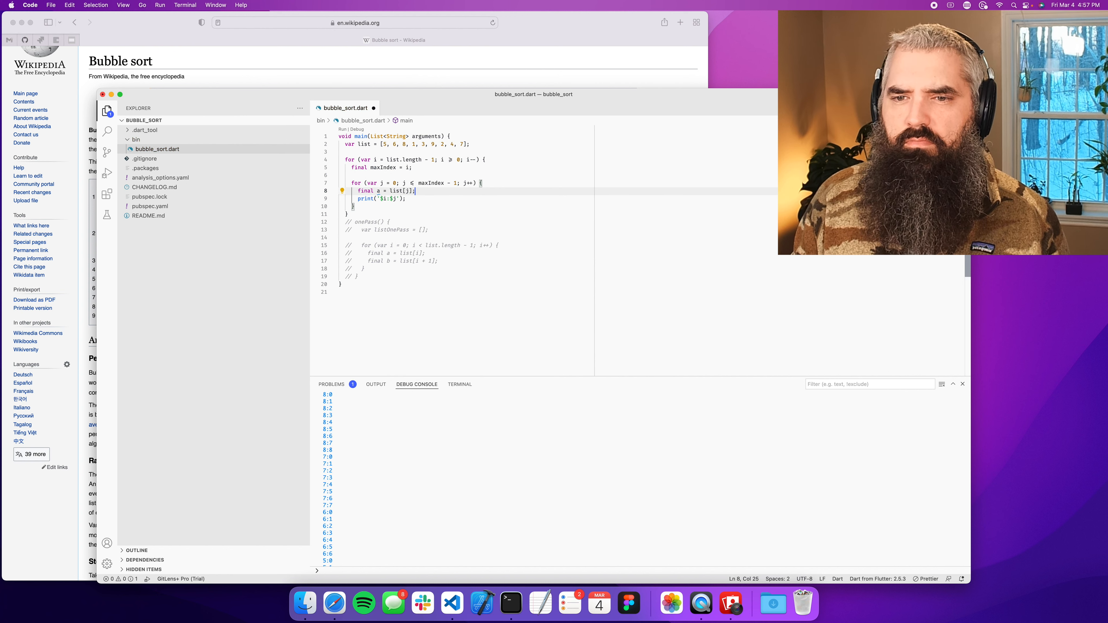
type("final b = list[j + 1];")
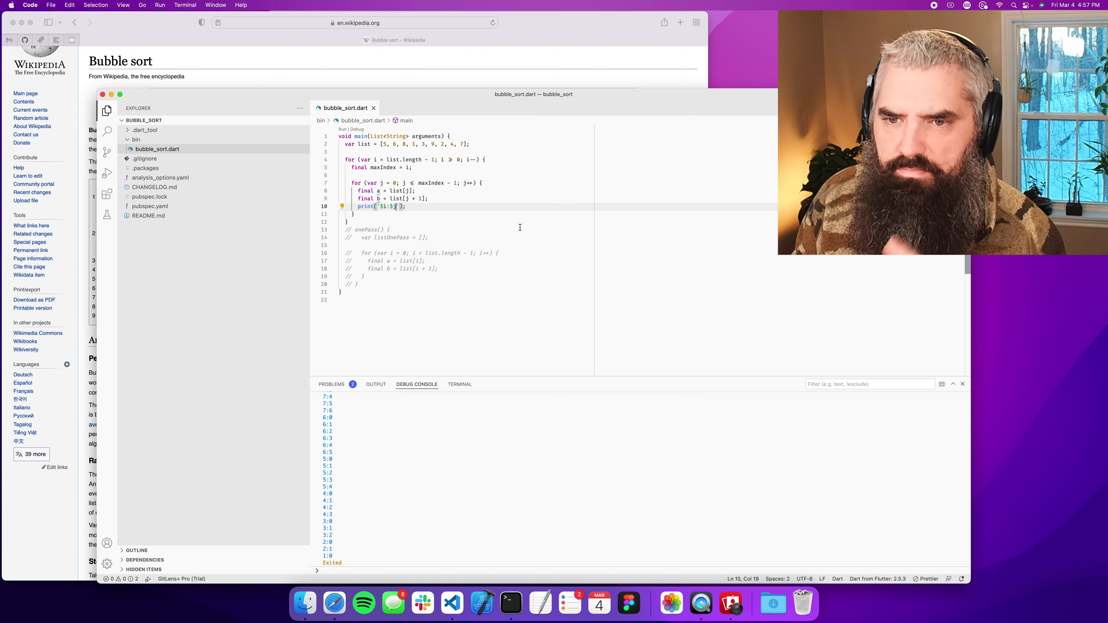
- Extend the print to '$i:$j - $a,$b' and run to show each neighbouring pair
type("$a/$")
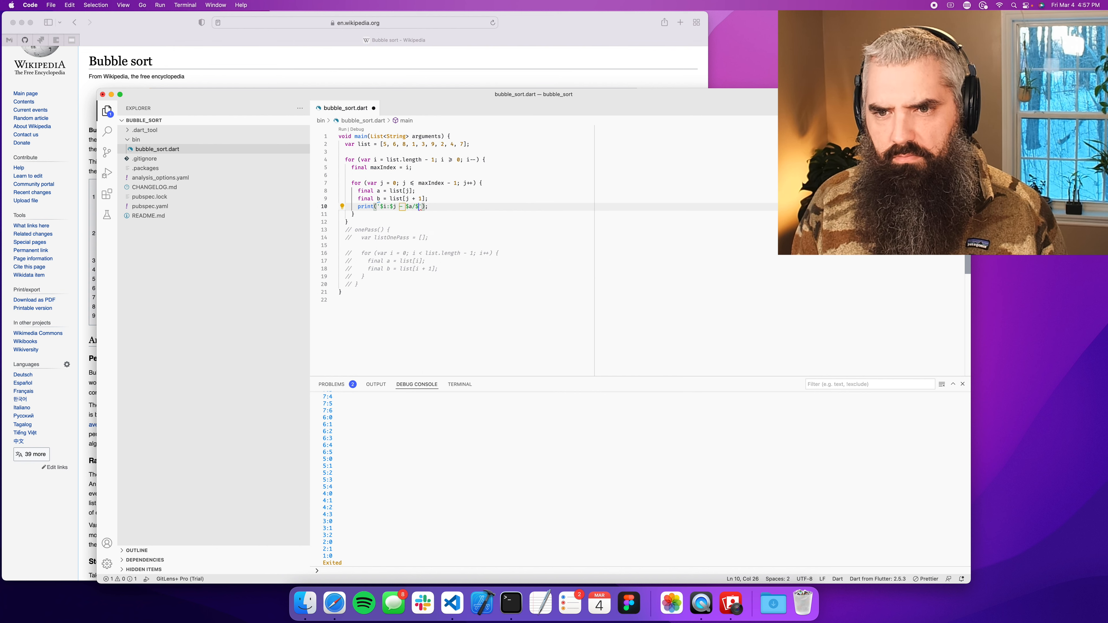
type("b")
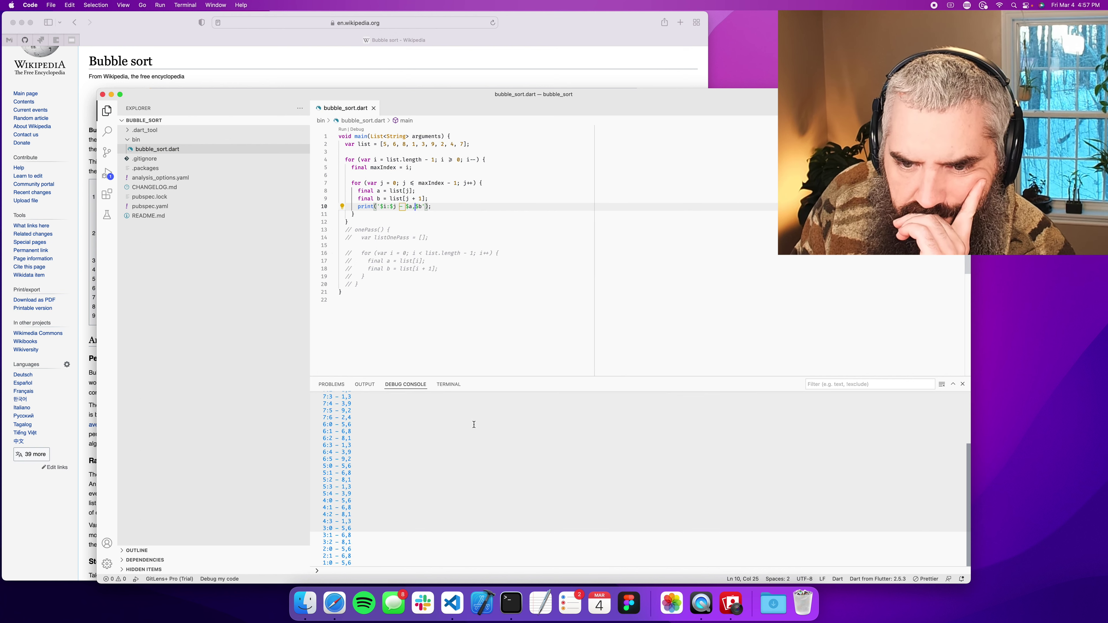
scroll("up", 3)
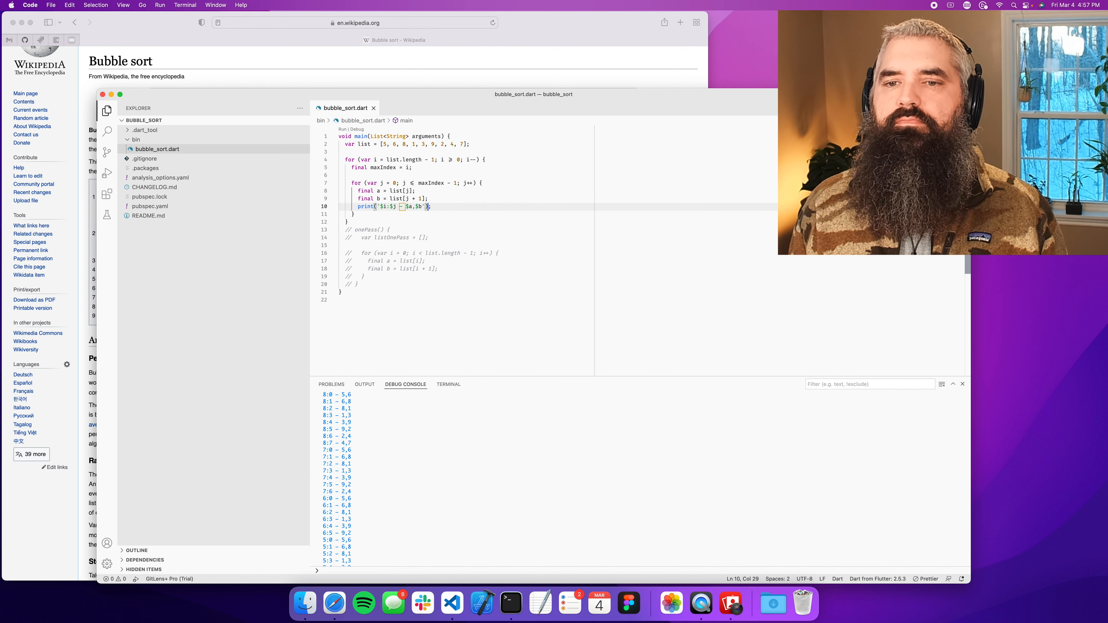
- Add an if (a > b) block containing the comment '// swap a and b'
type("if(a>)")
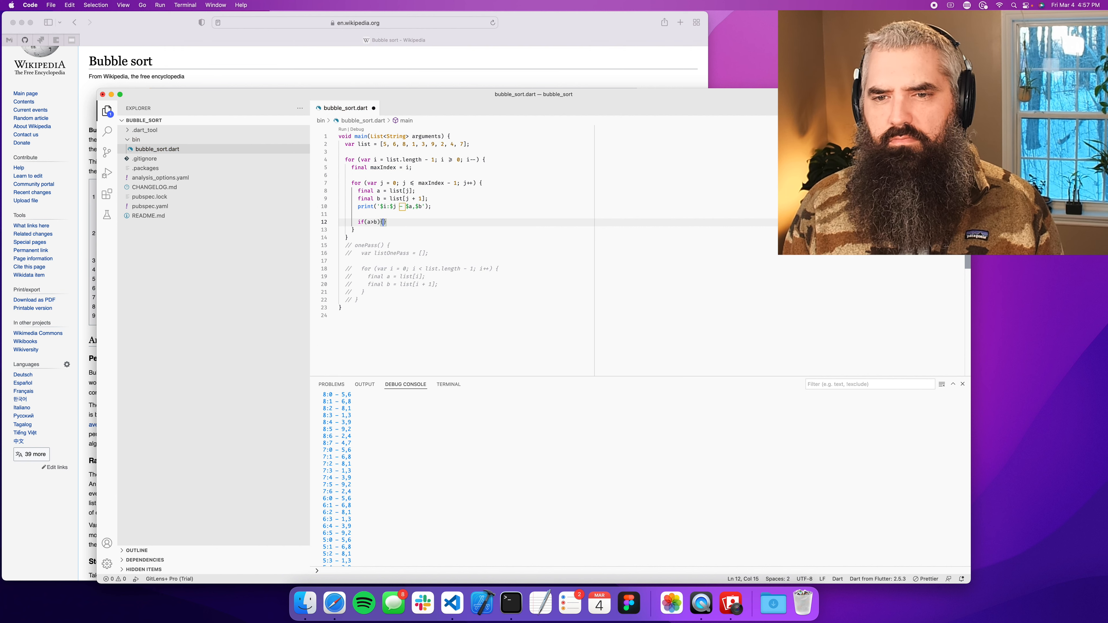
key("Return")
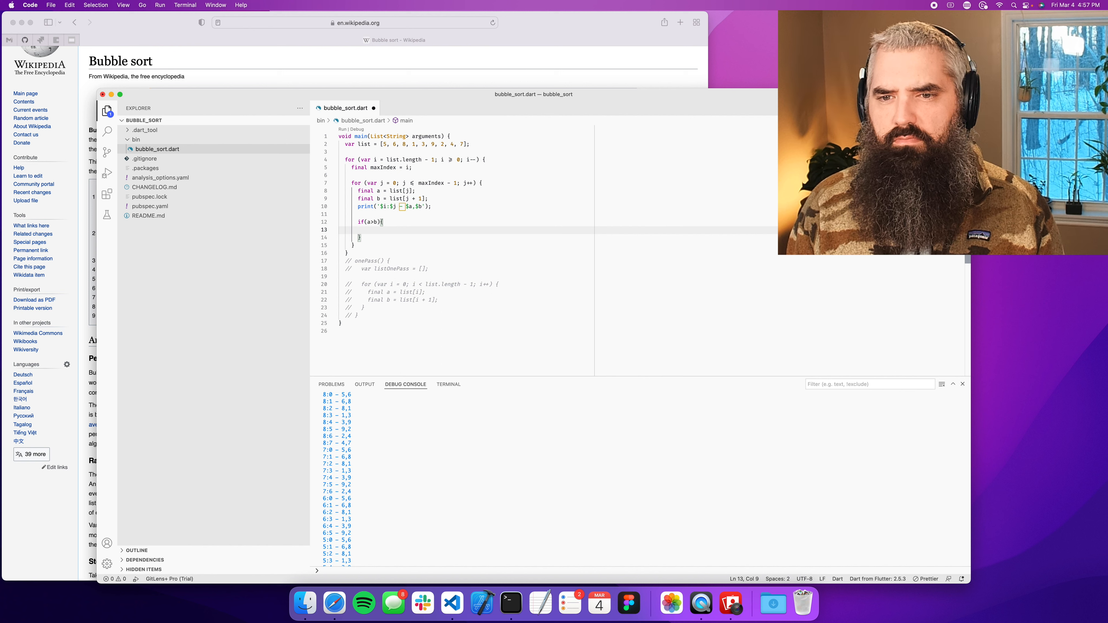
type("//")
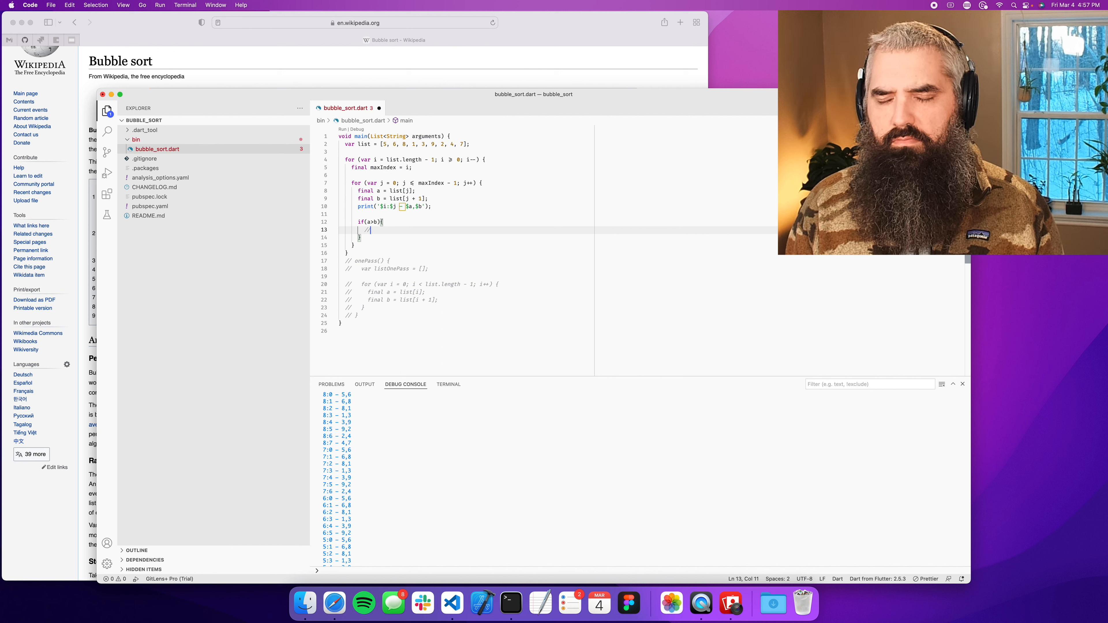
type("// swap")
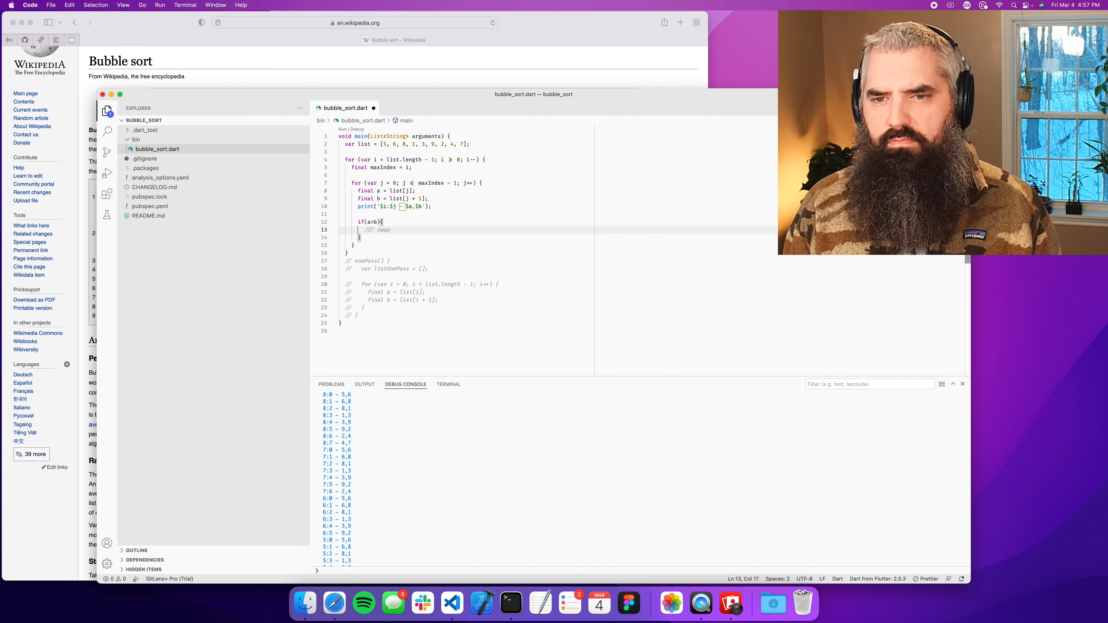
type("a and b")
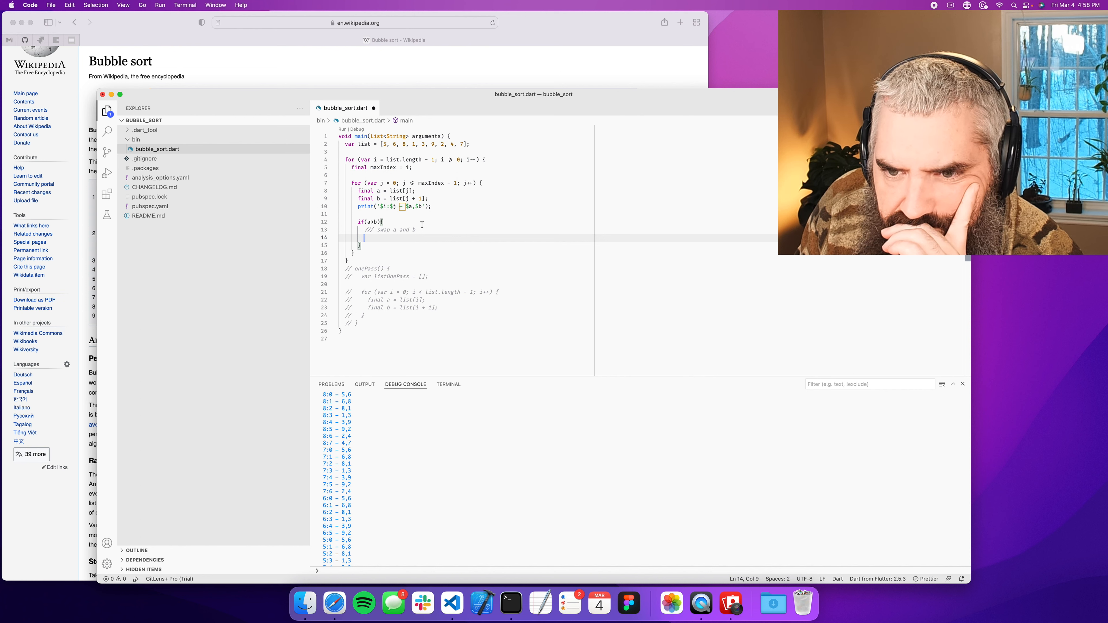
mouse_move(495, 182)
type("final")
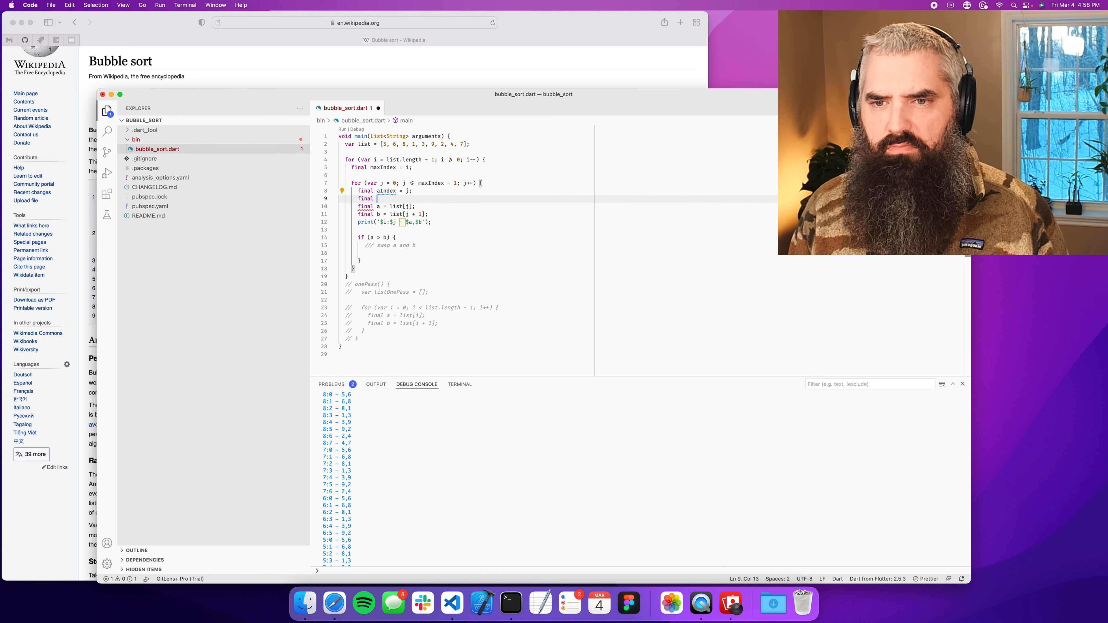
- Declare final bIndex = j + 1; and read b via bIndex, starting a list. call in the if block
type("bIndex = j")
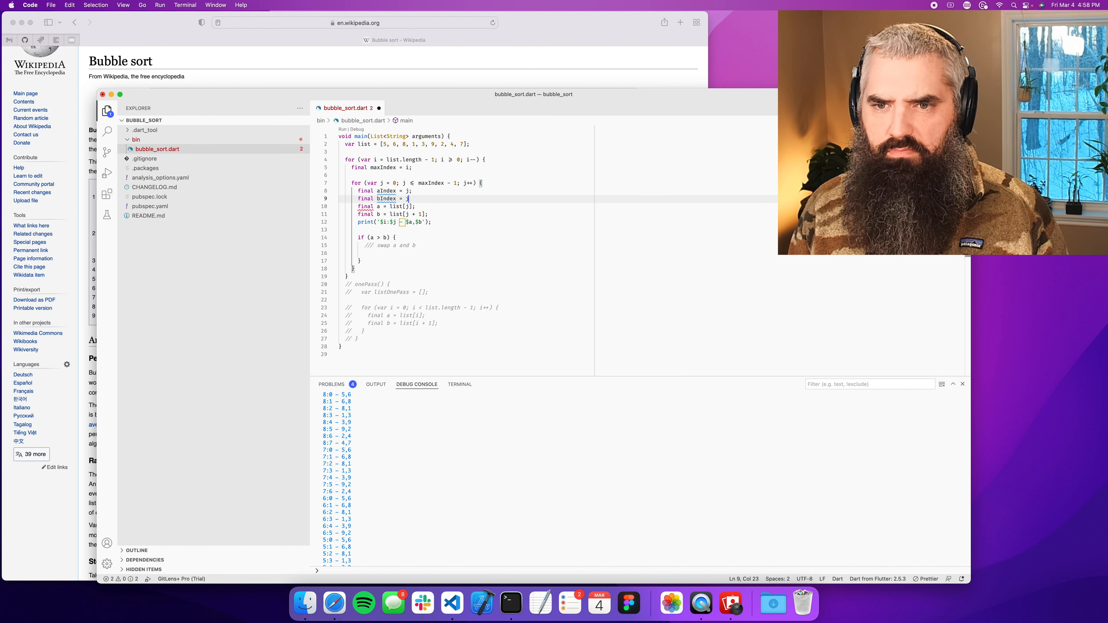
type("+ 1;")
left_click(471, 206)
type("aIndex")
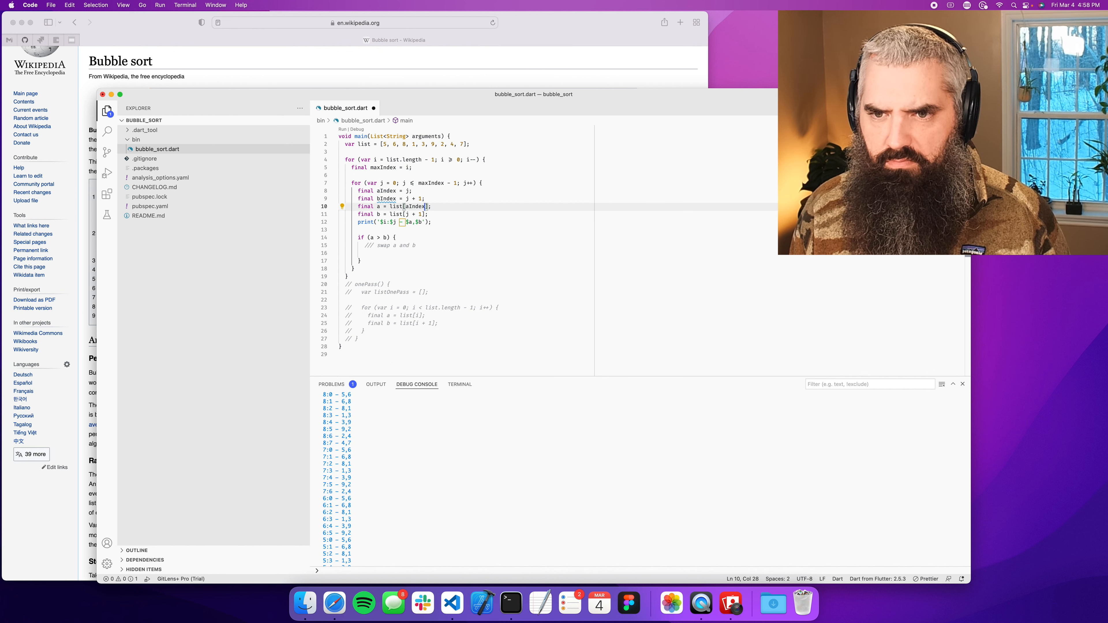
double_click(384, 199)
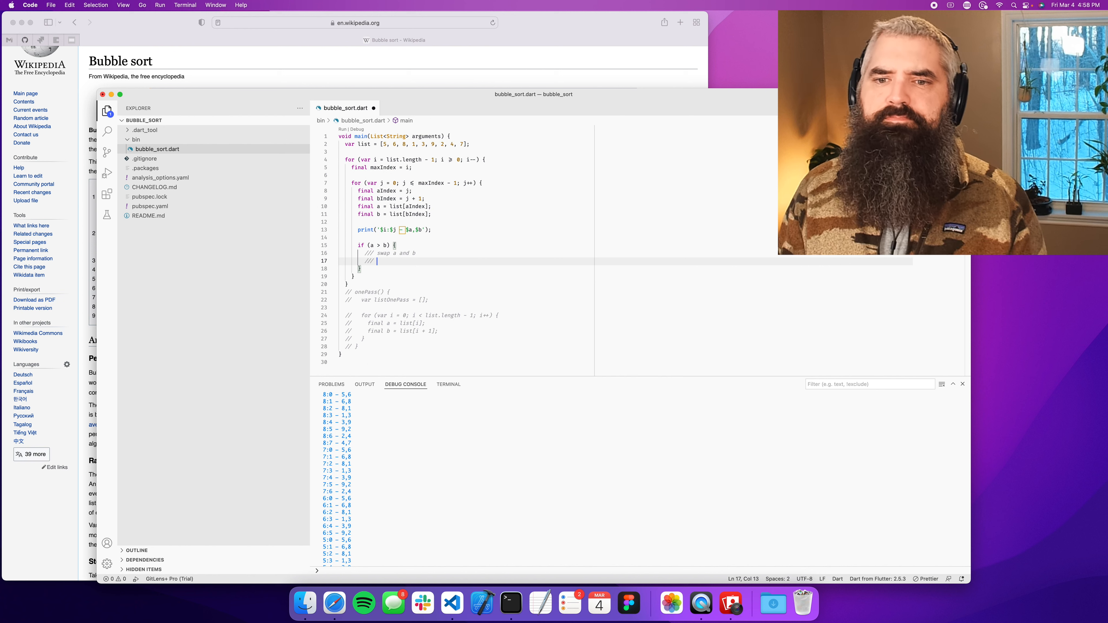
key("backspace")
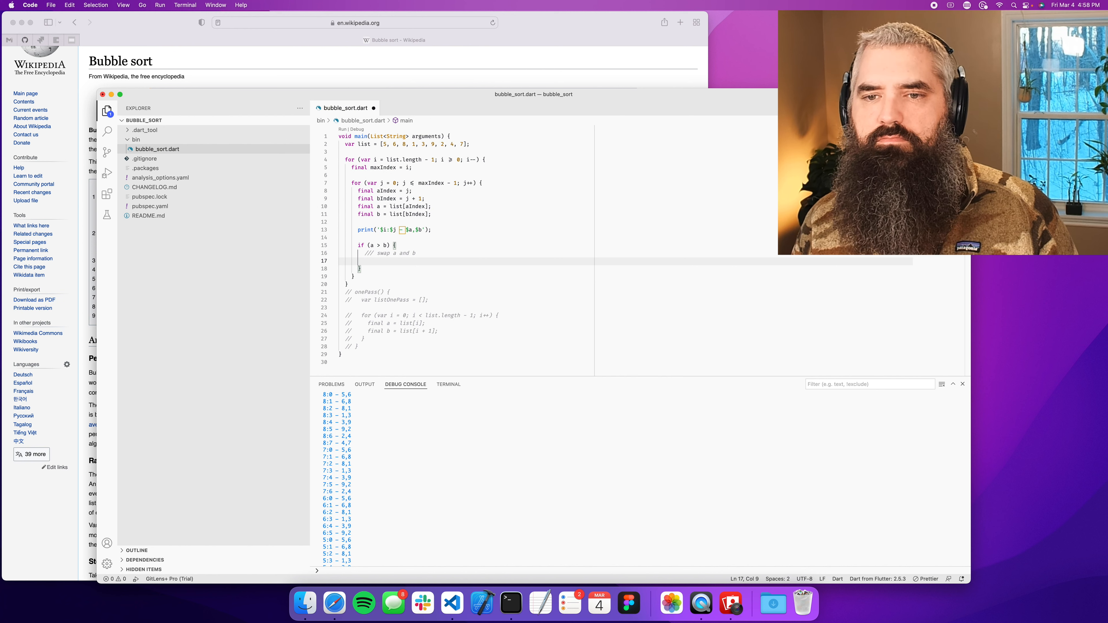
type("list.")
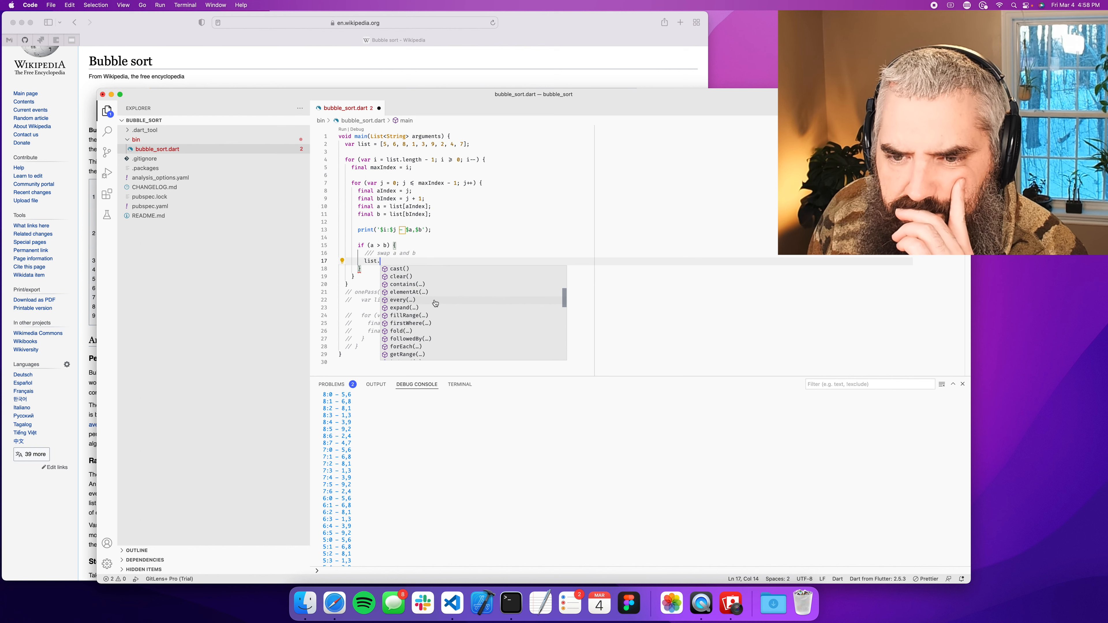
- Pick elementAt(…) from the IntelliSense suggestions after list. inside the if block
scroll("down", 3)
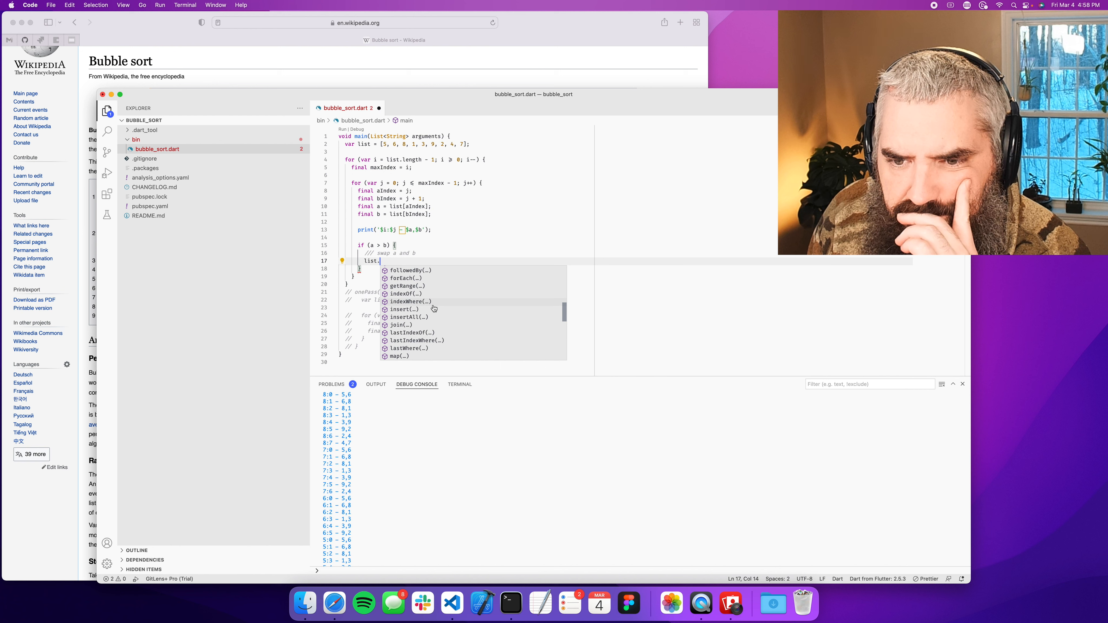
mouse_move(448, 322)
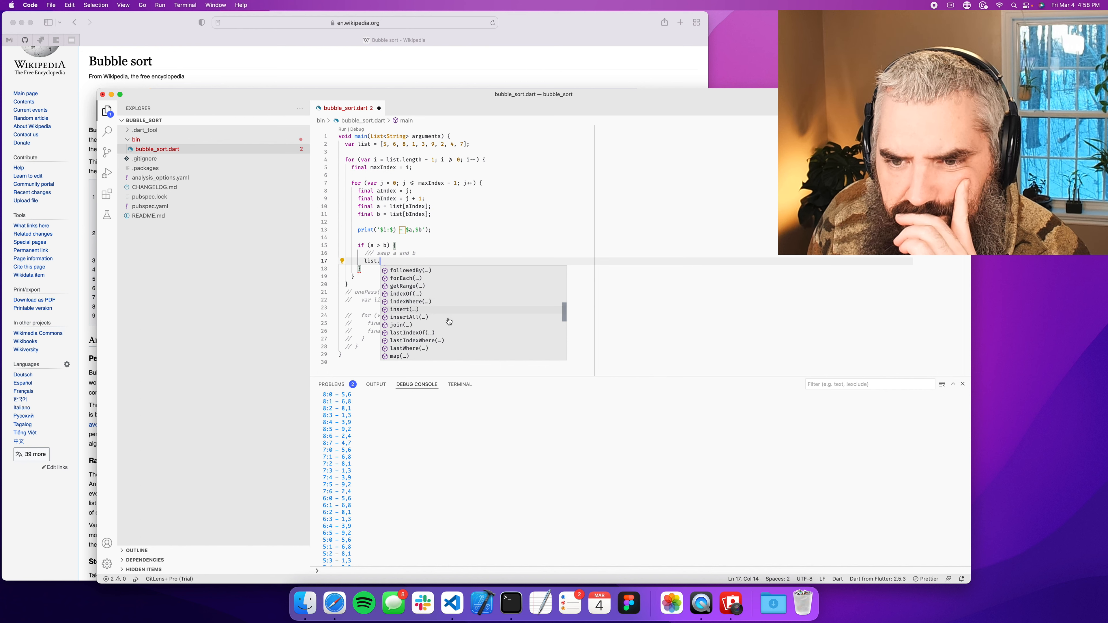
scroll("down", 3)
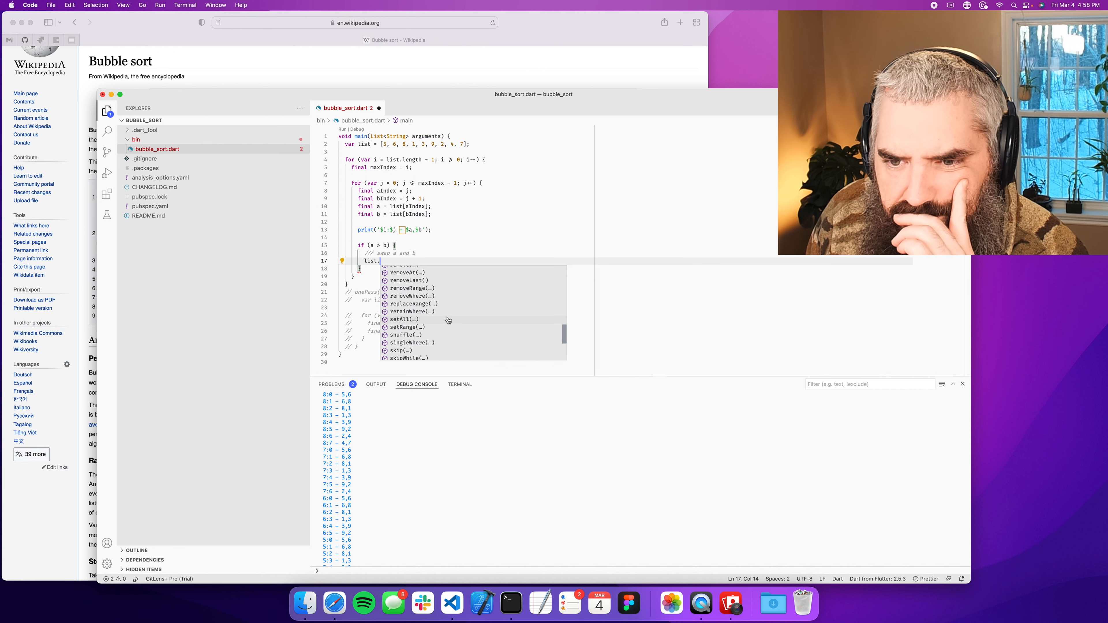
scroll("down", 3)
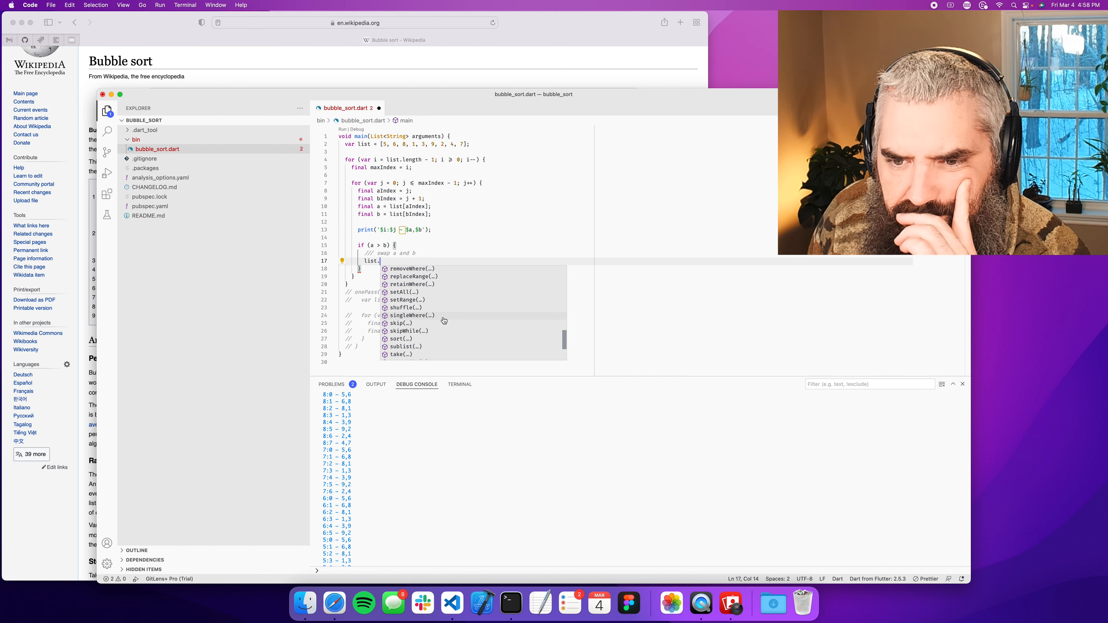
scroll("down", 3)
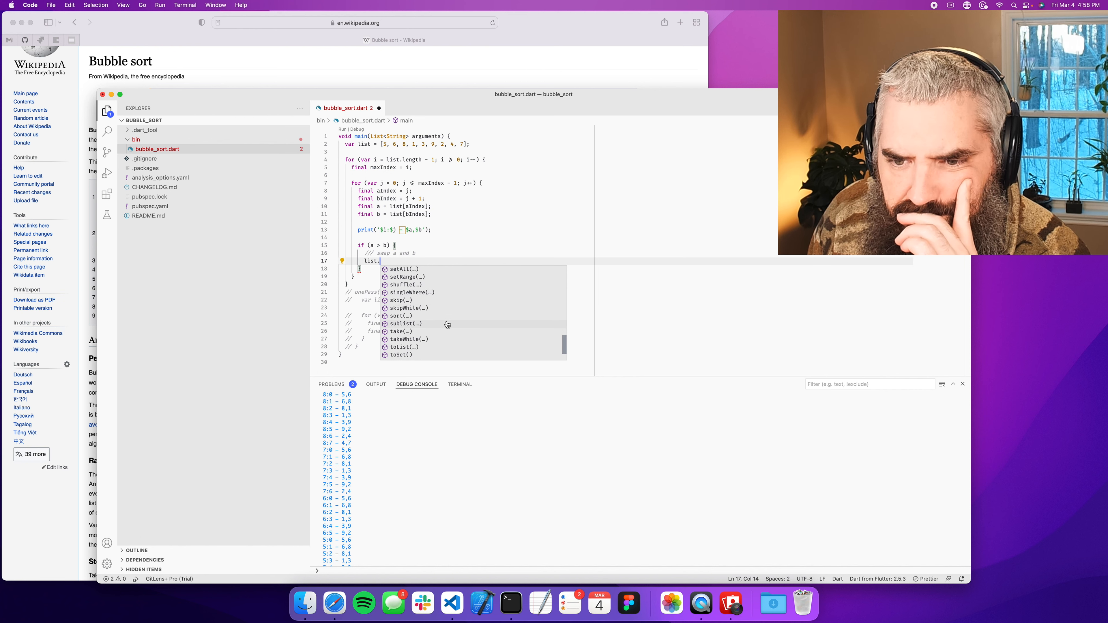
scroll("down", 3)
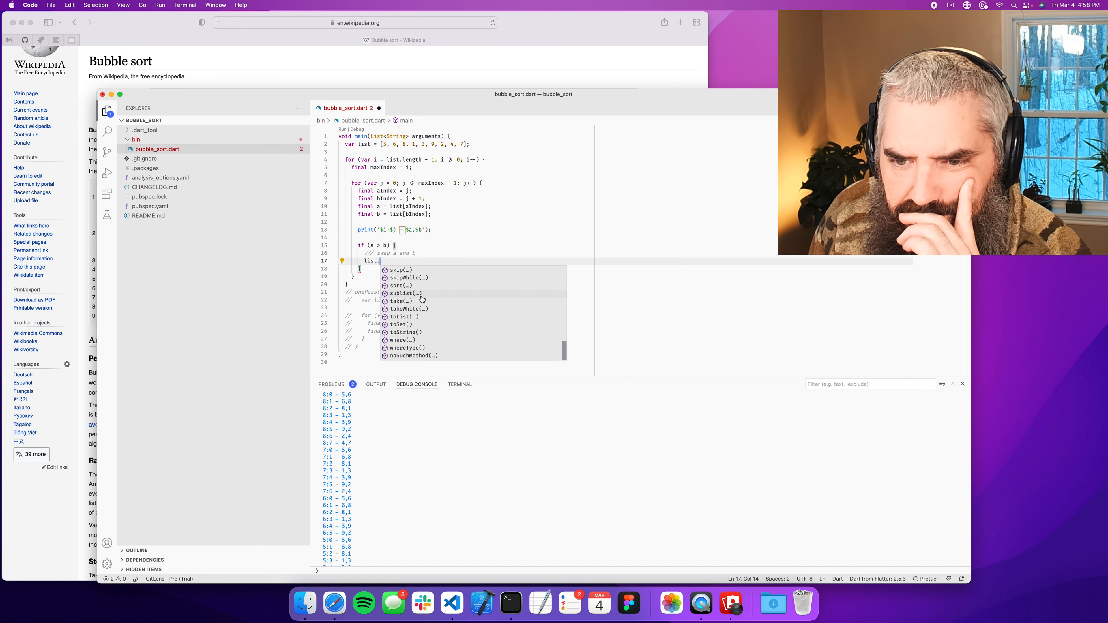
scroll("up", 3)
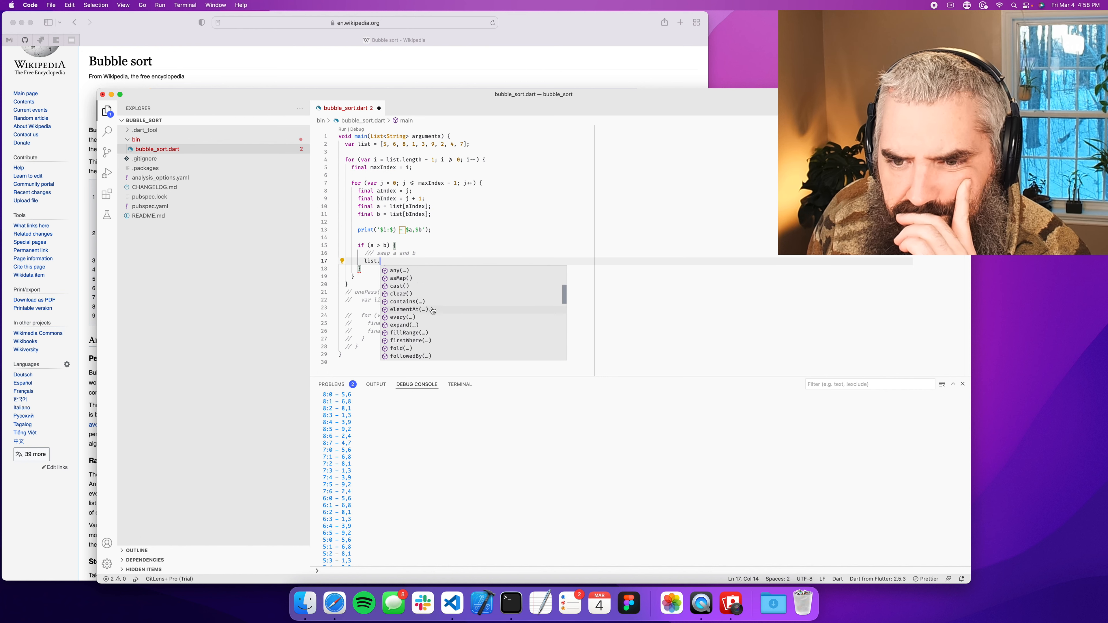
left_click(401, 309)
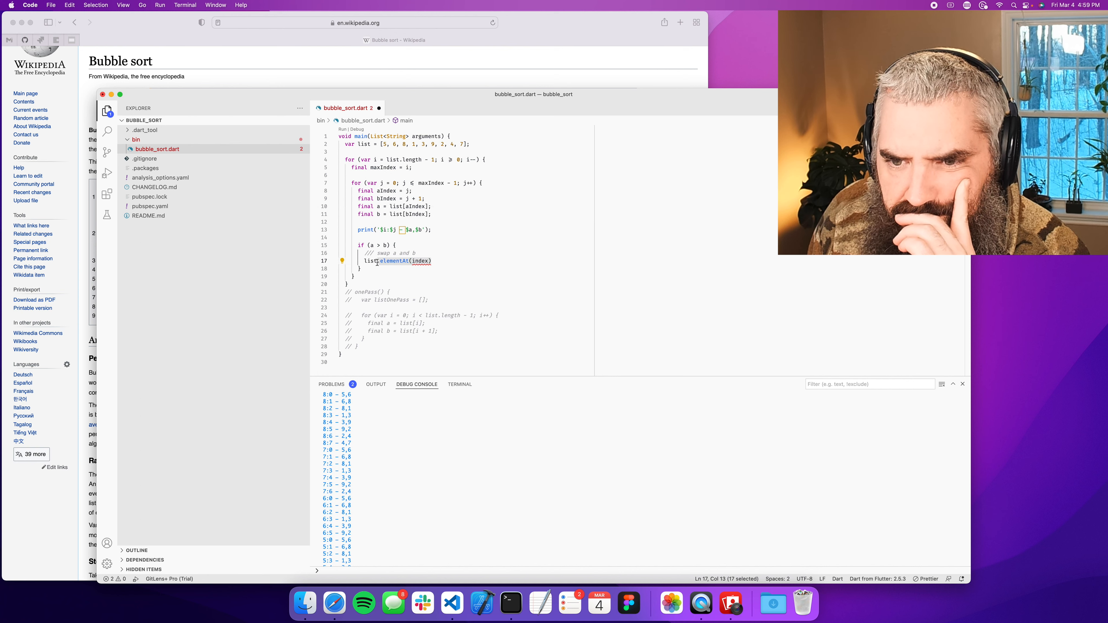
- Swap with list[bIndex] = a; and list[aIndex] = b;, add print(list); and run to get [1..9]
type(".")
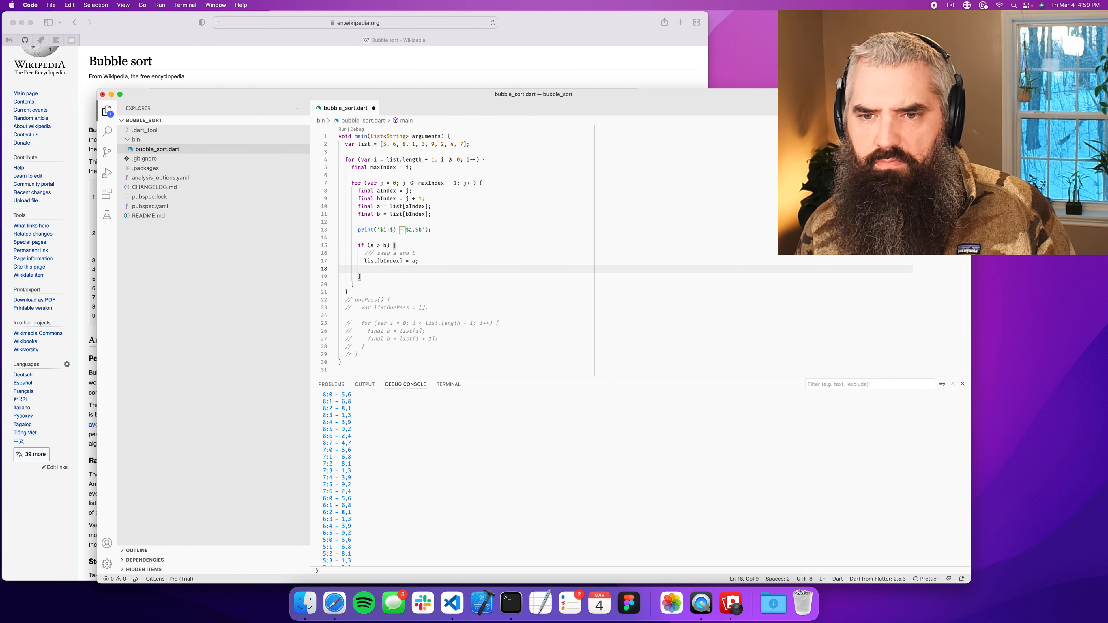
type("list[]")
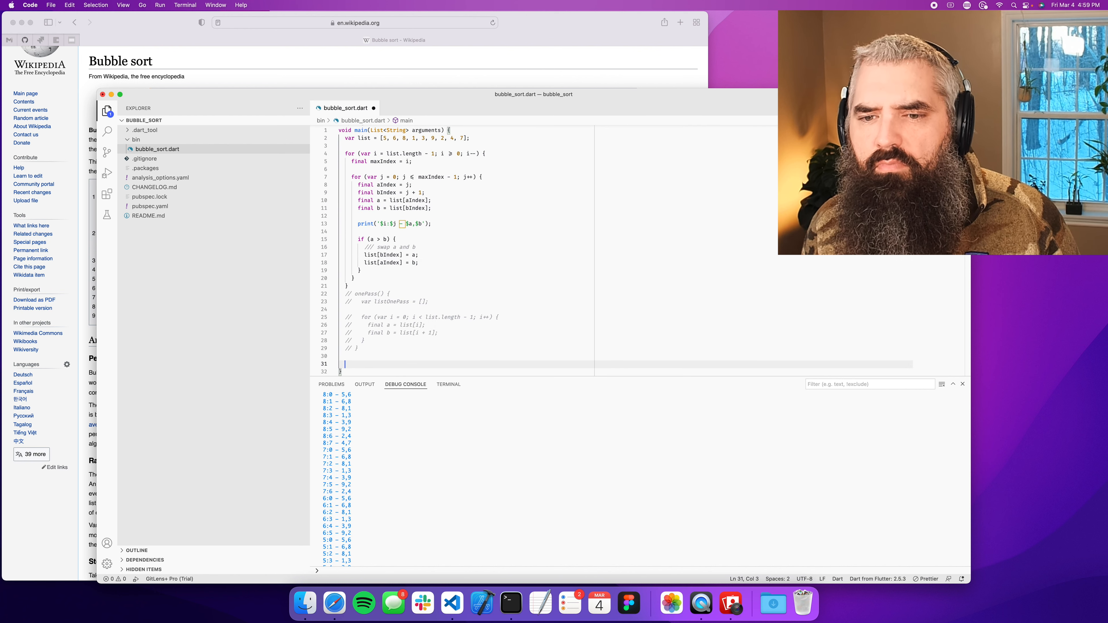
type("print(list);")
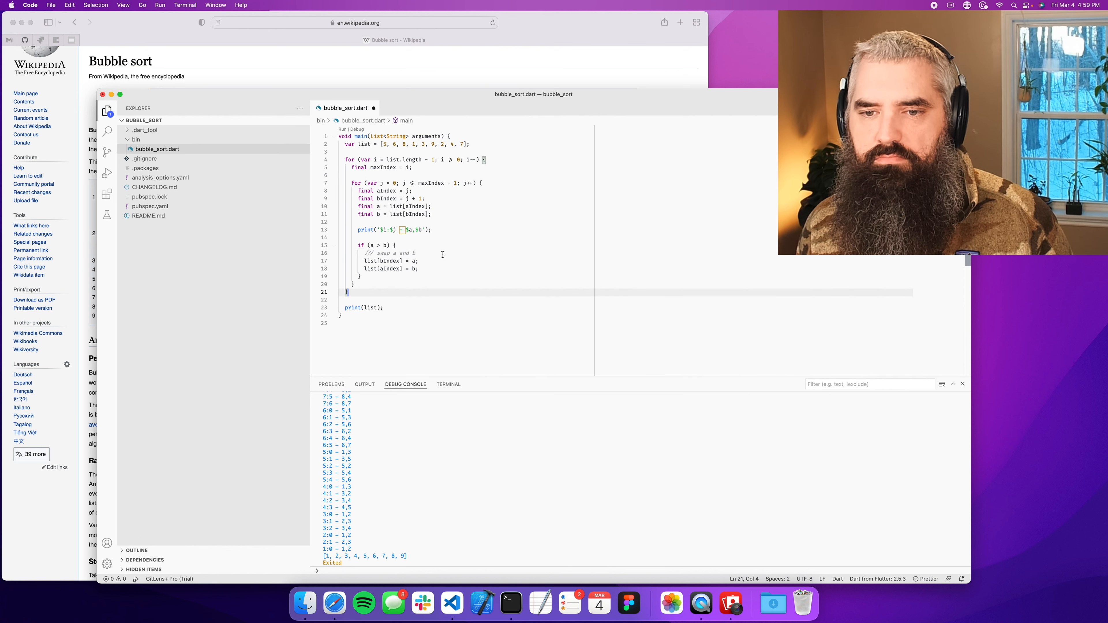
left_click(450, 253)
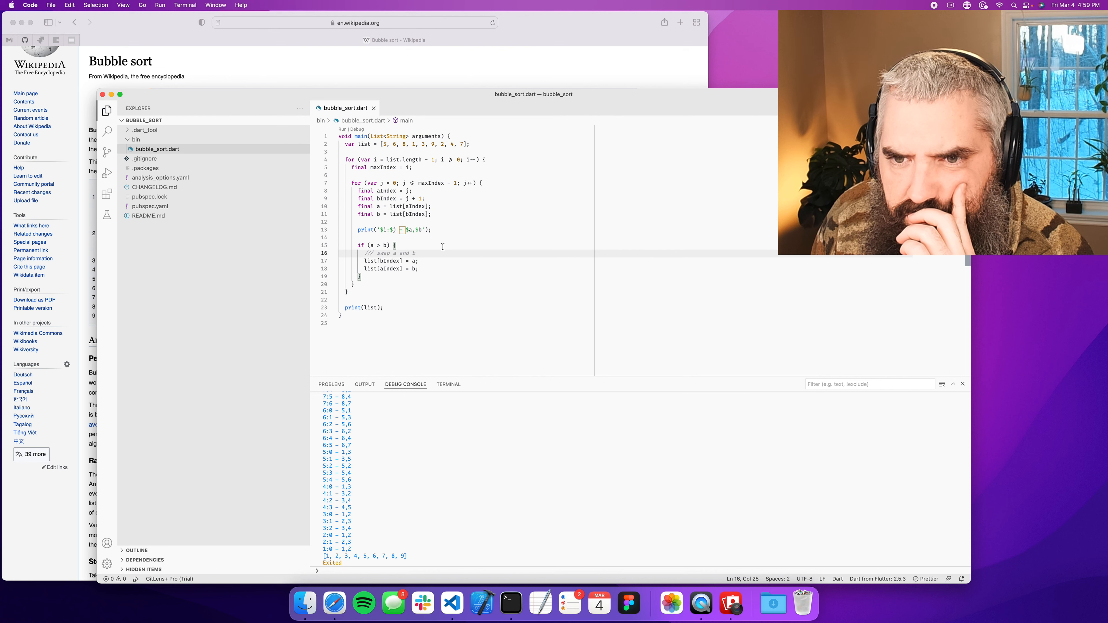
left_click(370, 307)
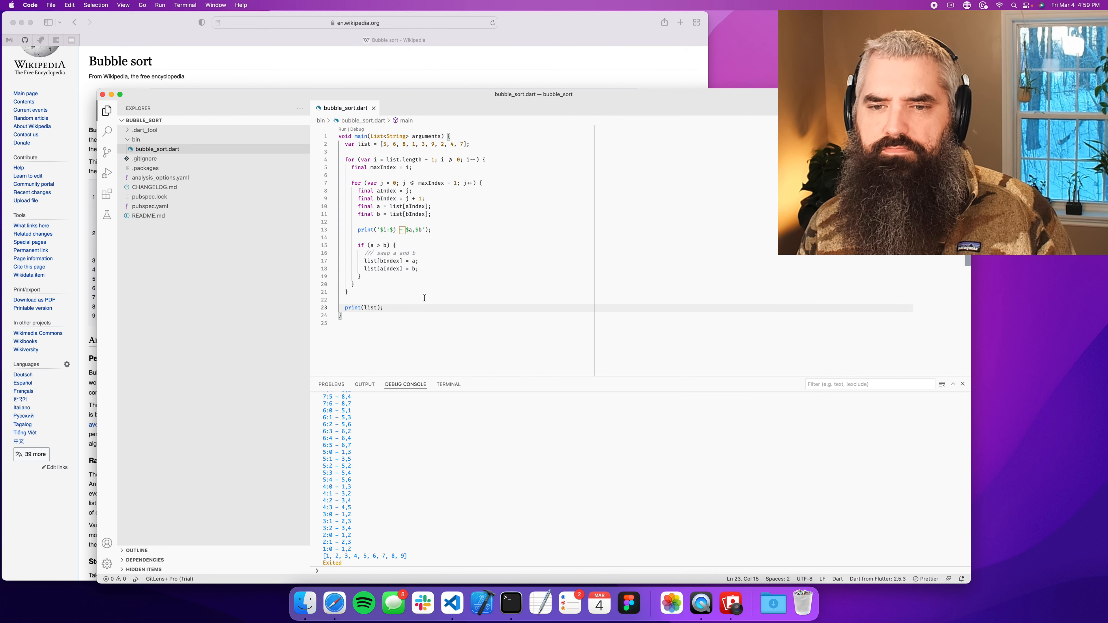
mouse_move(469, 293)
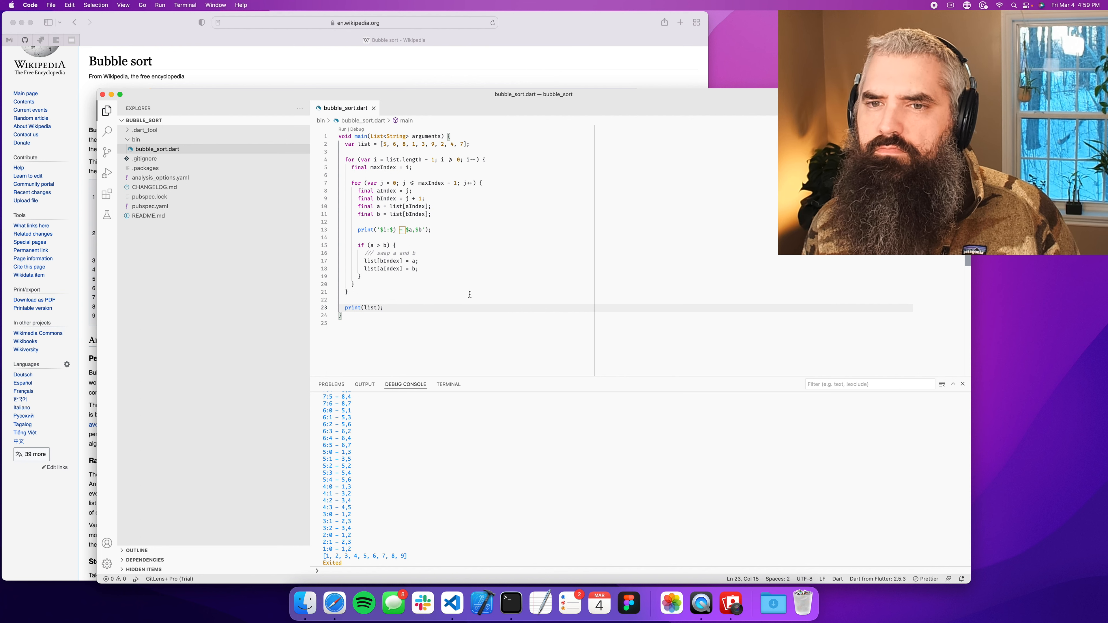